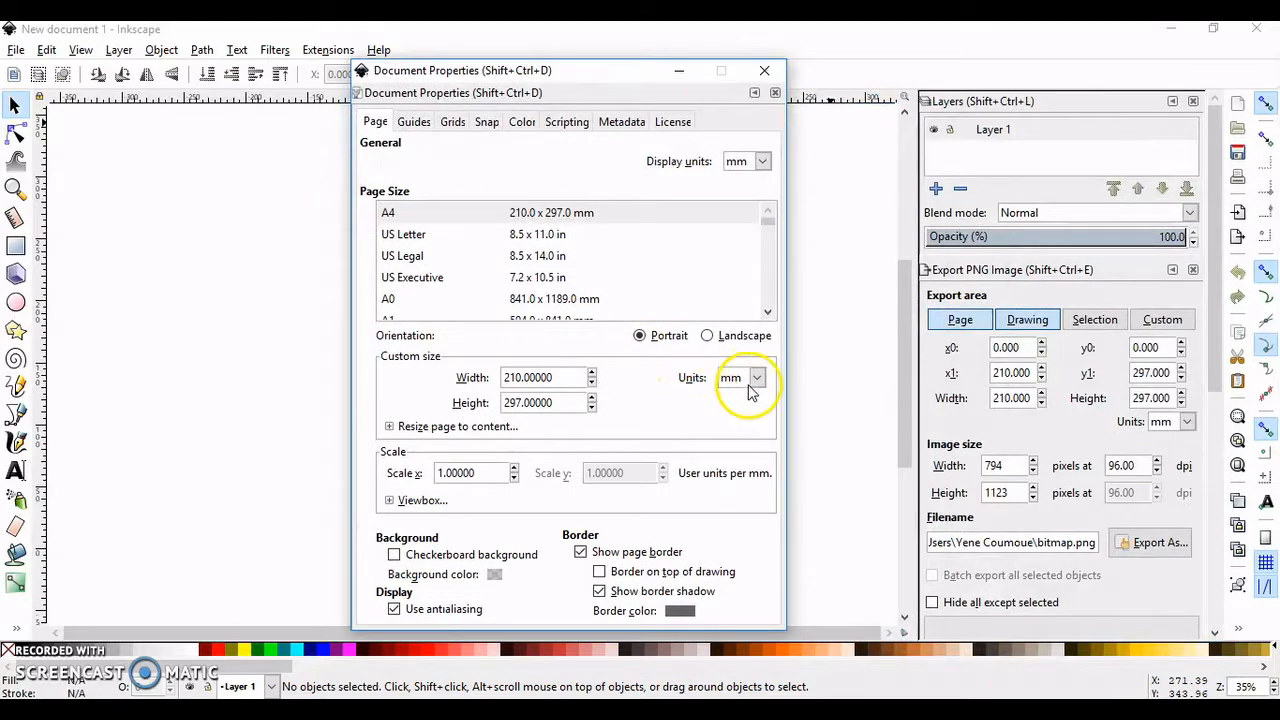
# Switch the page size units from millimetres to px and close Document Properties.
pyautogui.click(756, 376)
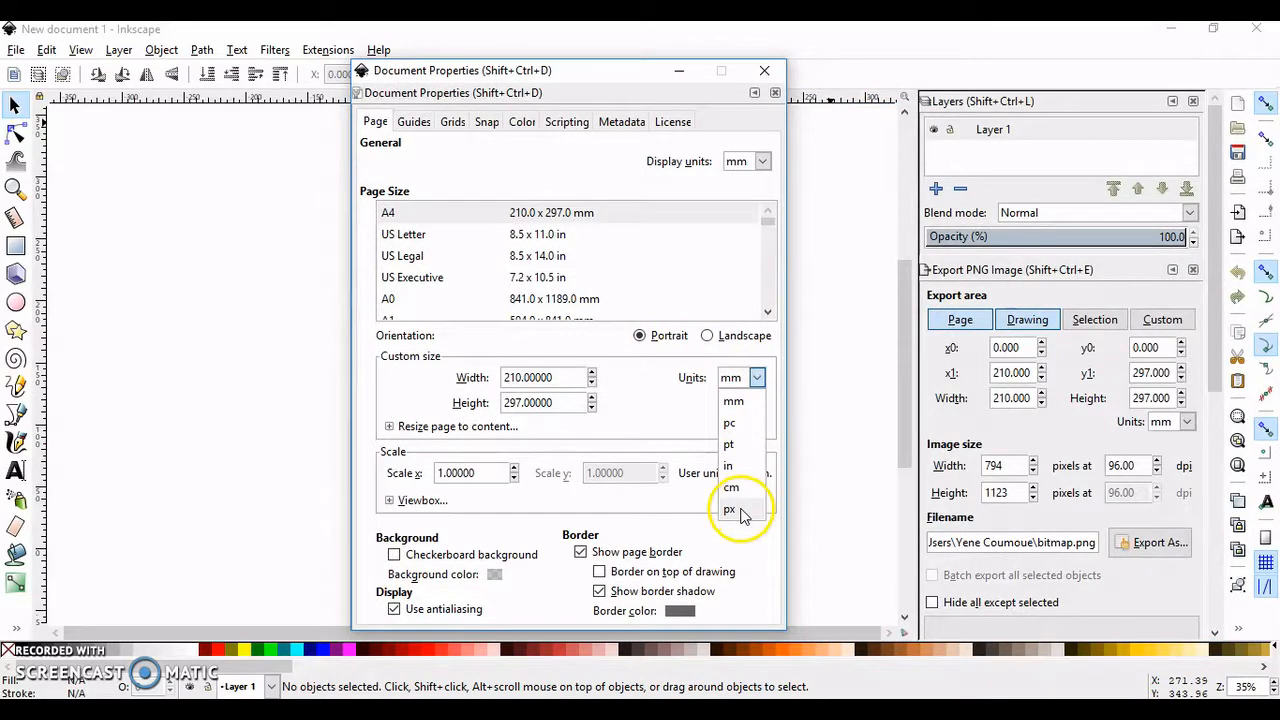
pyautogui.click(728, 510)
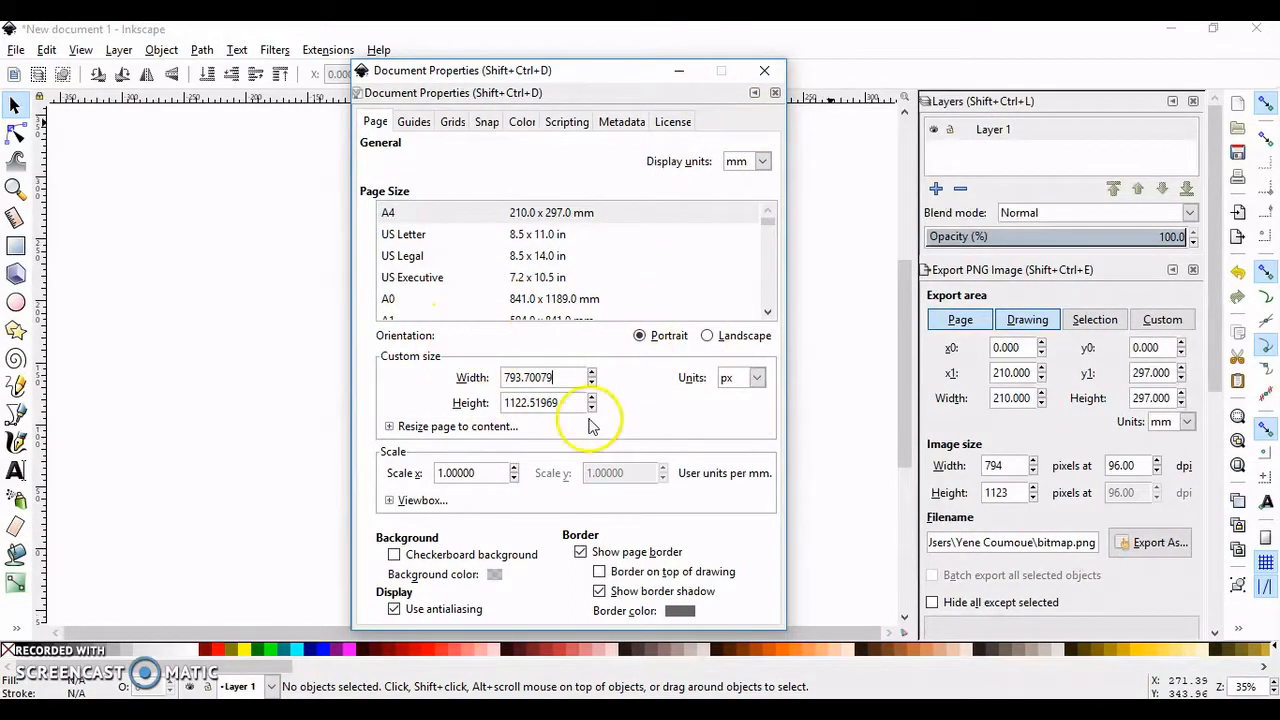
pyautogui.moveTo(764, 72)
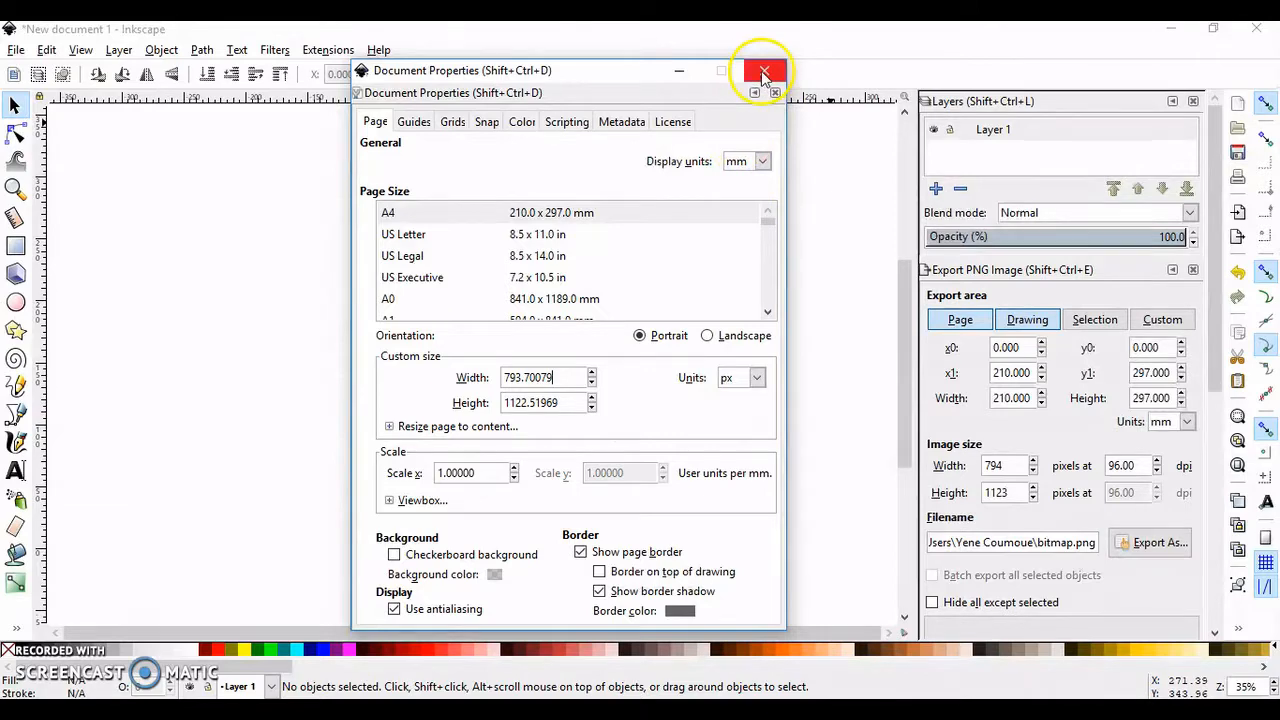
pyautogui.click(764, 70)
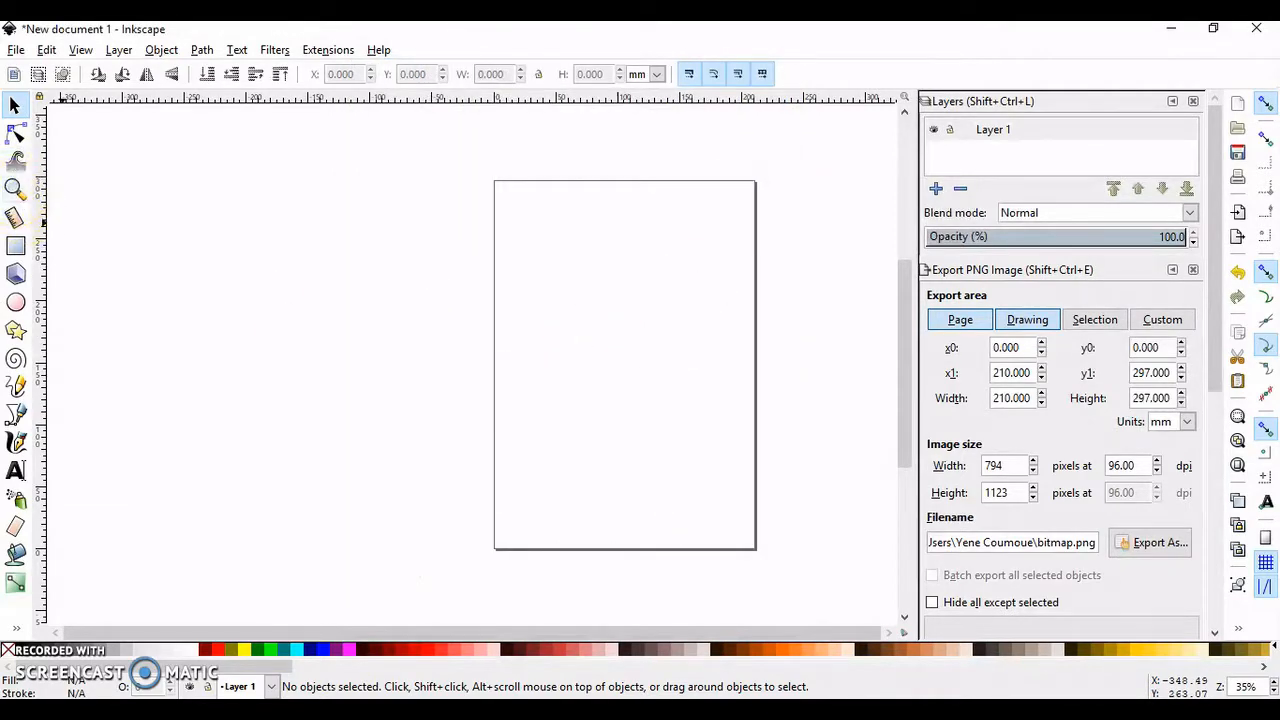
# Import the 'pic' portrait photo into the document.
pyautogui.click(16, 48)
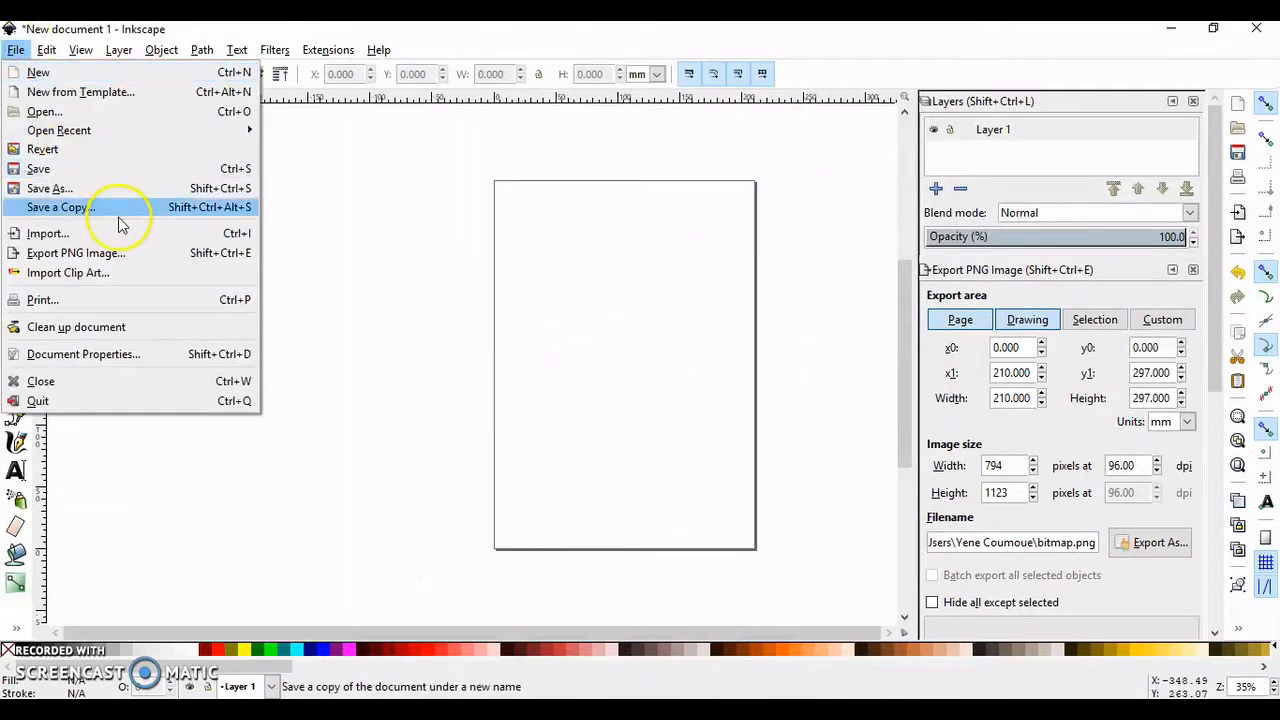
pyautogui.click(48, 232)
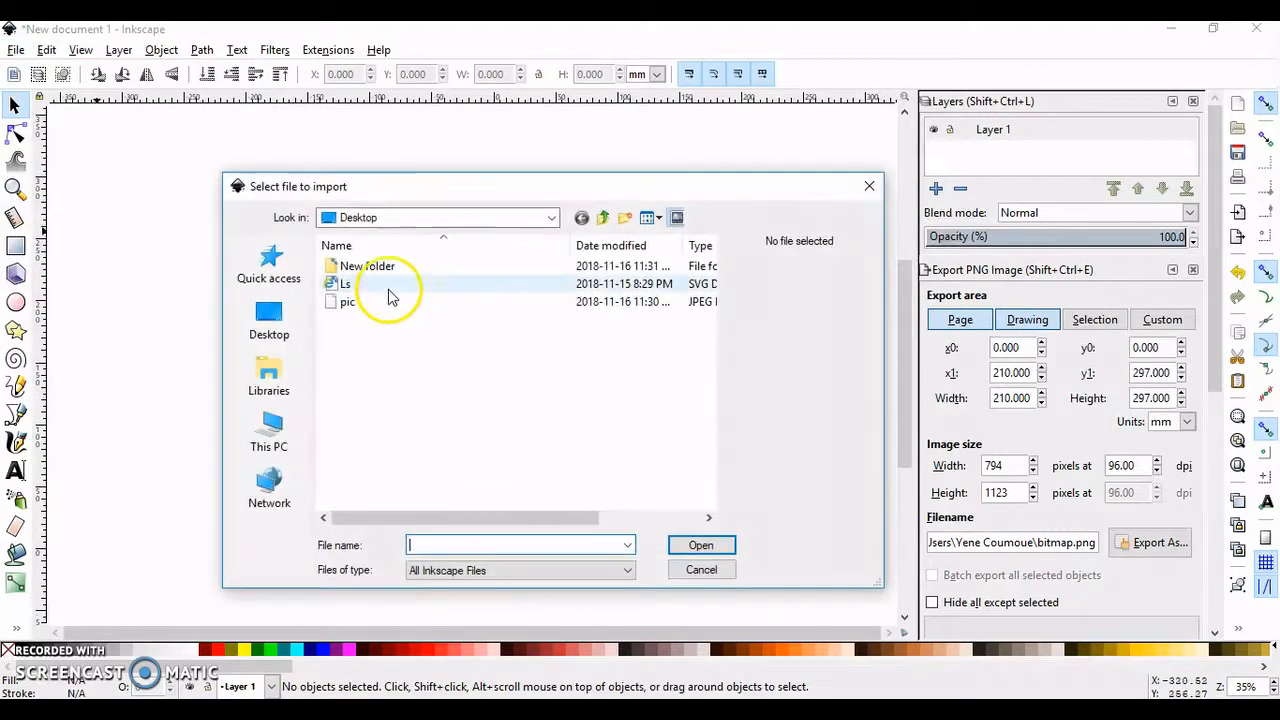
pyautogui.click(348, 300)
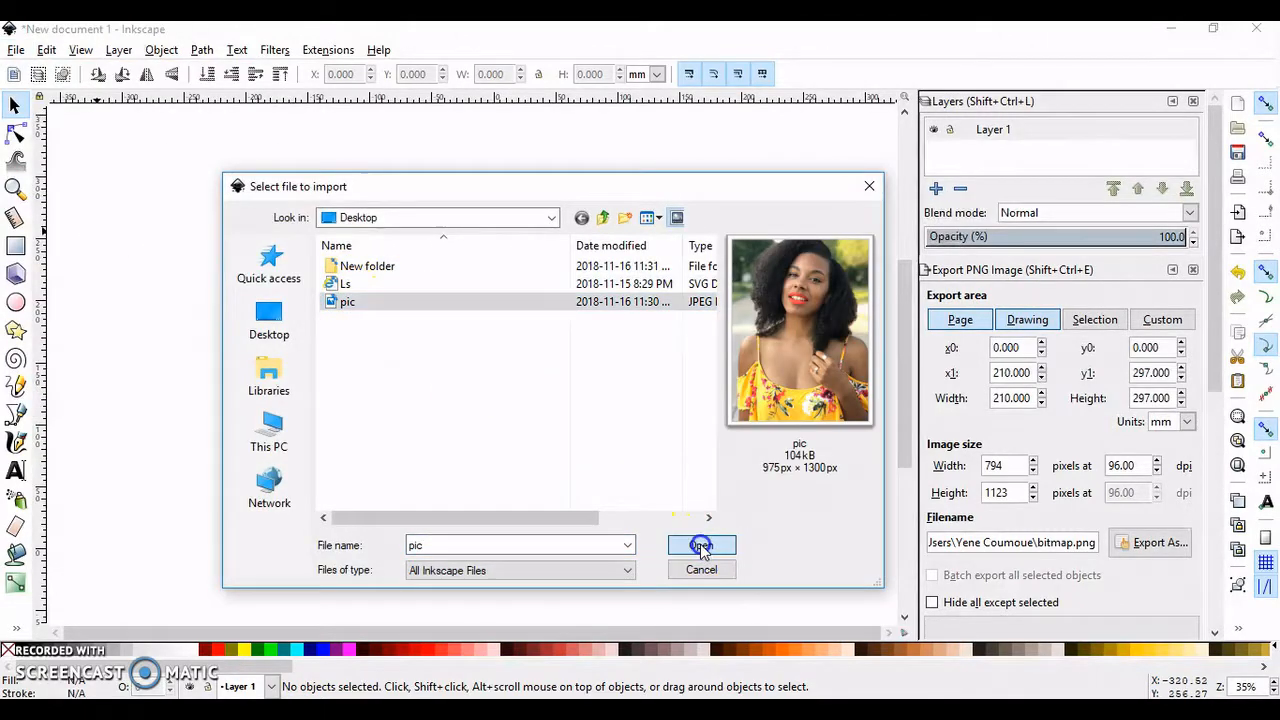
pyautogui.click(700, 544)
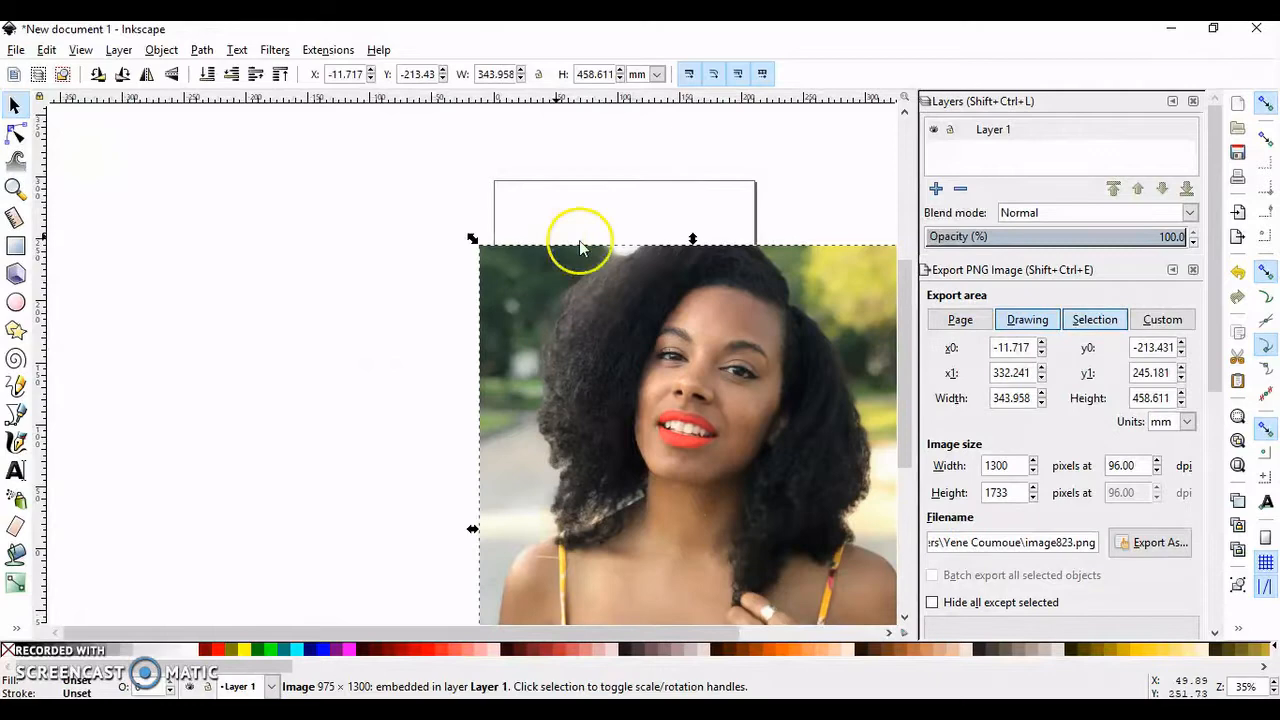
# Move and rescale the photo so it nearly fills the page without overflowing.
pyautogui.moveTo(584, 248); pyautogui.dragTo(544, 250)
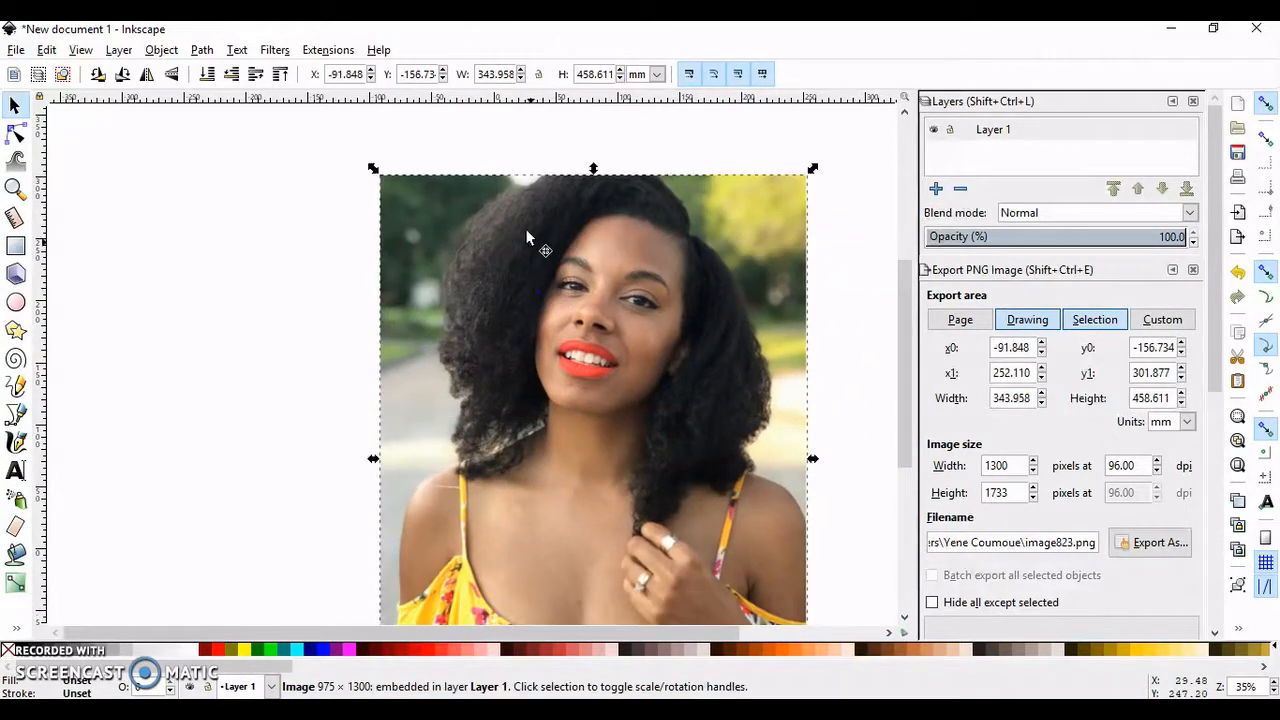
pyautogui.moveTo(538, 74)
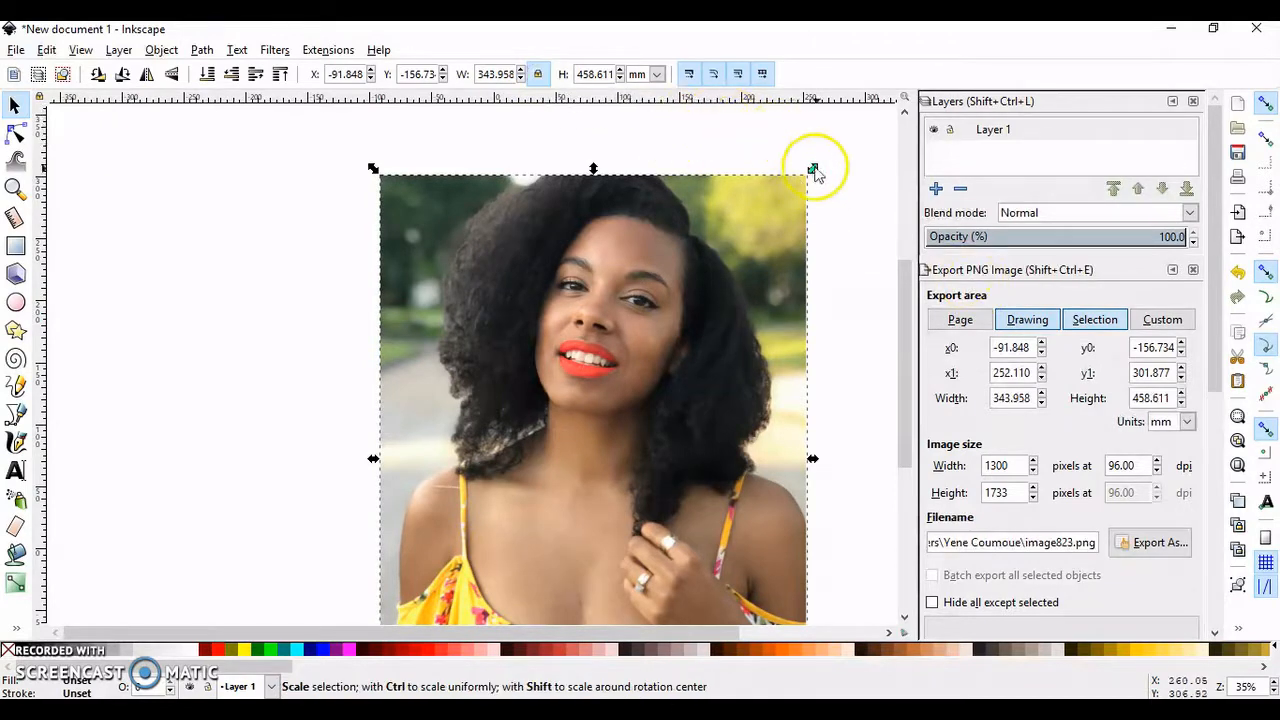
pyautogui.moveTo(812, 168); pyautogui.dragTo(580, 460)
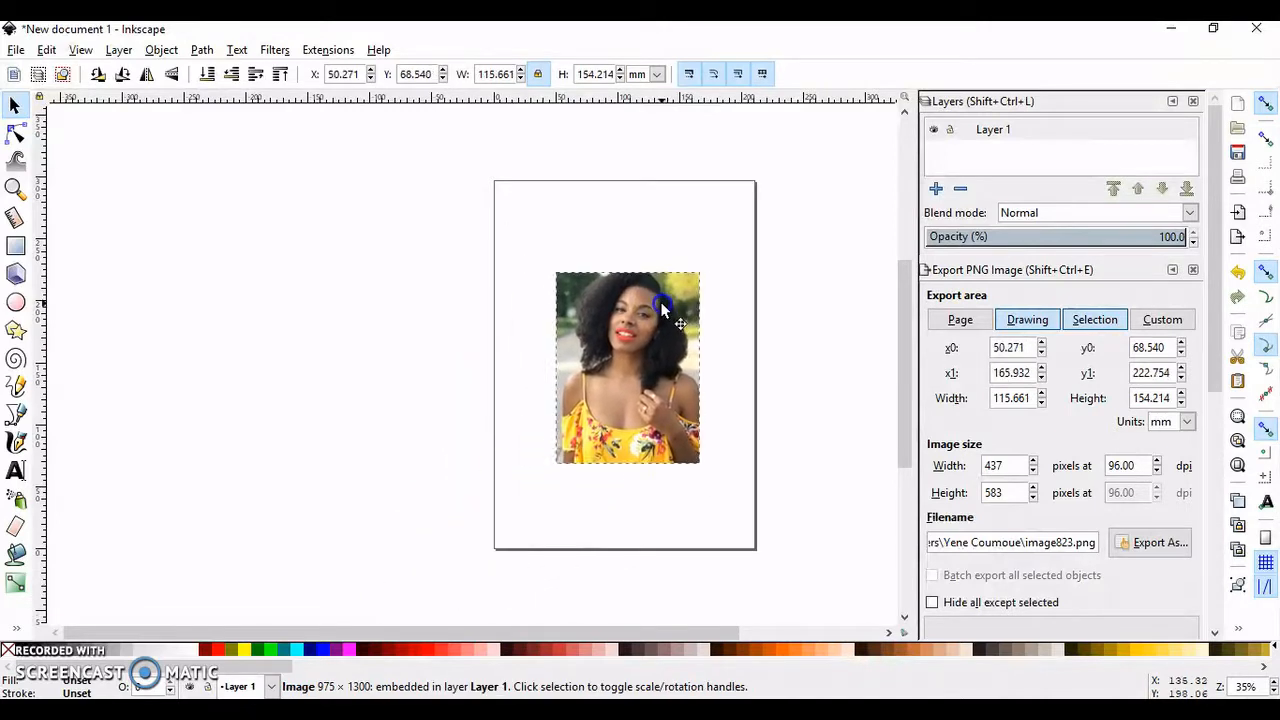
pyautogui.moveTo(556, 270); pyautogui.dragTo(476, 172)
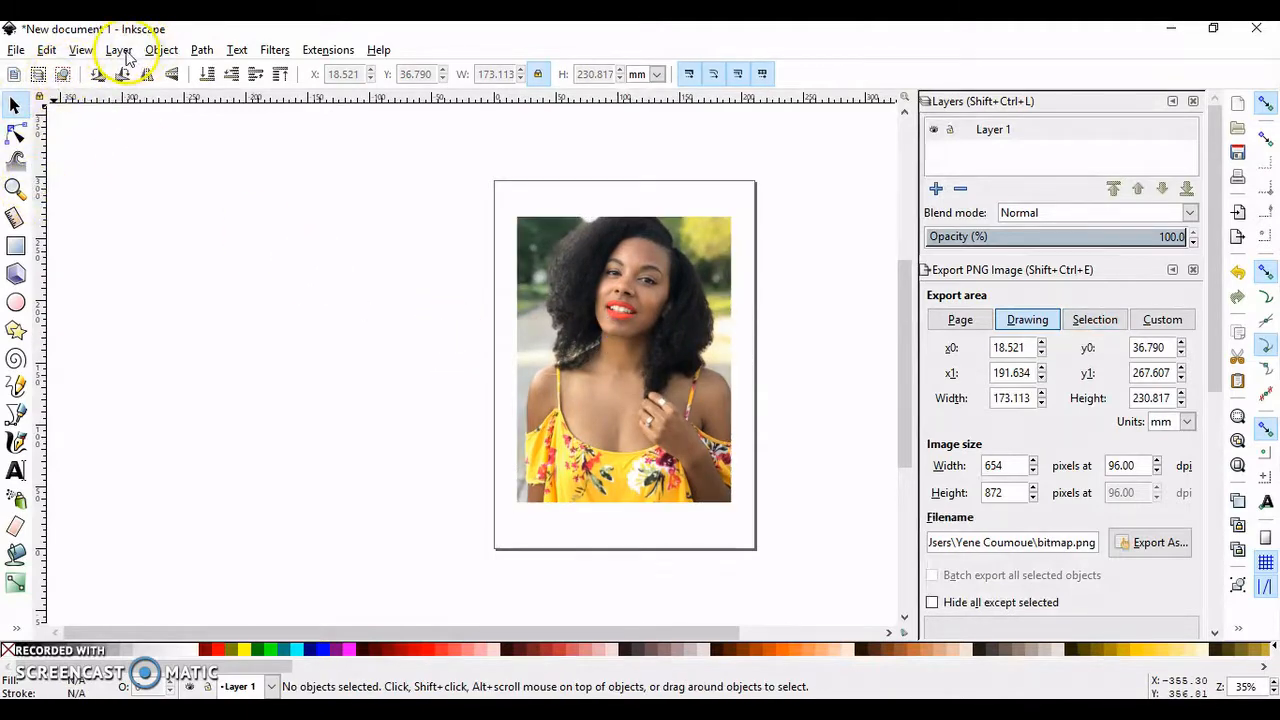
# Add a new layer named 'eyelashes' above Layer 1.
pyautogui.click(118, 48)
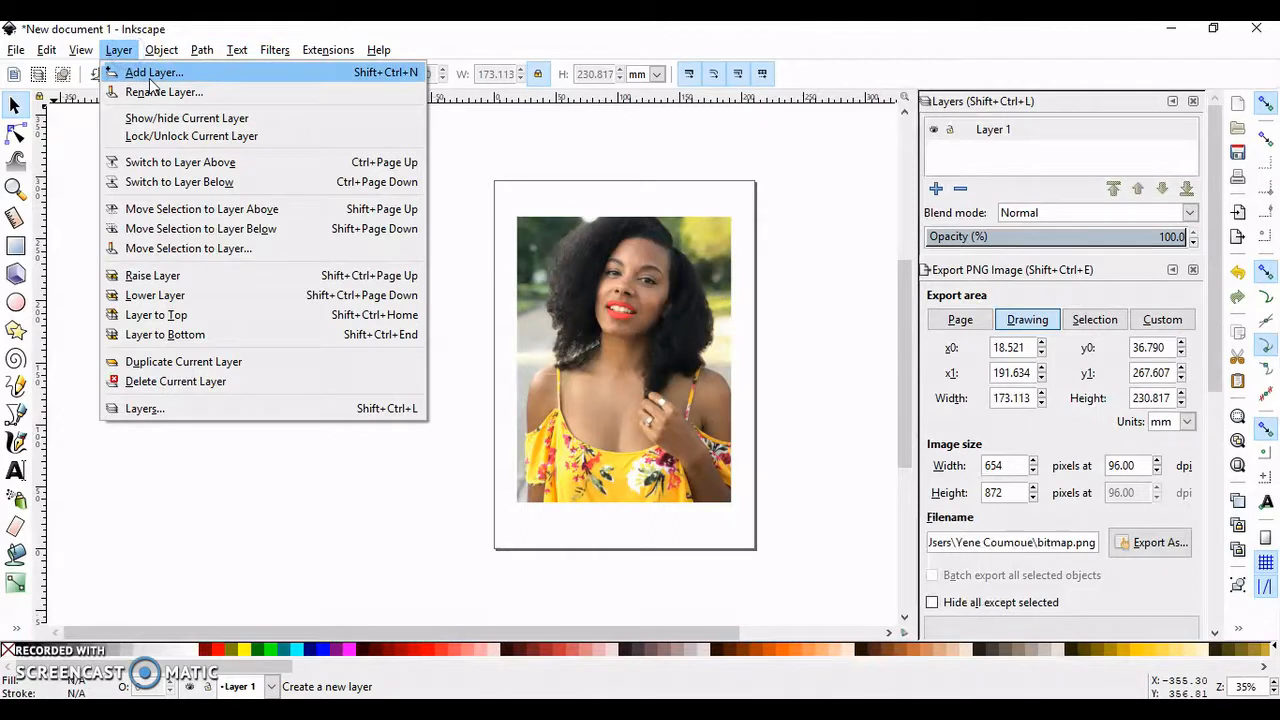
pyautogui.click(154, 72)
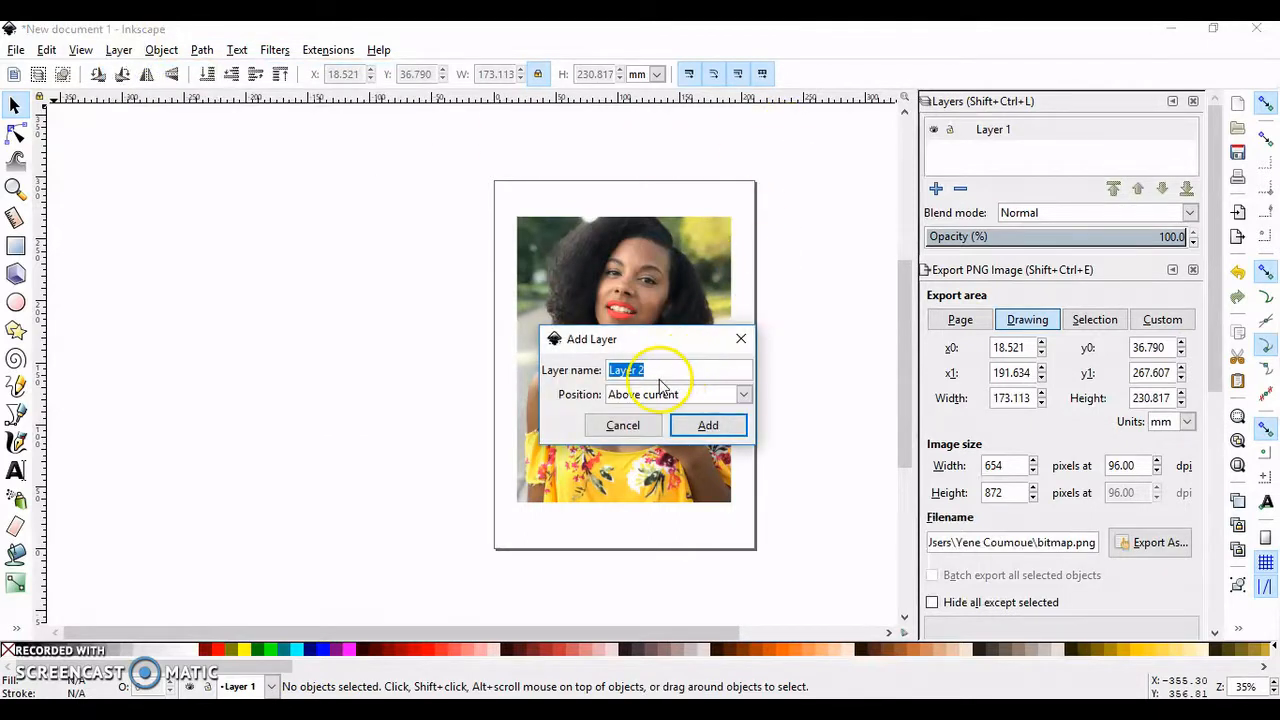
pyautogui.write('eye')
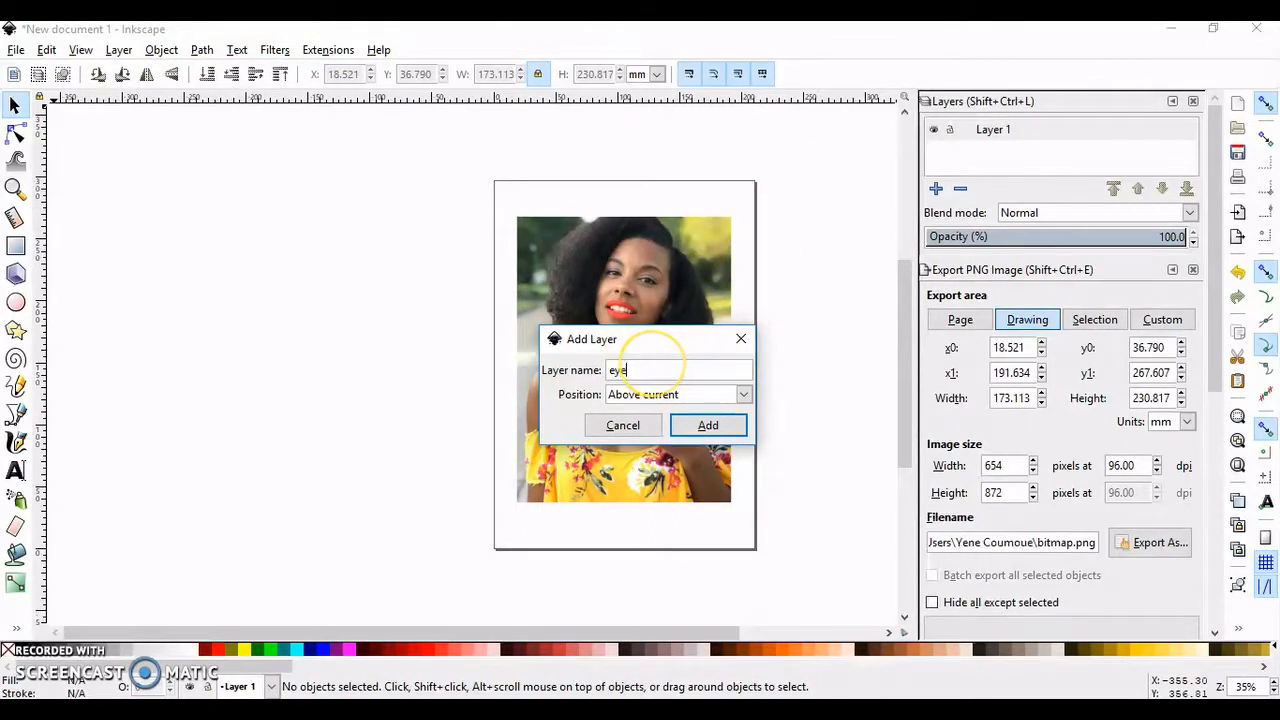
pyautogui.write('lashes')
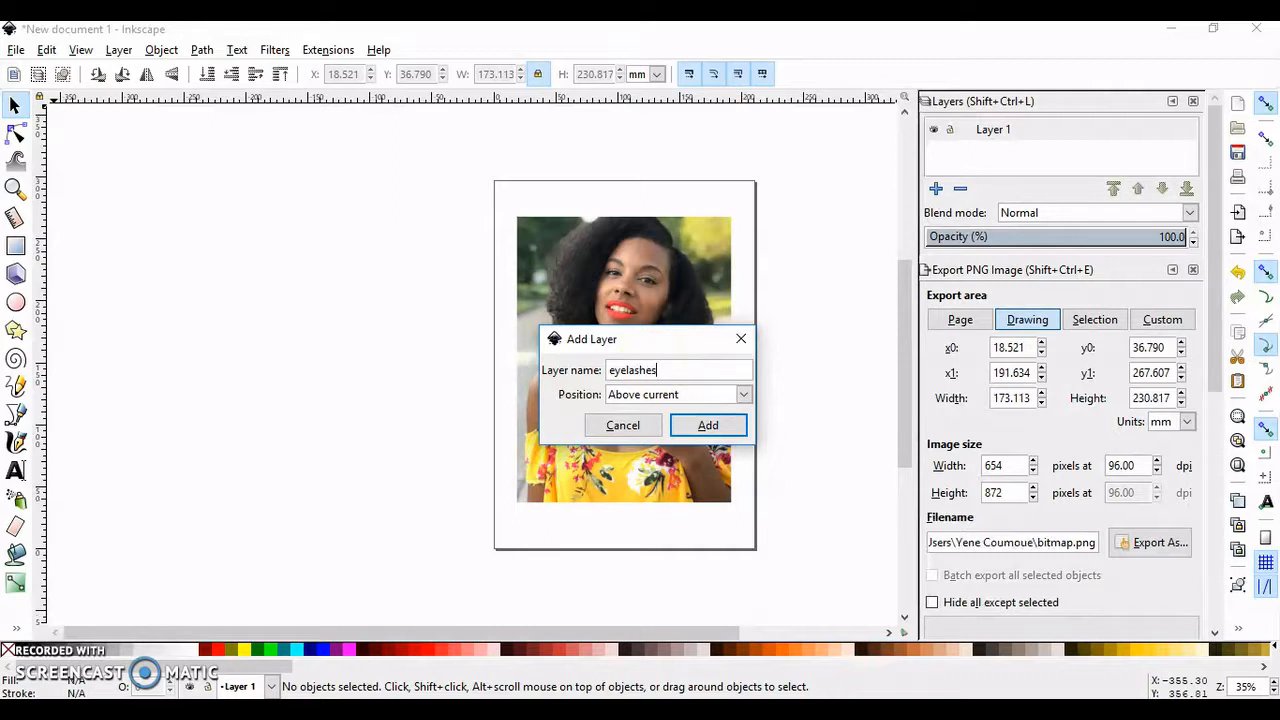
pyautogui.click(708, 424)
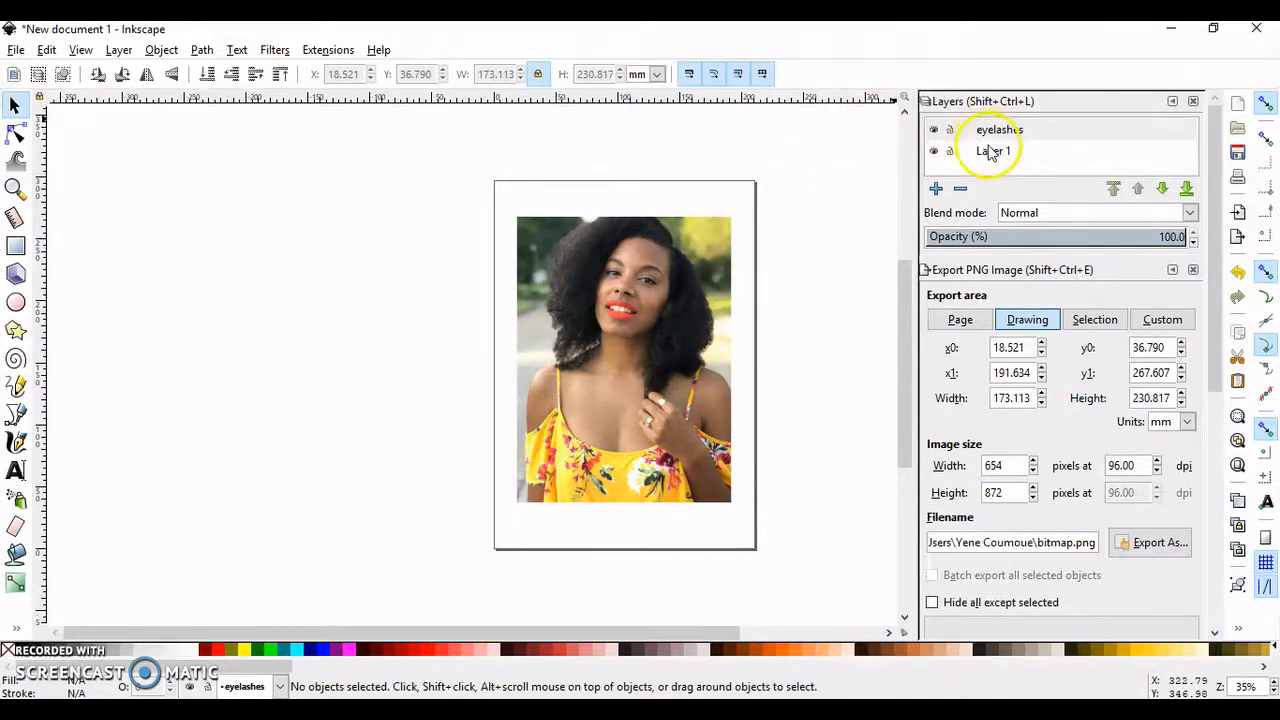
# Keep the photo on Layer 1 and make the eyelashes layer the active one.
pyautogui.click(994, 152)
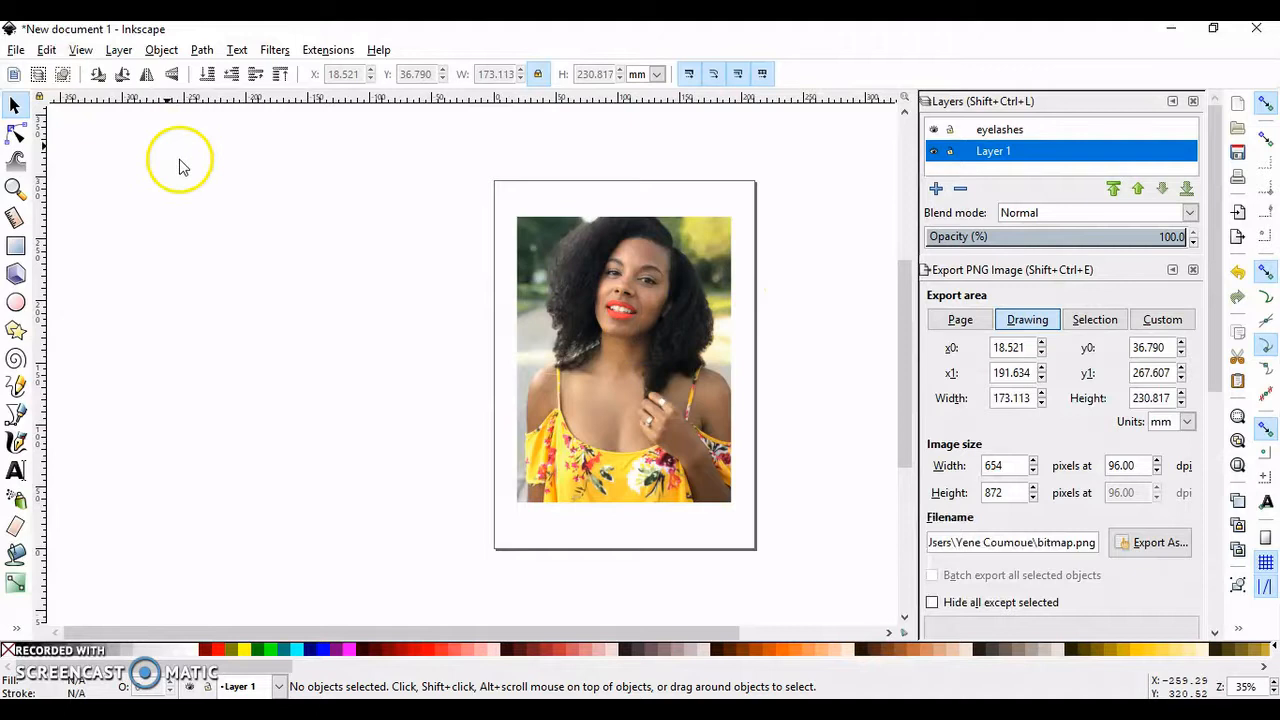
pyautogui.rightClick(624, 360)
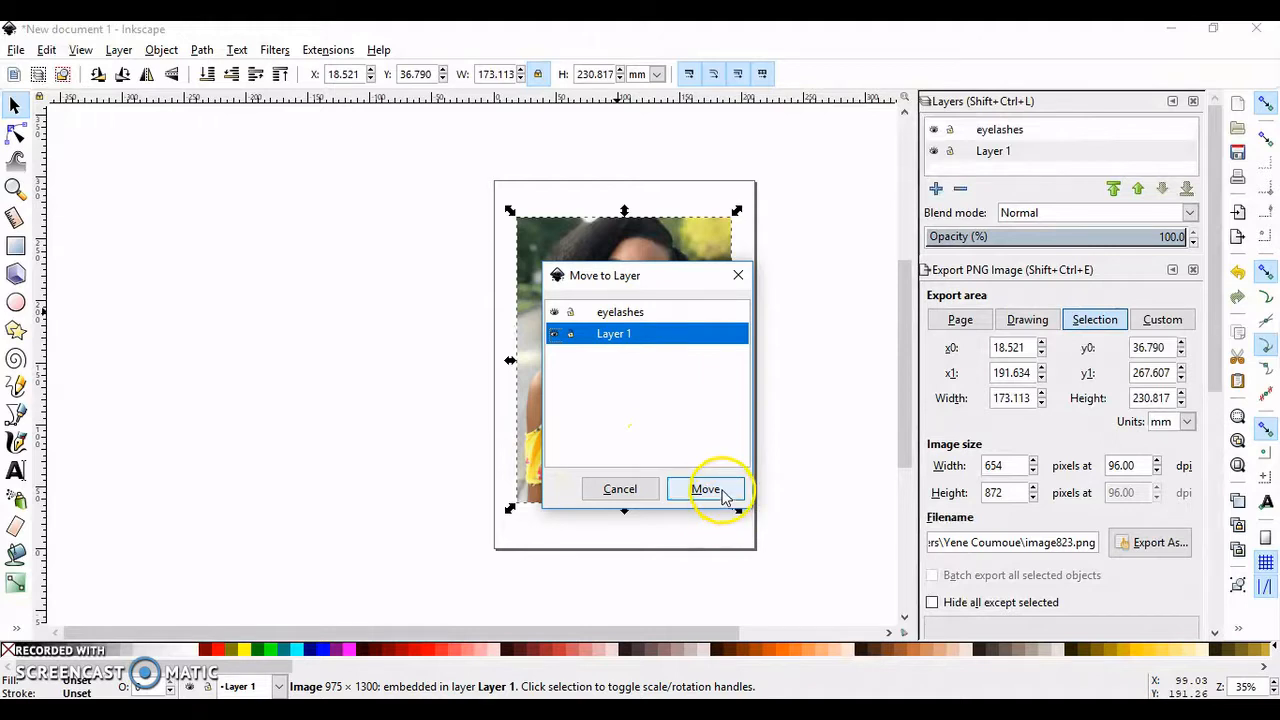
pyautogui.click(708, 488)
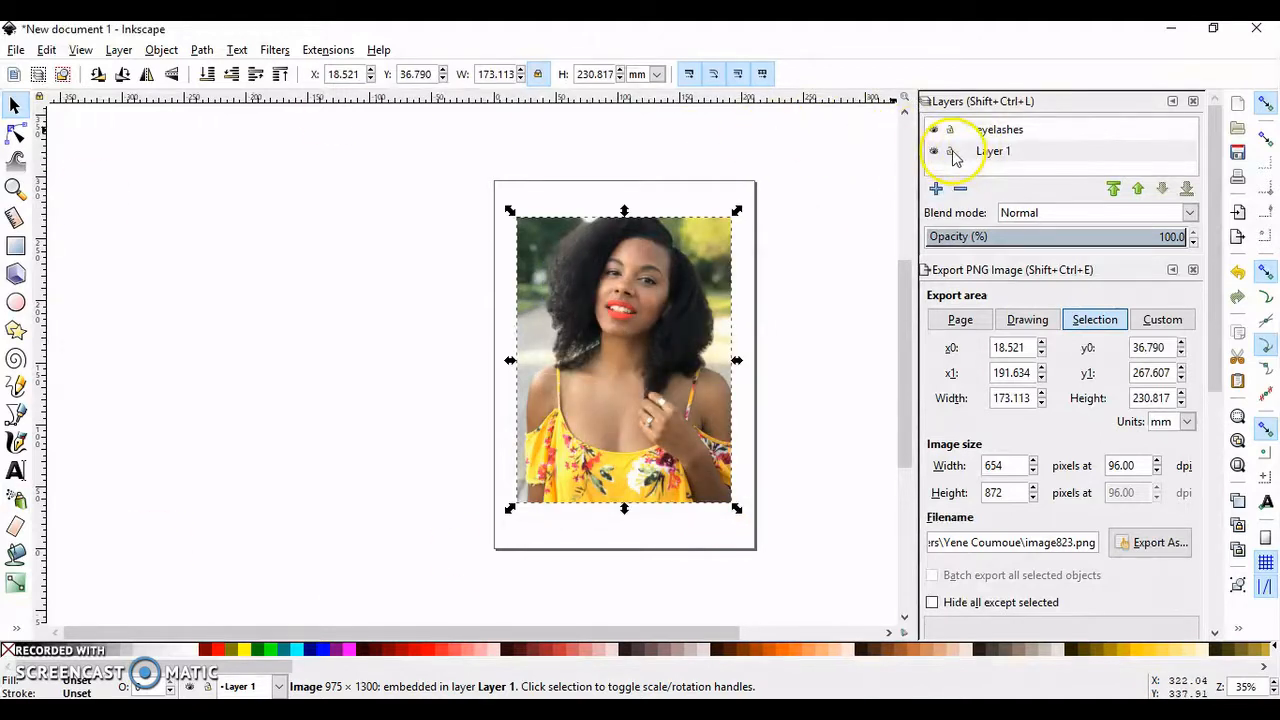
pyautogui.click(994, 152)
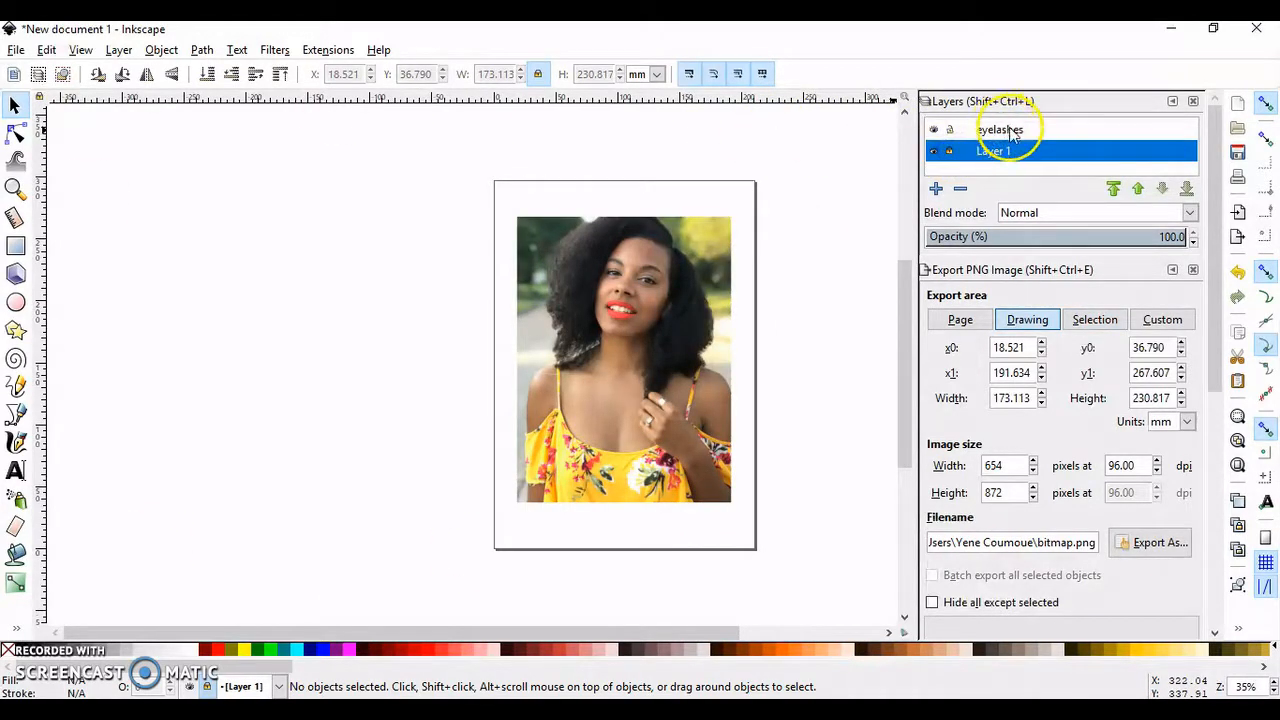
pyautogui.click(1000, 128)
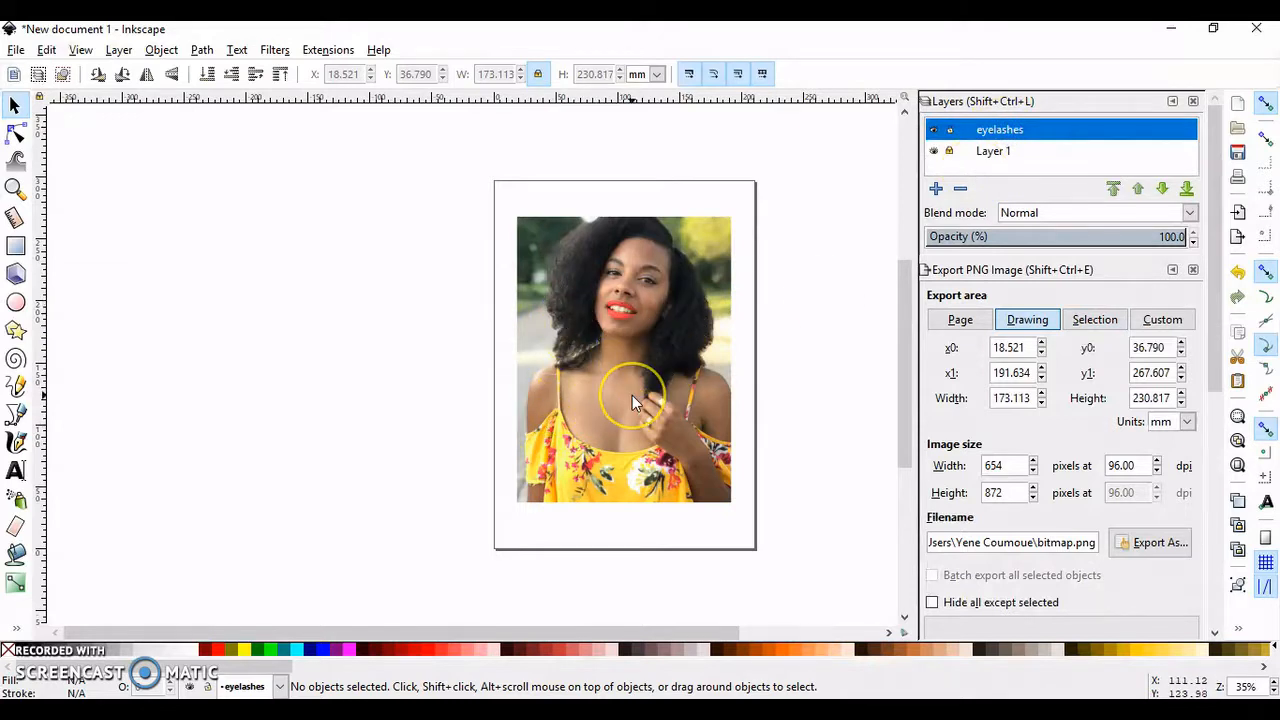
pyautogui.moveTo(296, 390)
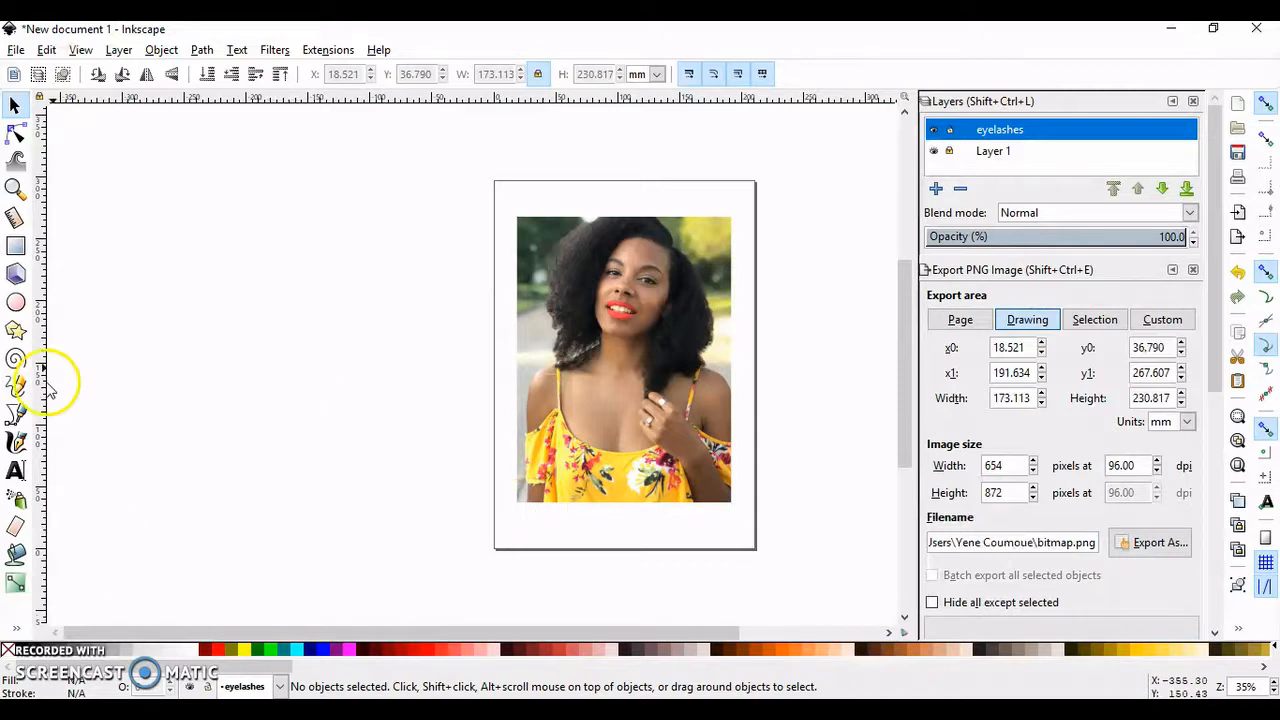
pyautogui.moveTo(18, 304)
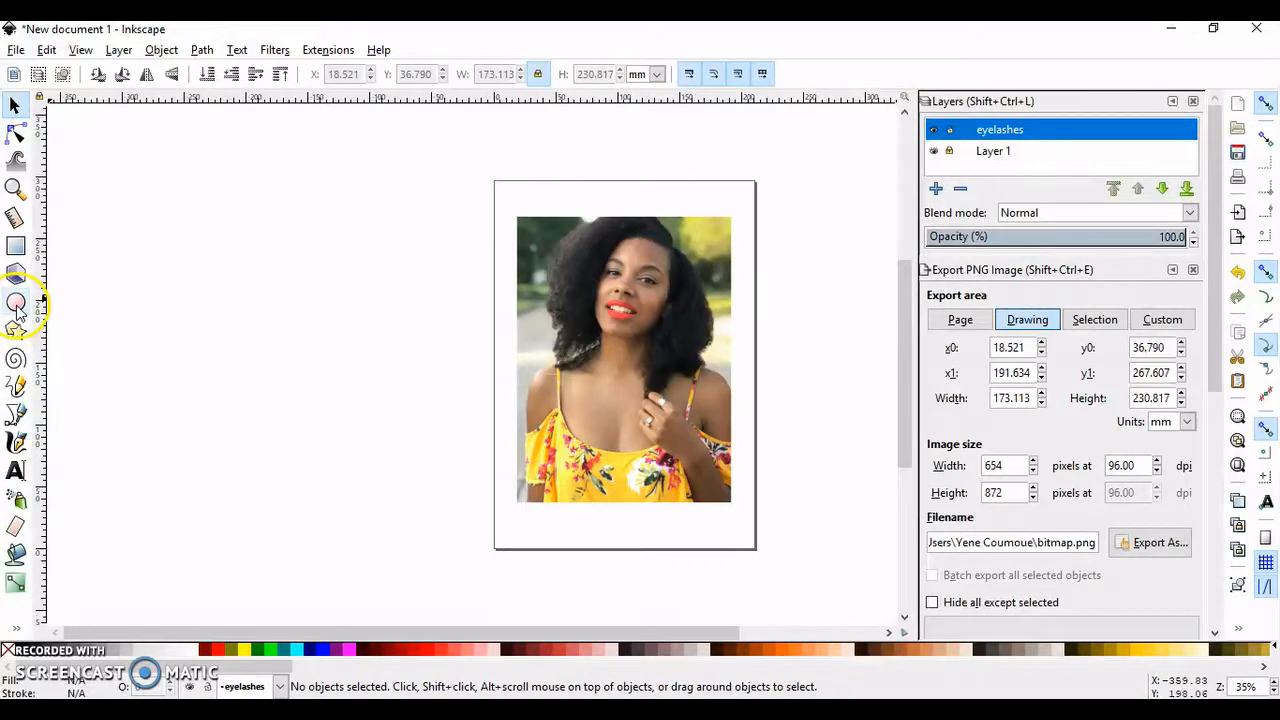
pyautogui.moveTo(16, 304)
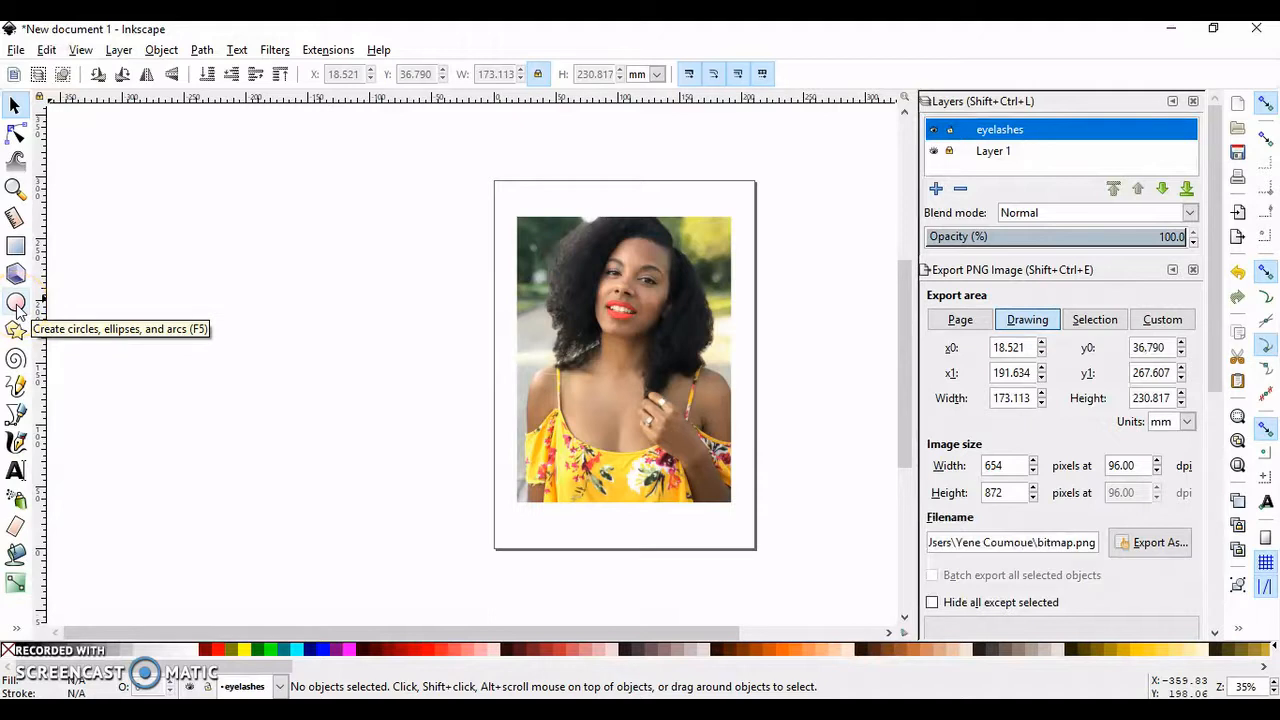
# Draw an even circle to the left of the page with the ellipse tool.
pyautogui.click(16, 302)
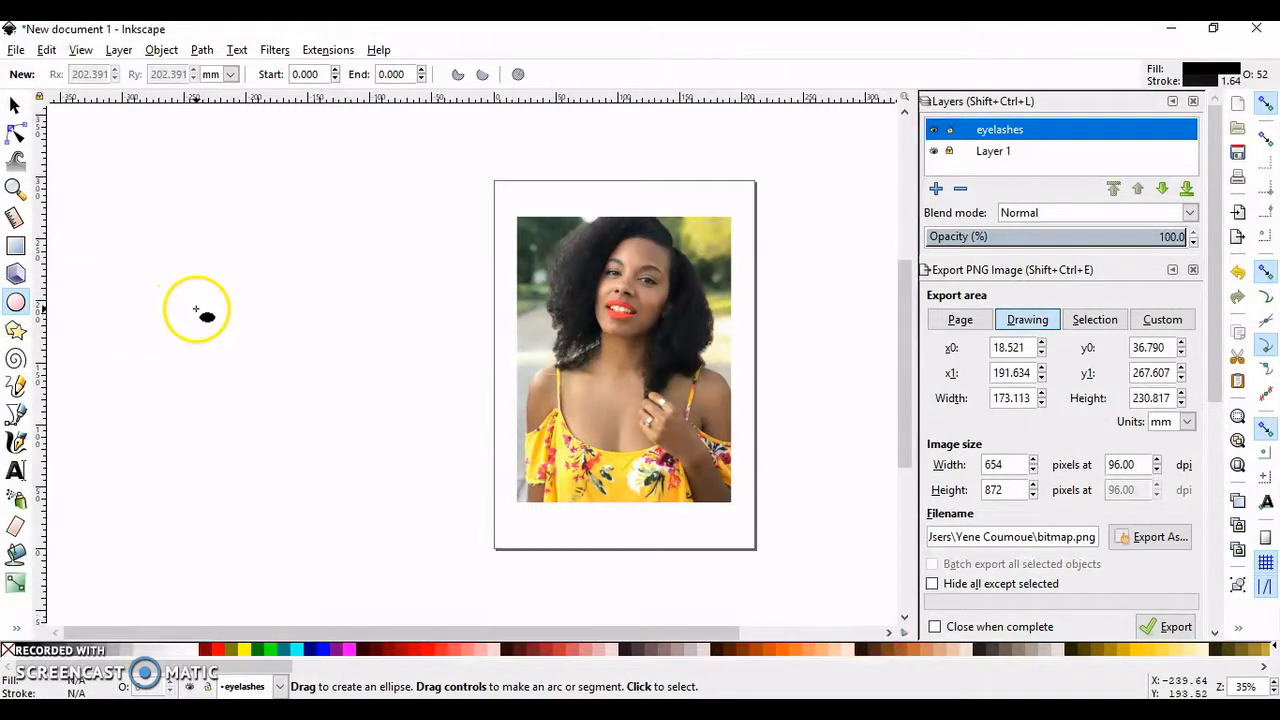
pyautogui.moveTo(196, 308); pyautogui.dragTo(268, 412)
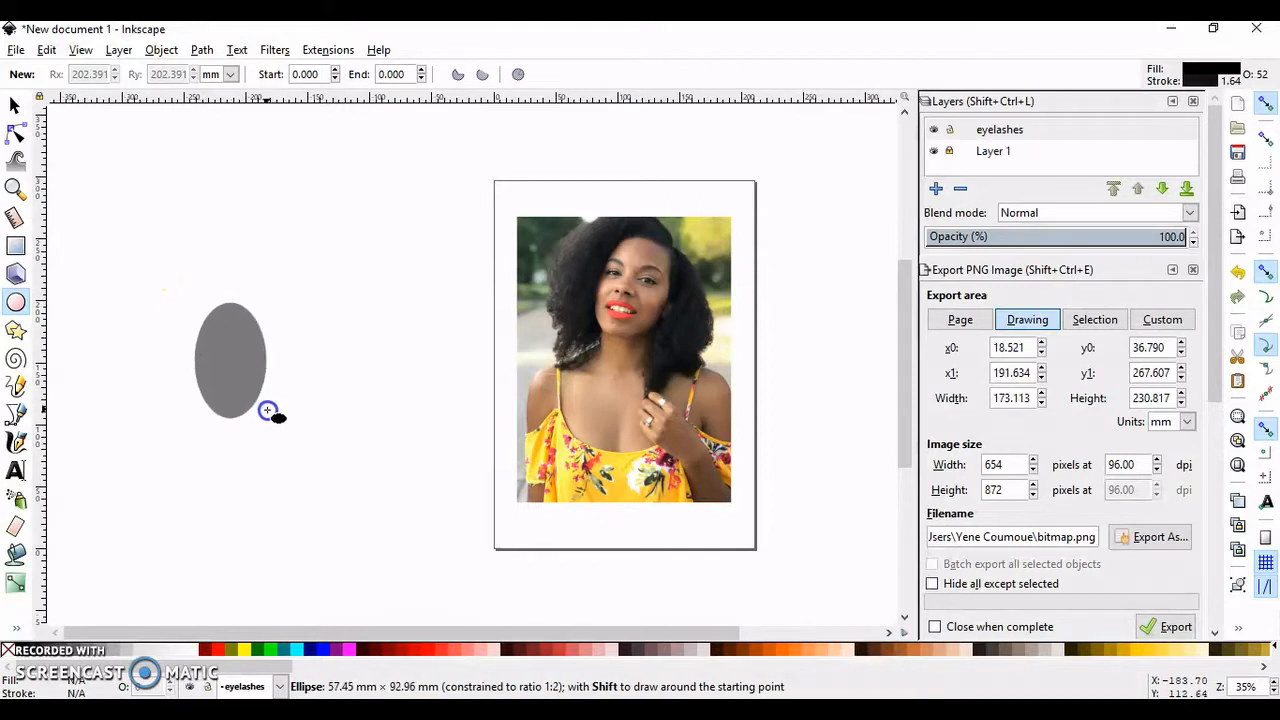
pyautogui.moveTo(268, 410); pyautogui.dragTo(340, 460)
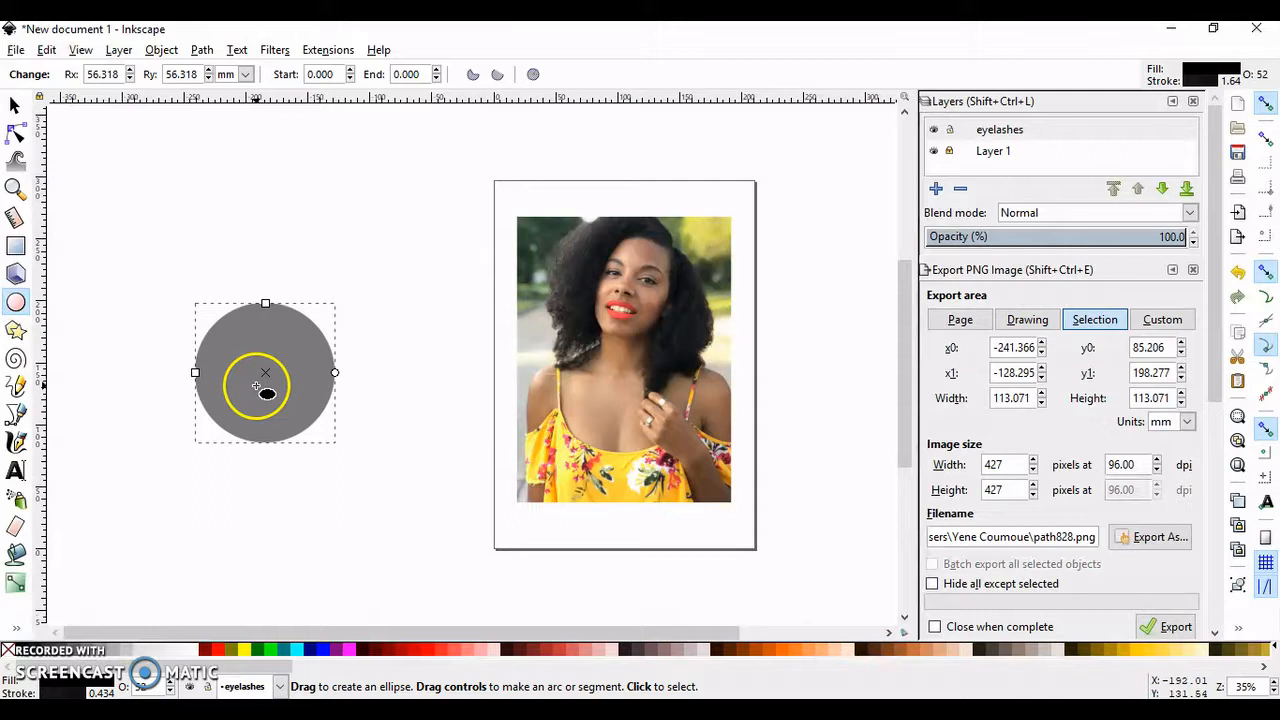
pyautogui.scroll(3)
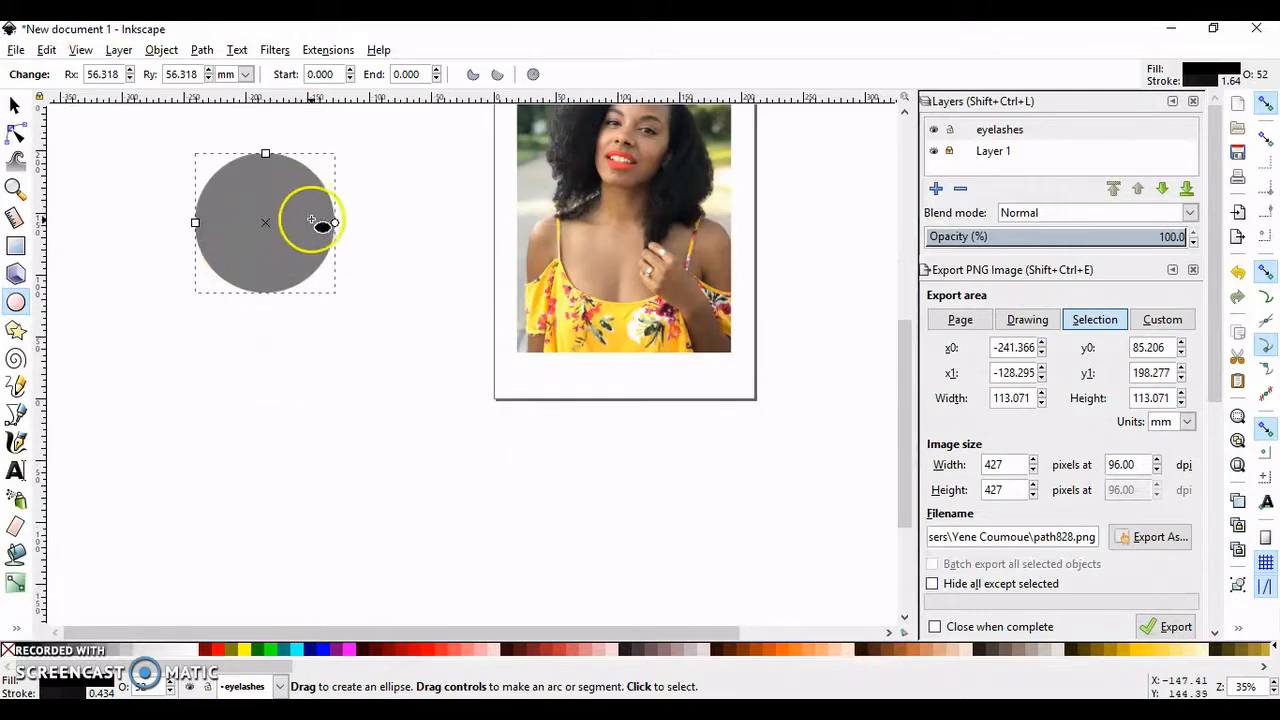
pyautogui.moveTo(320, 224); pyautogui.dragTo(250, 230)
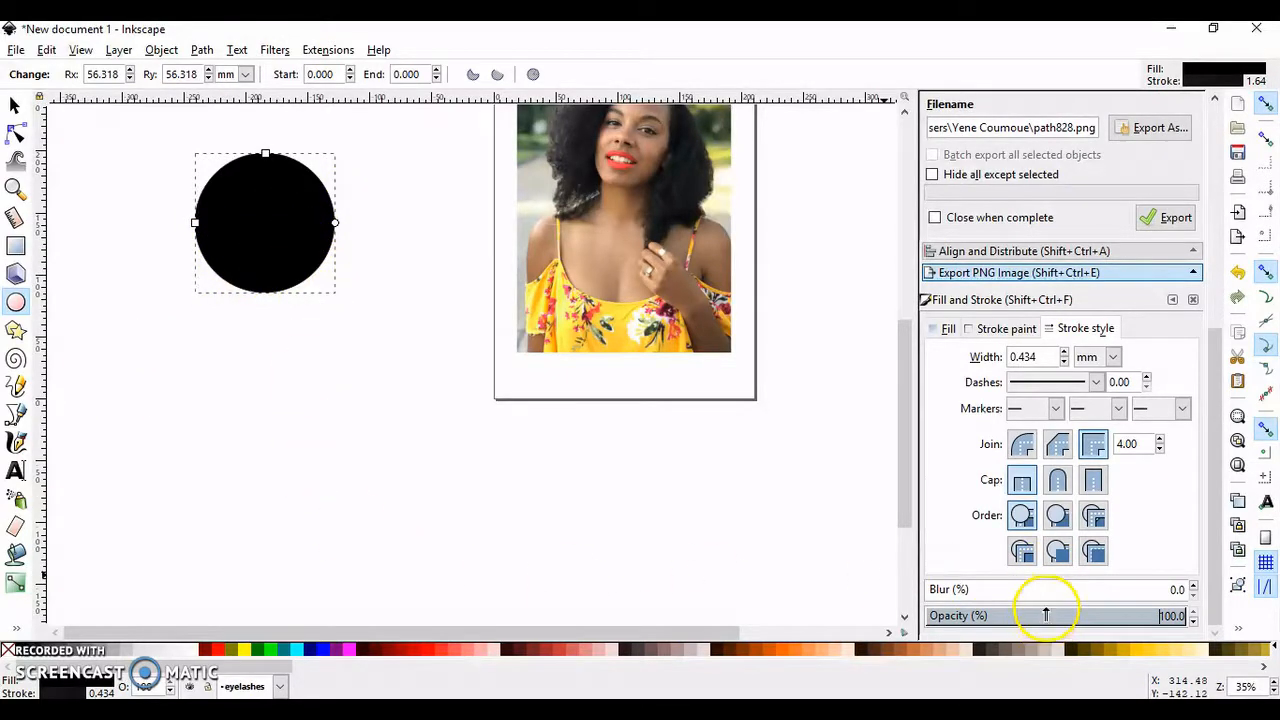
# Lower the circle's opacity to about 50% in Fill and Stroke.
pyautogui.moveTo(1076, 616); pyautogui.dragTo(1064, 616)
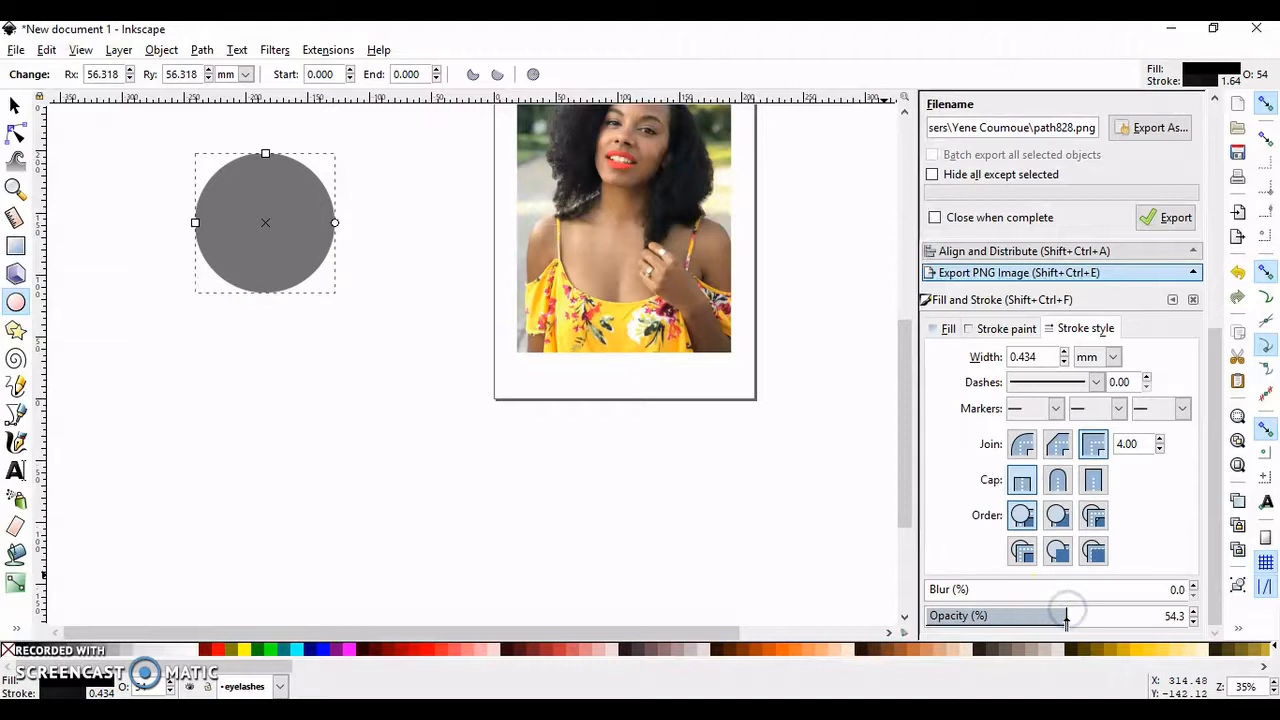
pyautogui.tripleClick(1176, 616)
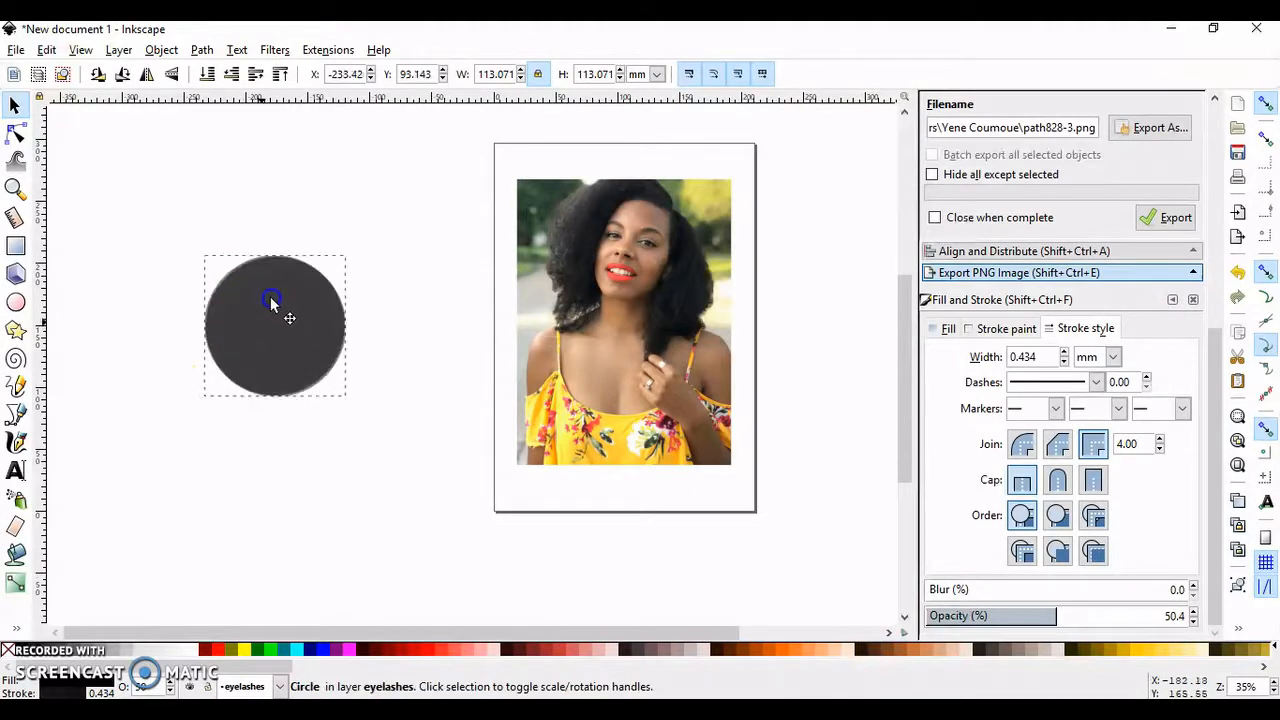
# Position the duplicate circle just above the original so the two barely overlap.
pyautogui.moveTo(270, 300); pyautogui.dragTo(270, 210)
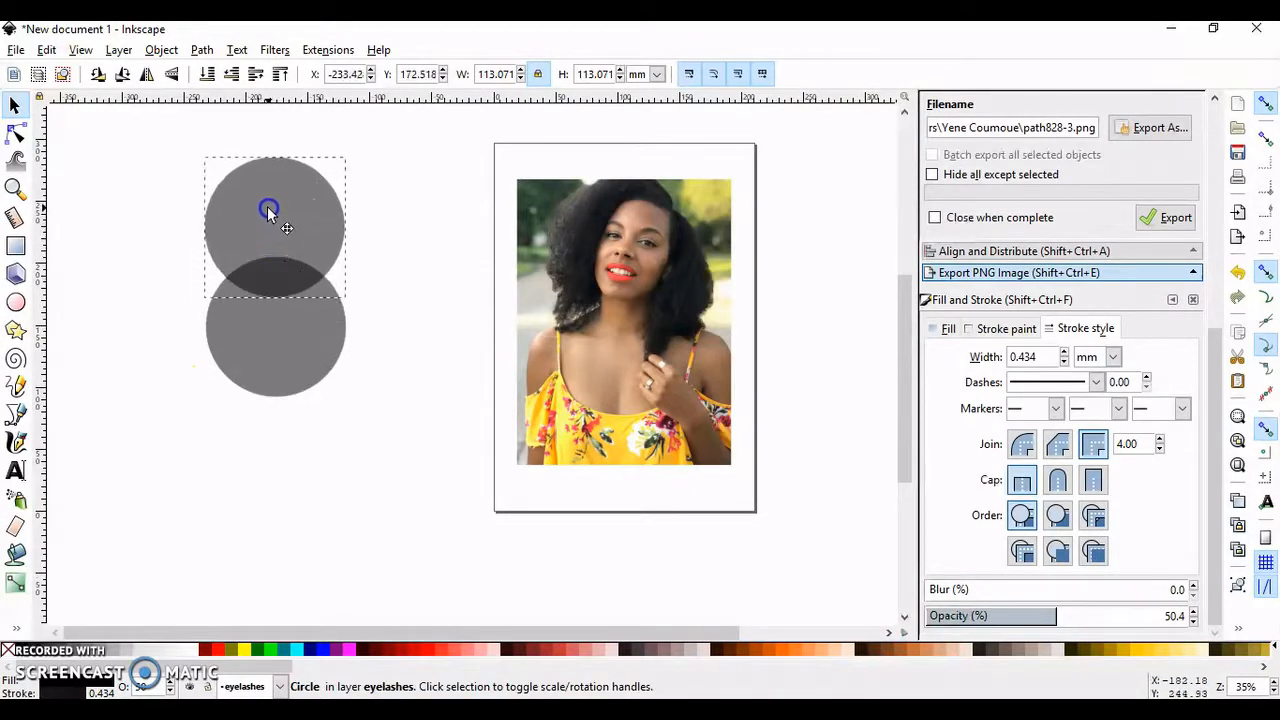
pyautogui.moveTo(270, 210); pyautogui.dragTo(260, 178)
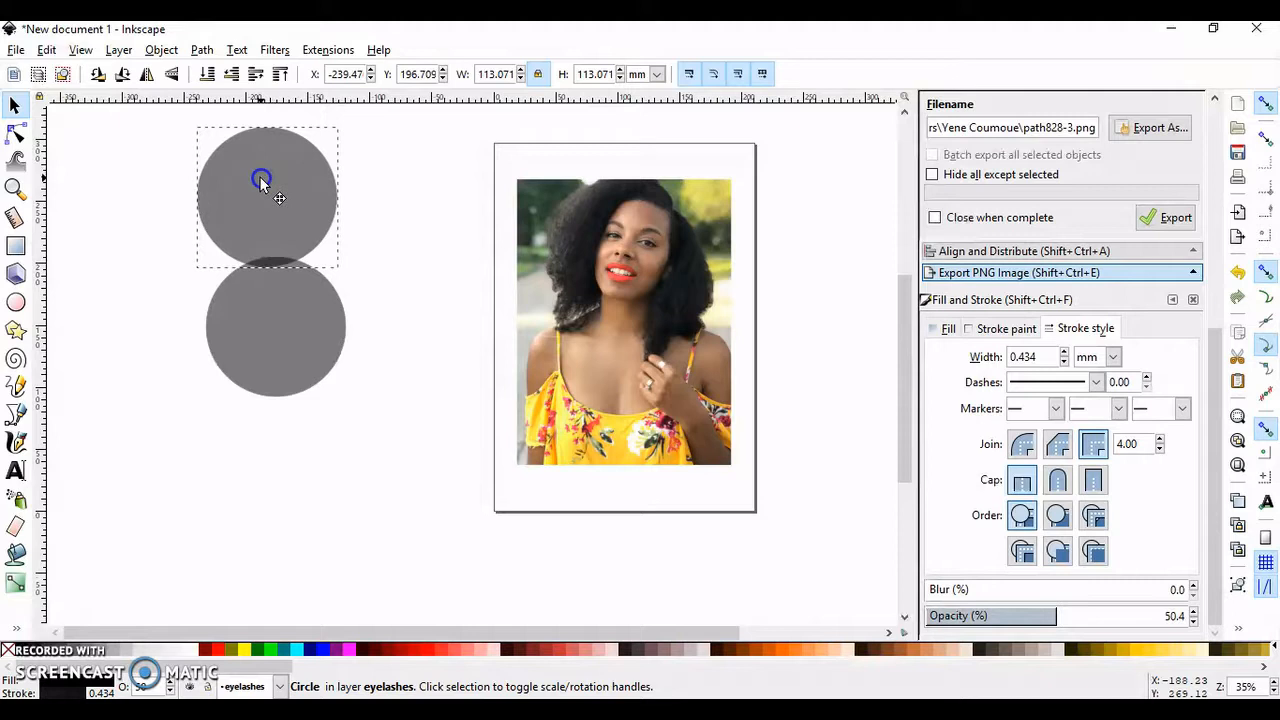
pyautogui.moveTo(262, 178); pyautogui.dragTo(268, 180)
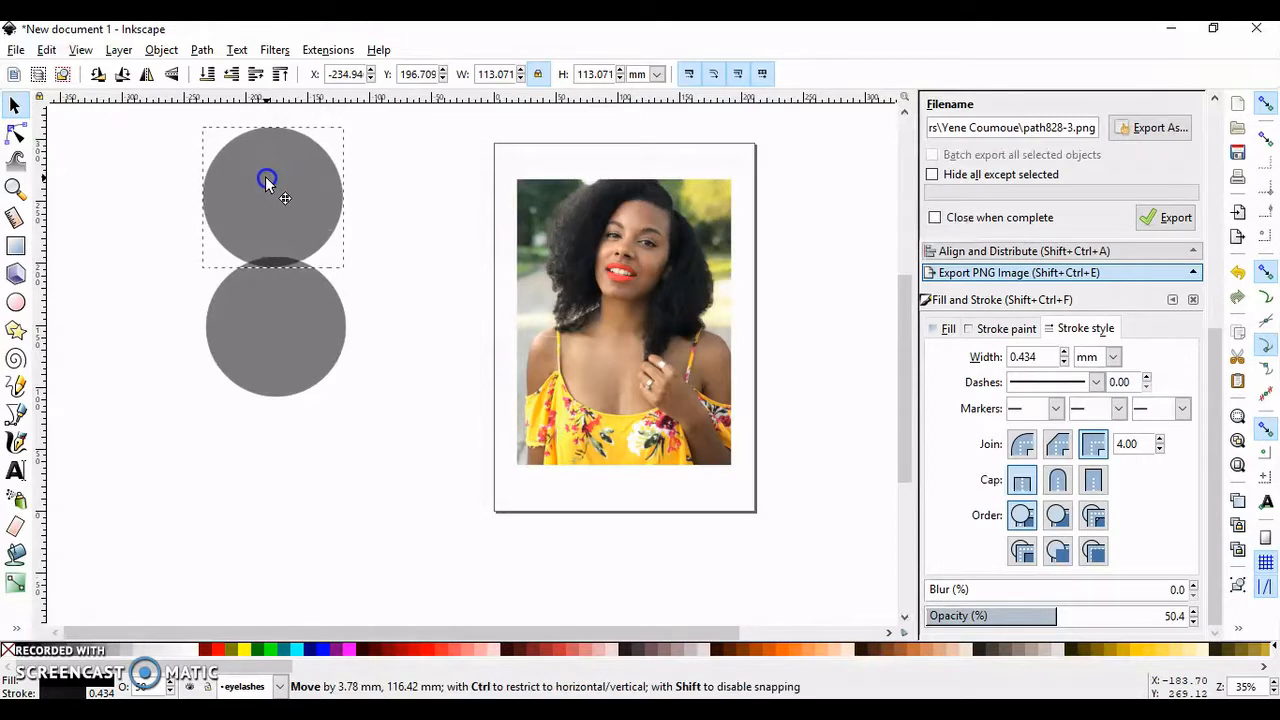
pyautogui.moveTo(268, 180); pyautogui.dragTo(284, 178)
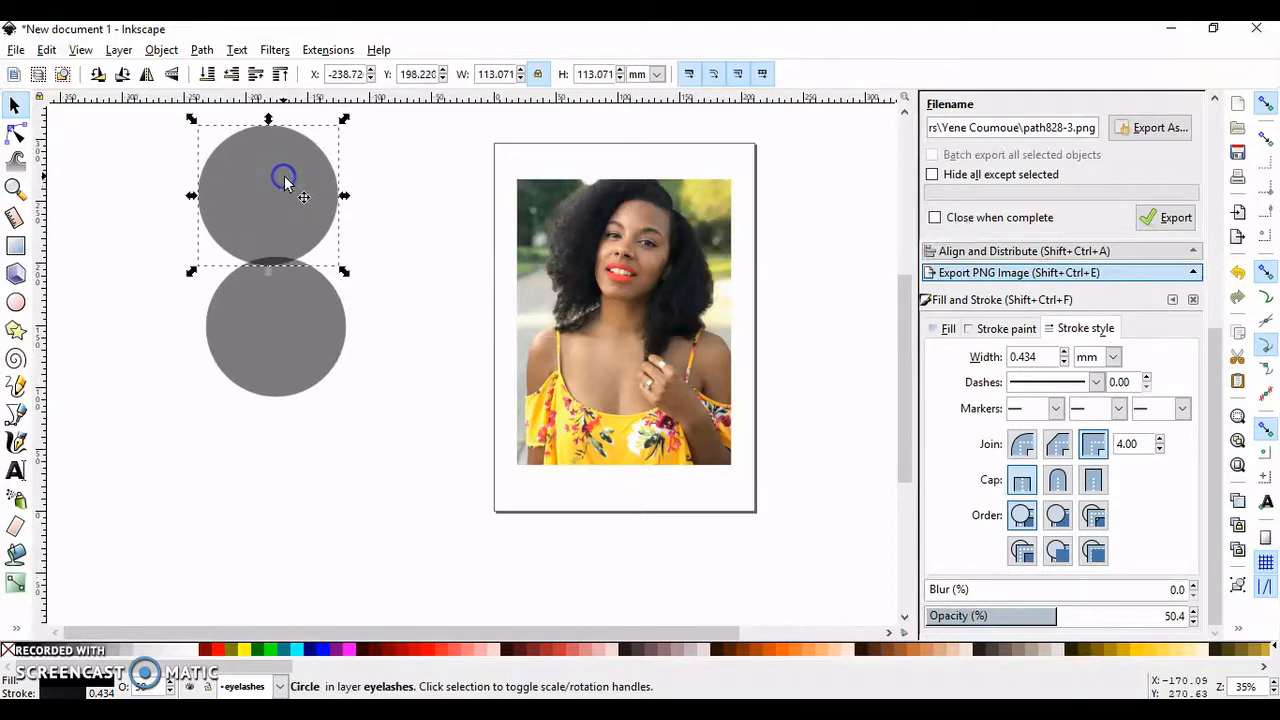
pyautogui.moveTo(844, 300)
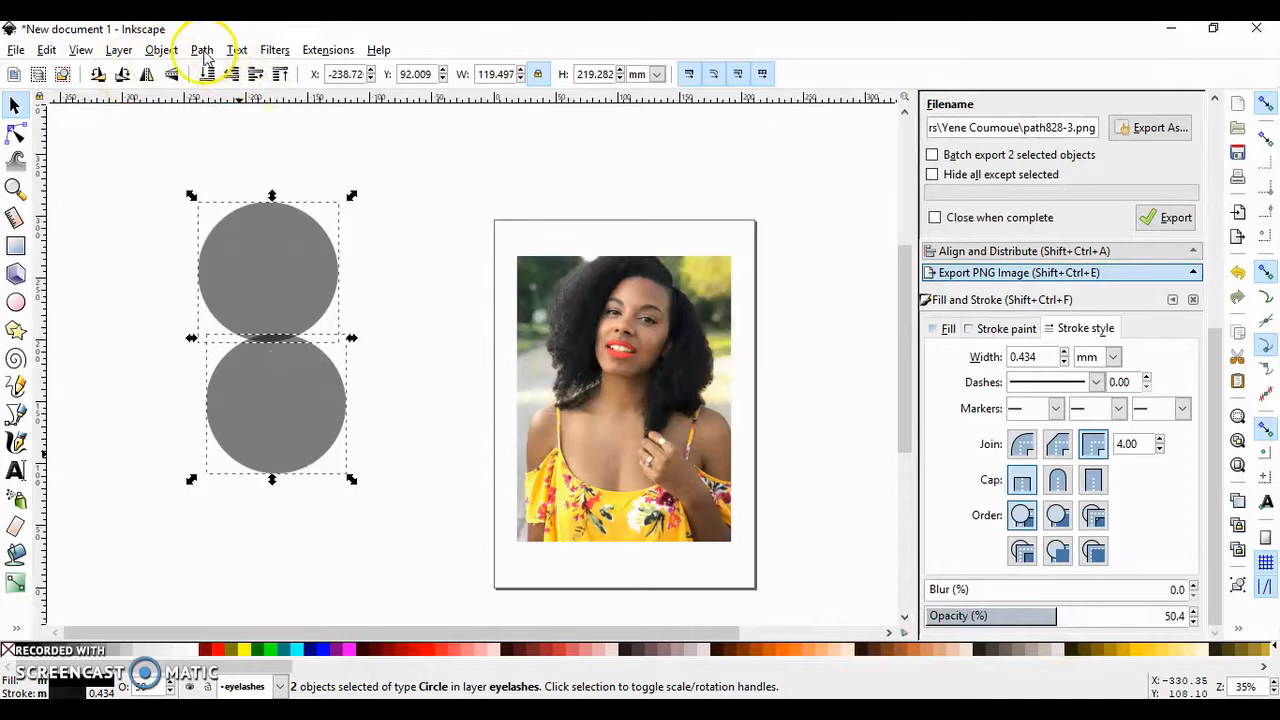
# Intersect the circles into a lens, flatten it into a thin sliver and copy it.
pyautogui.click(200, 48)
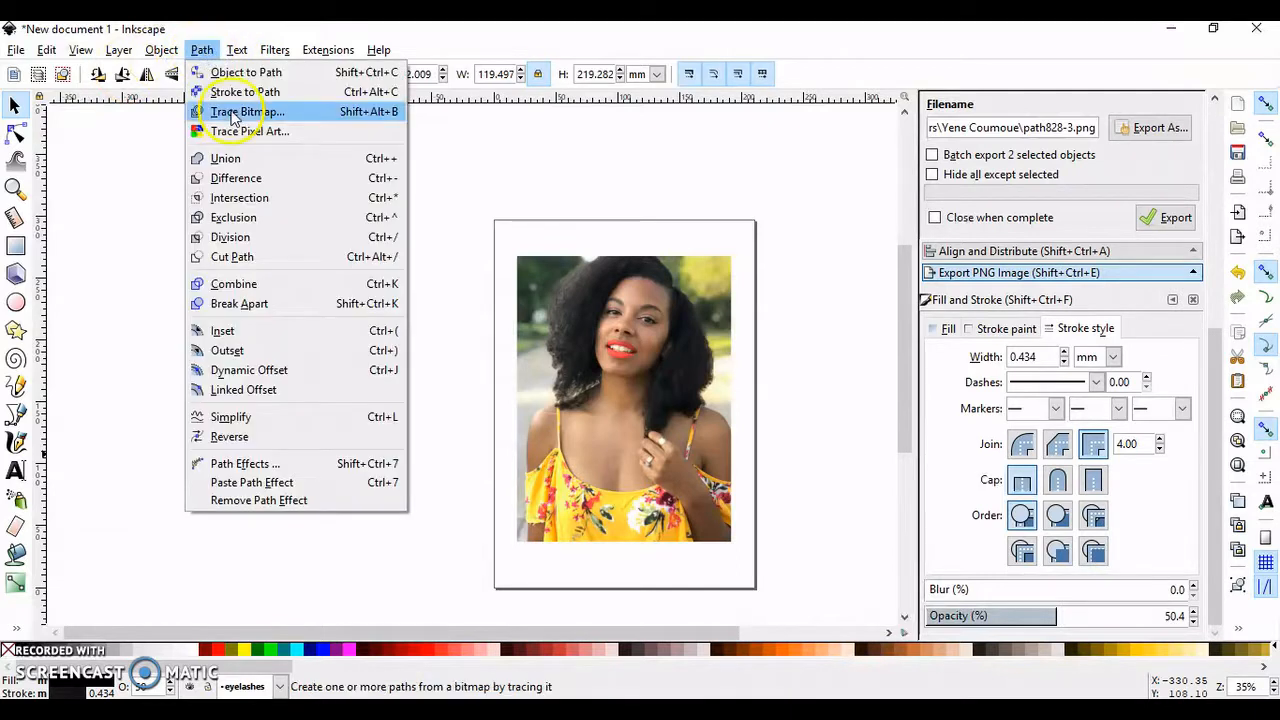
pyautogui.moveTo(240, 198)
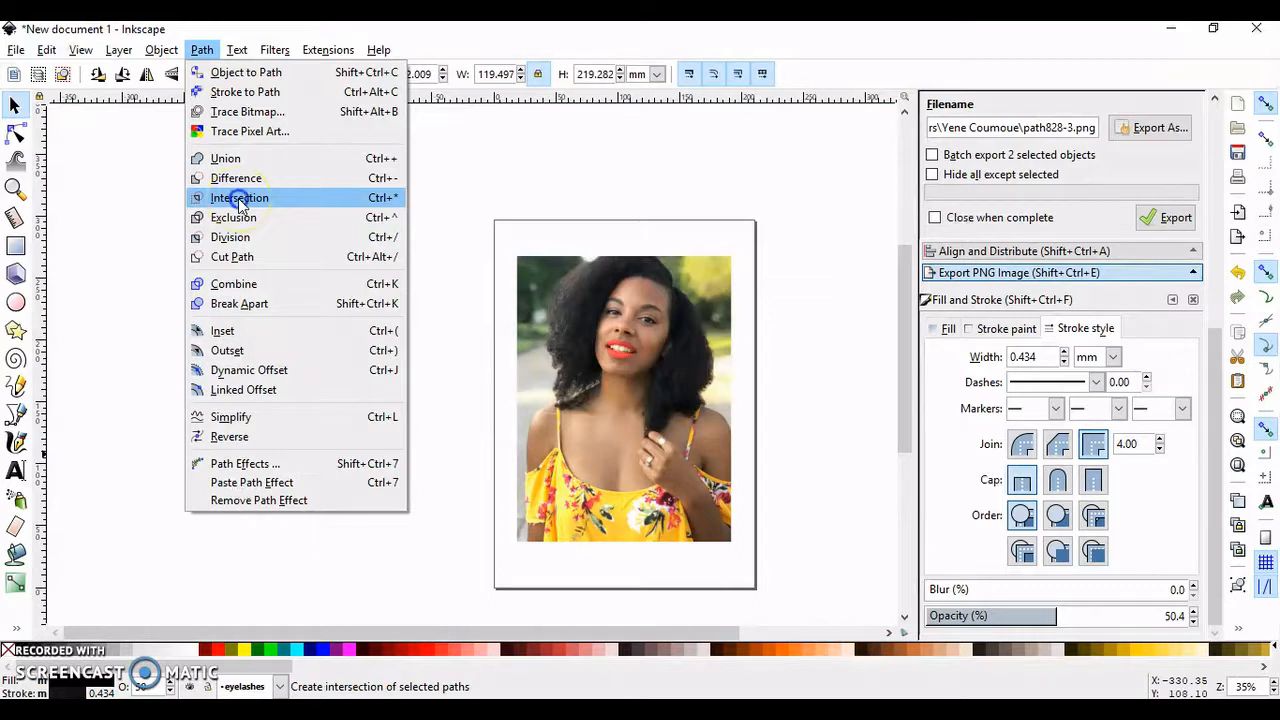
pyautogui.click(240, 198)
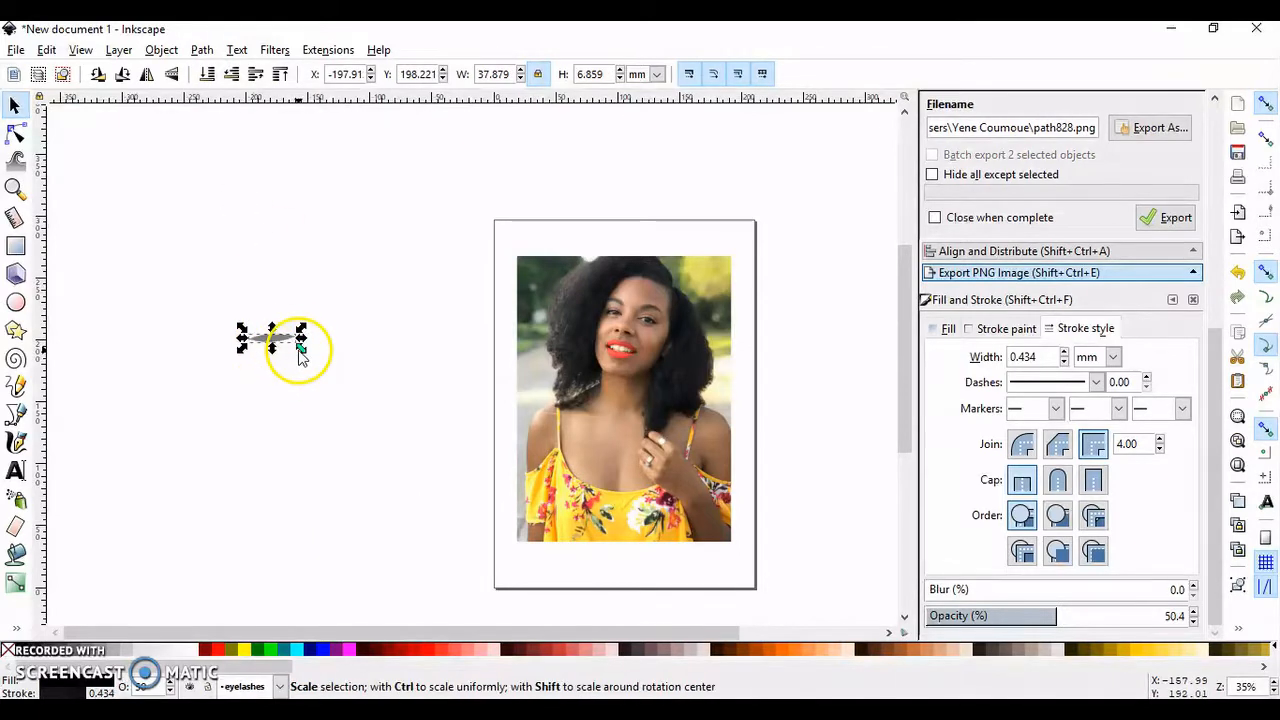
pyautogui.click(284, 344)
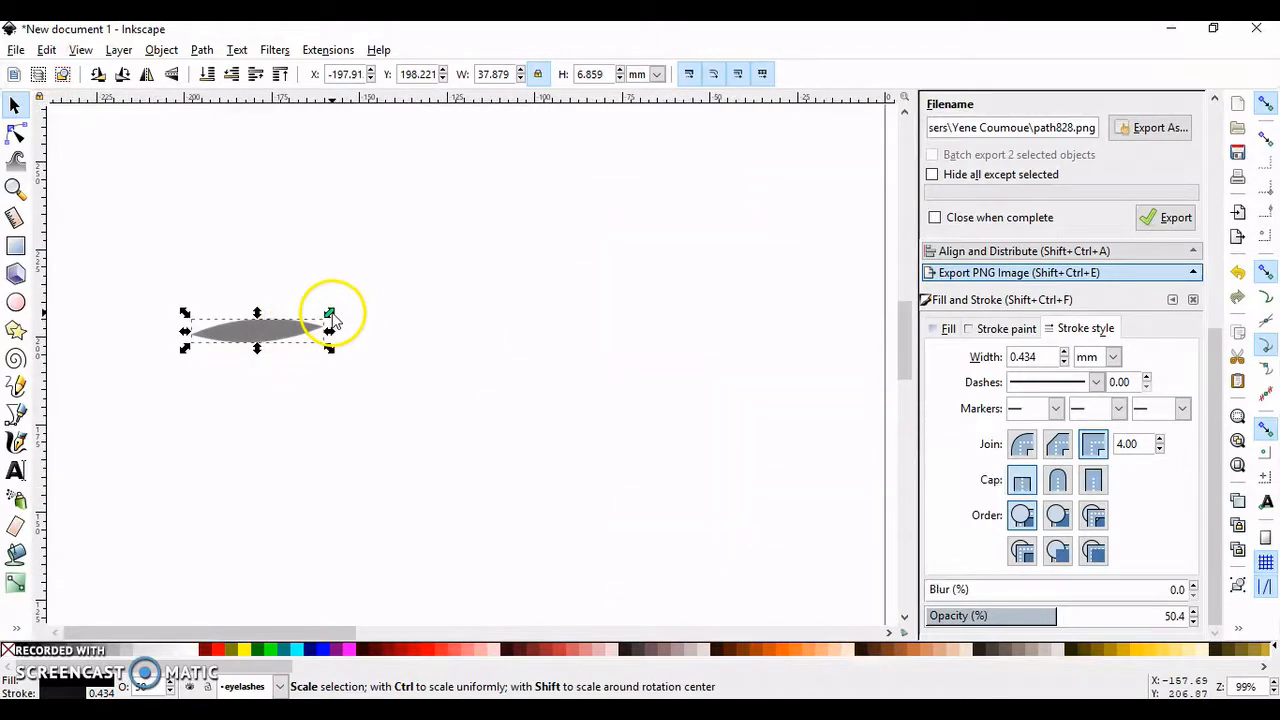
pyautogui.moveTo(330, 312); pyautogui.dragTo(304, 332)
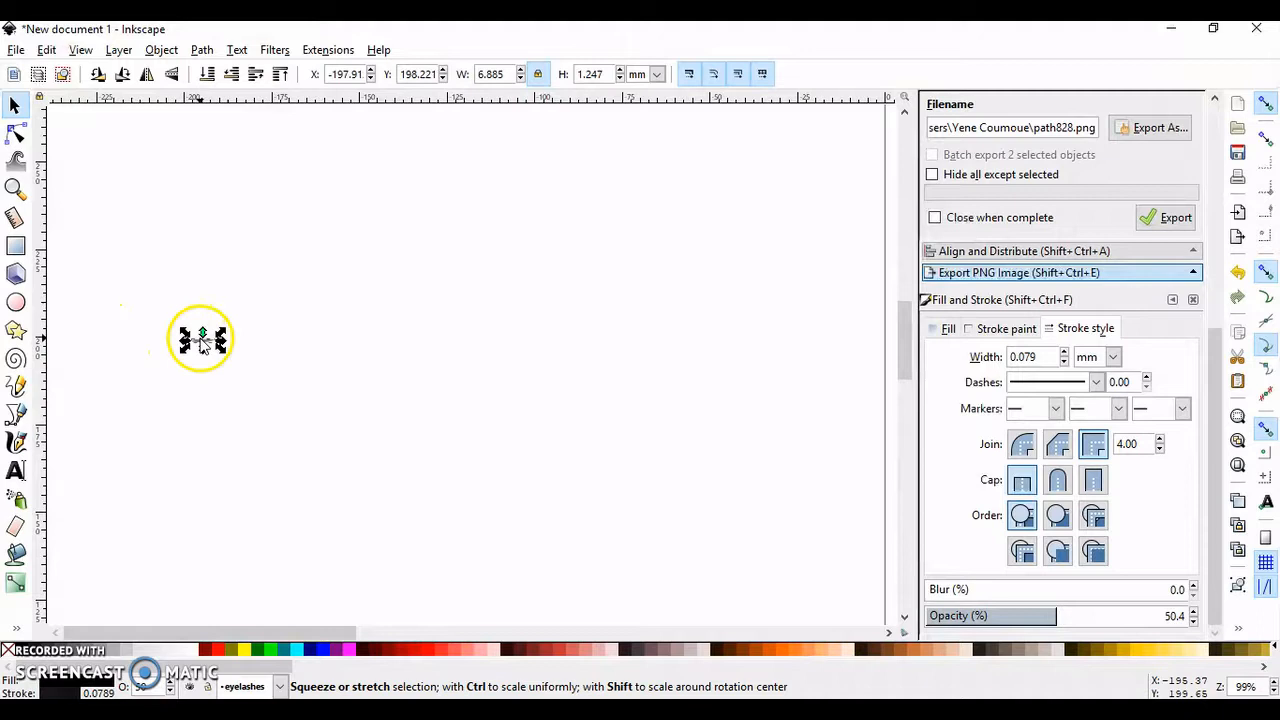
pyautogui.rightClick(200, 338)
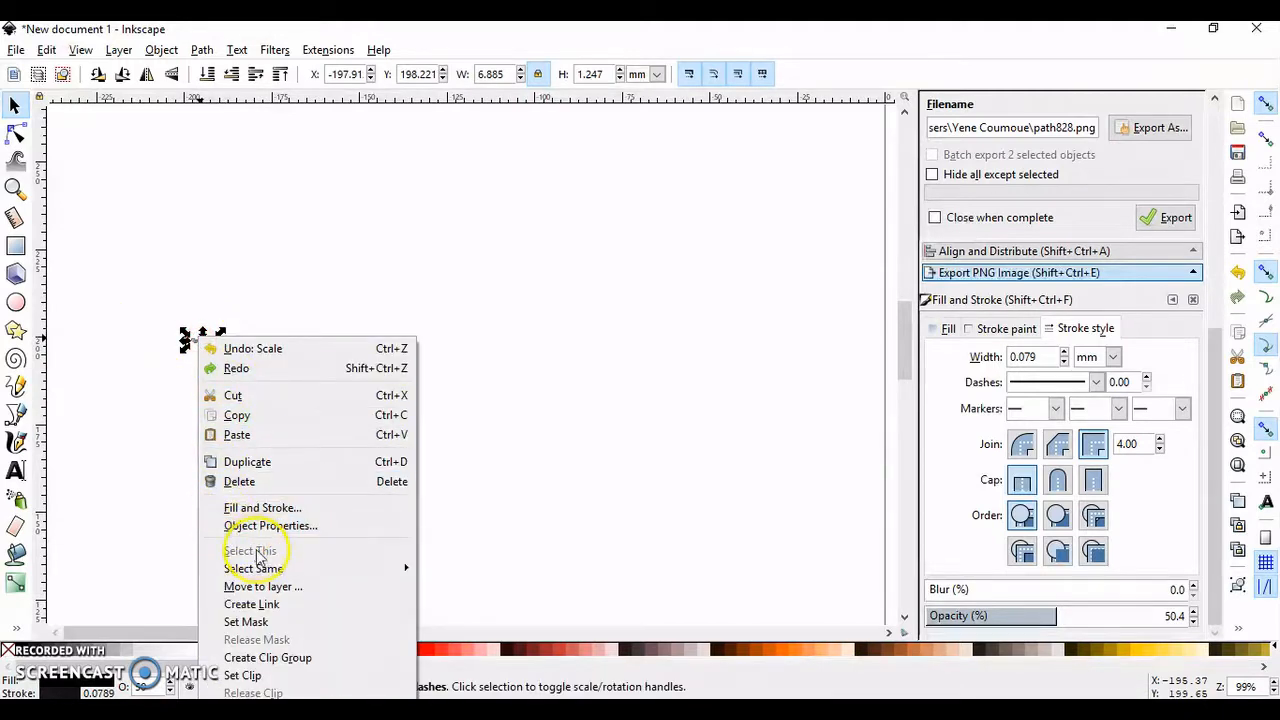
pyautogui.moveTo(256, 414)
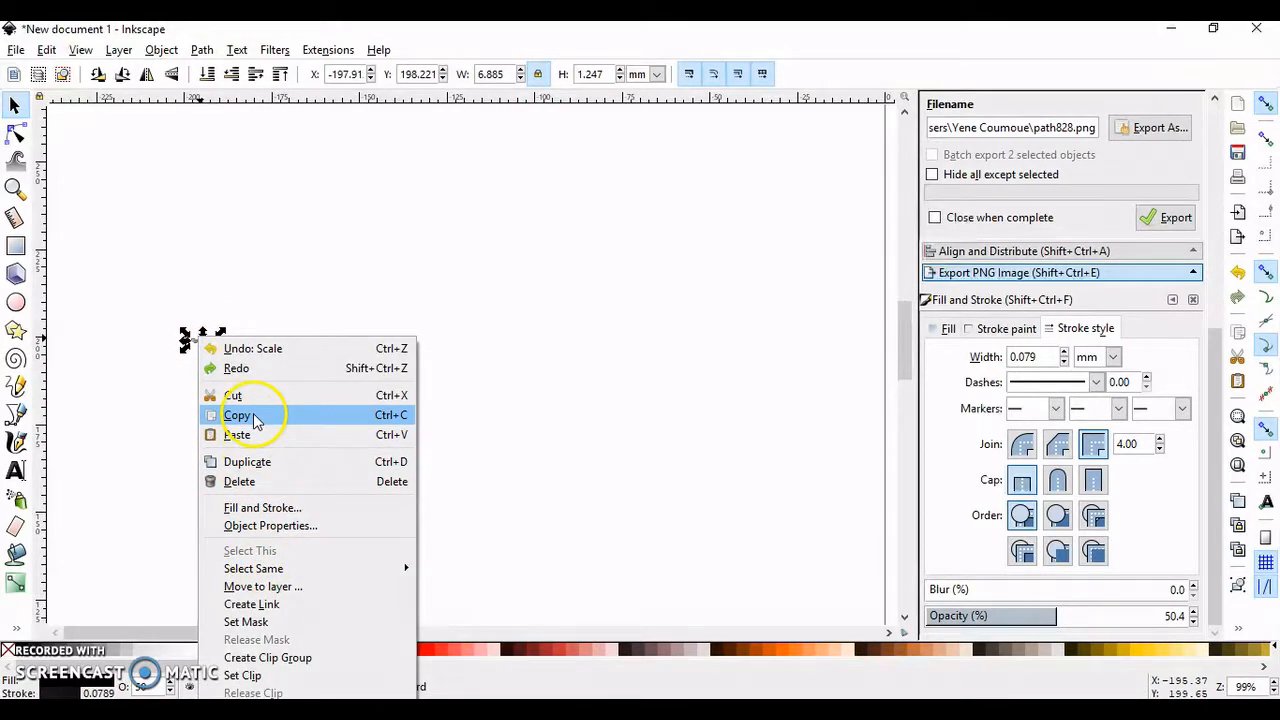
pyautogui.click(238, 414)
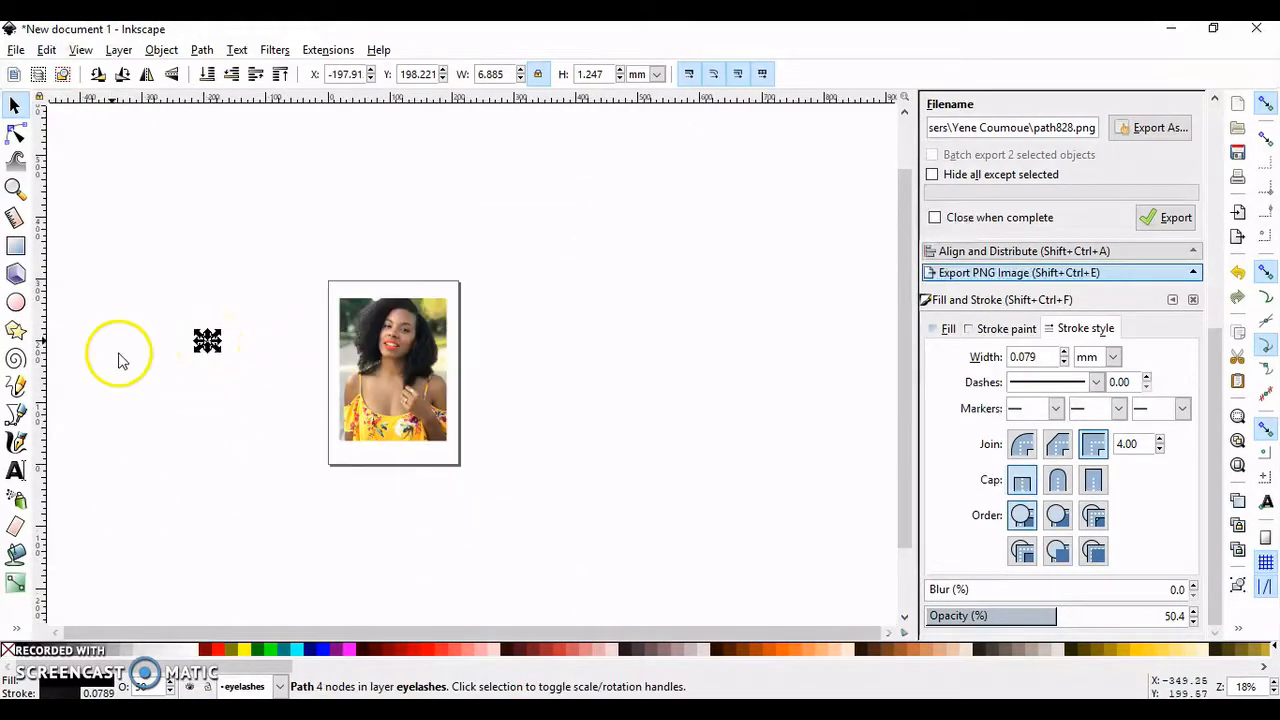
pyautogui.moveTo(16, 414)
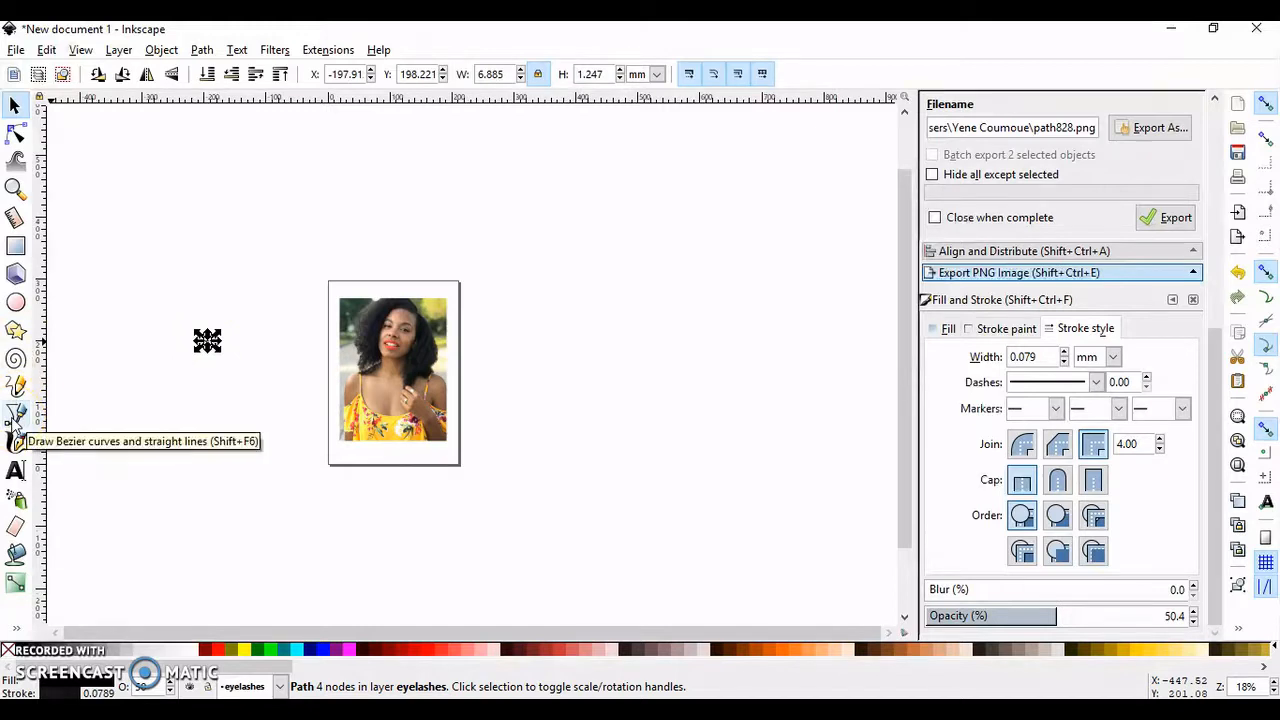
# Pick the Bezier pen and set its stroke Shape to From clipboard.
pyautogui.click(16, 420)
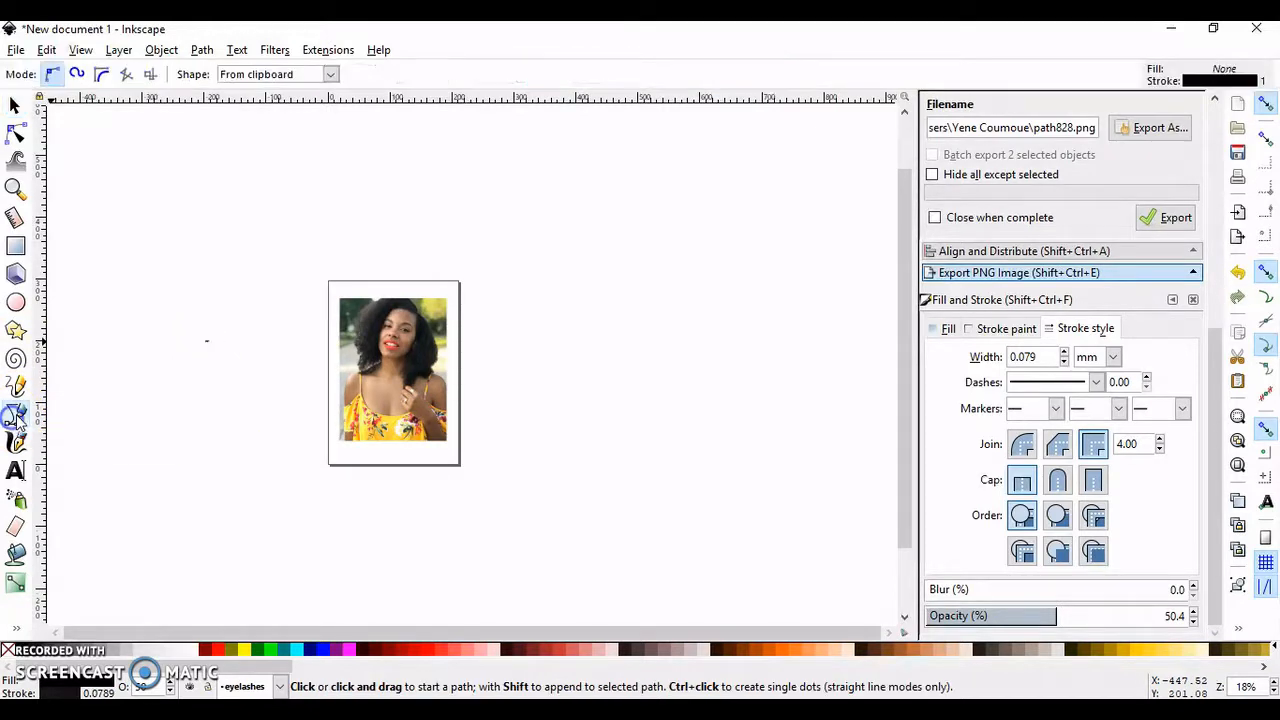
pyautogui.click(328, 74)
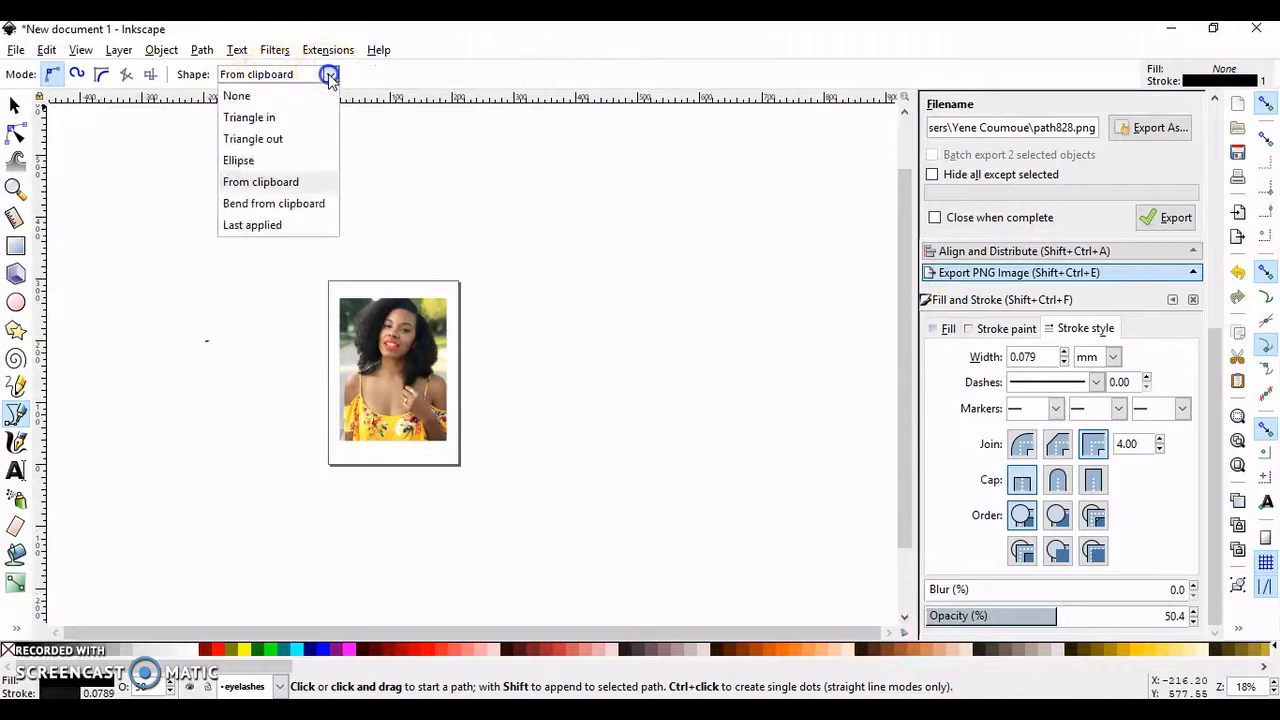
pyautogui.moveTo(252, 138)
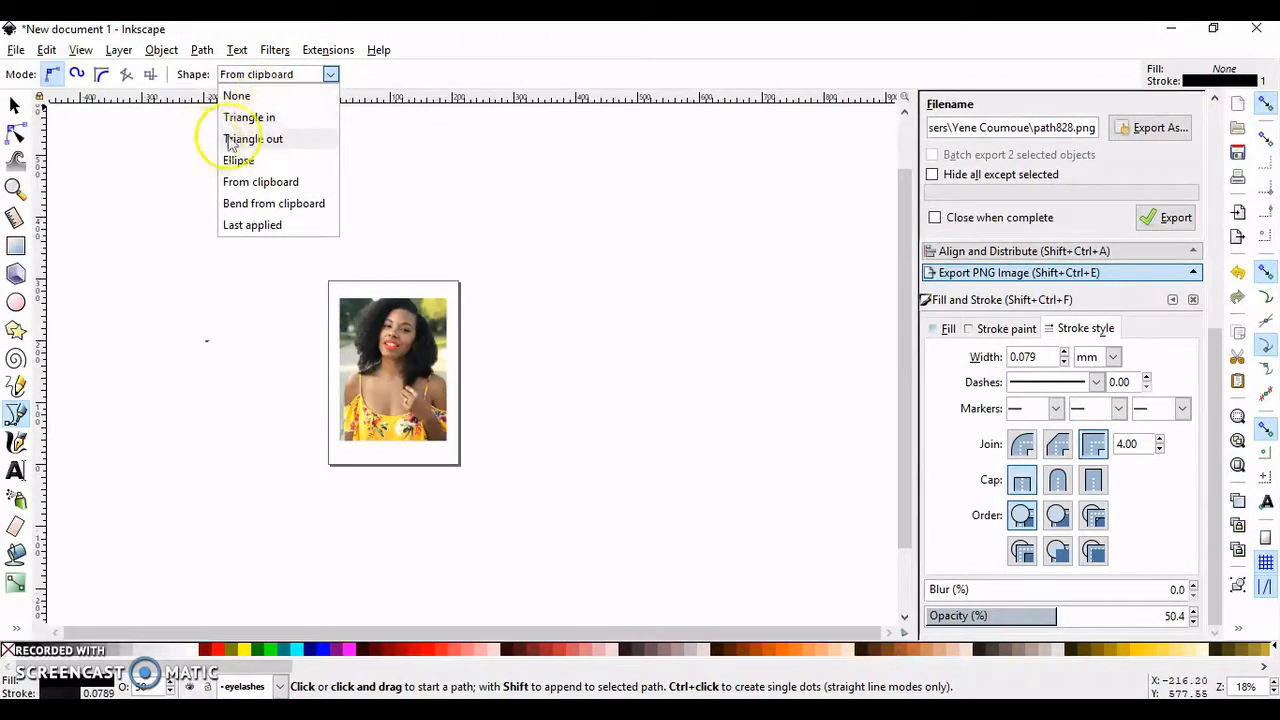
pyautogui.moveTo(252, 188)
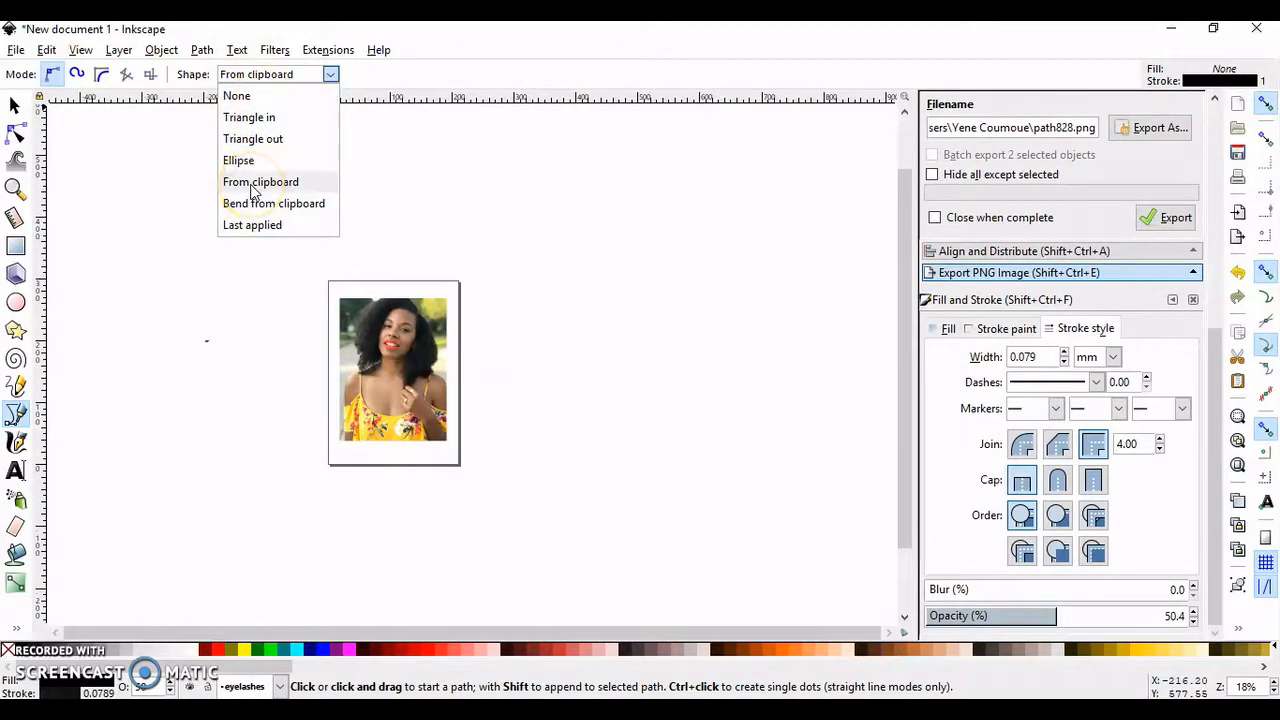
pyautogui.click(260, 180)
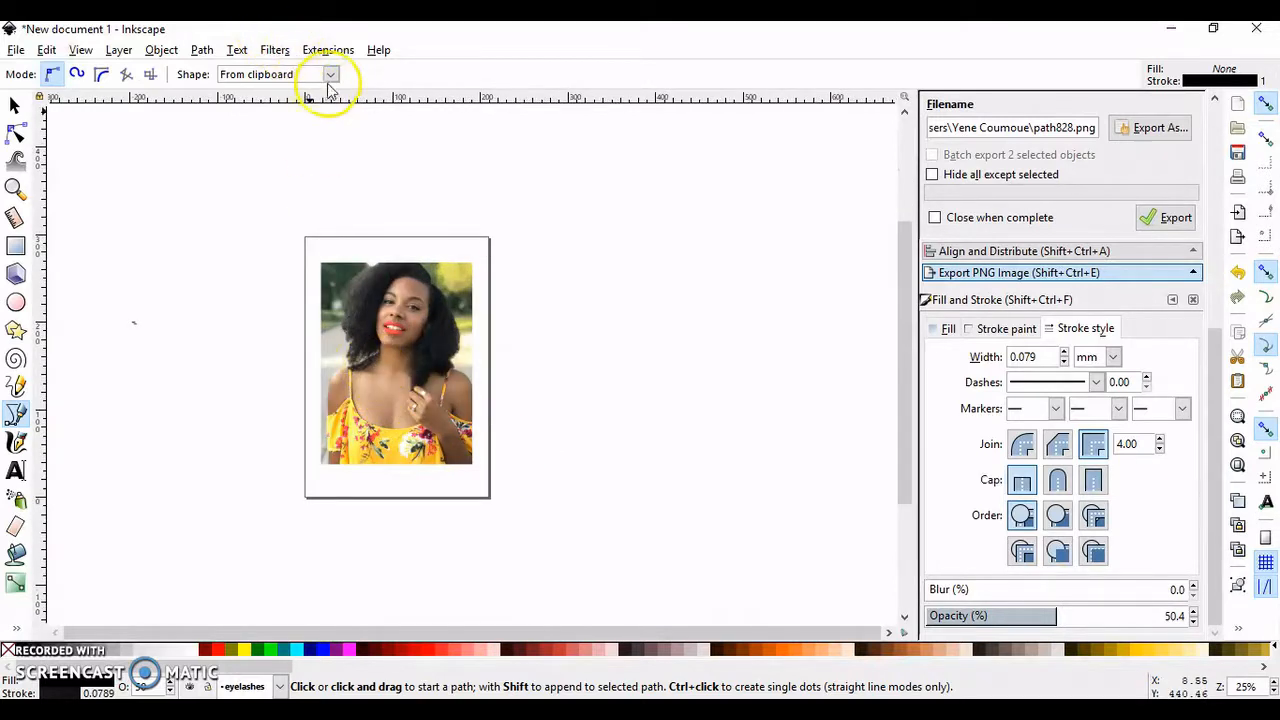
pyautogui.click(330, 74)
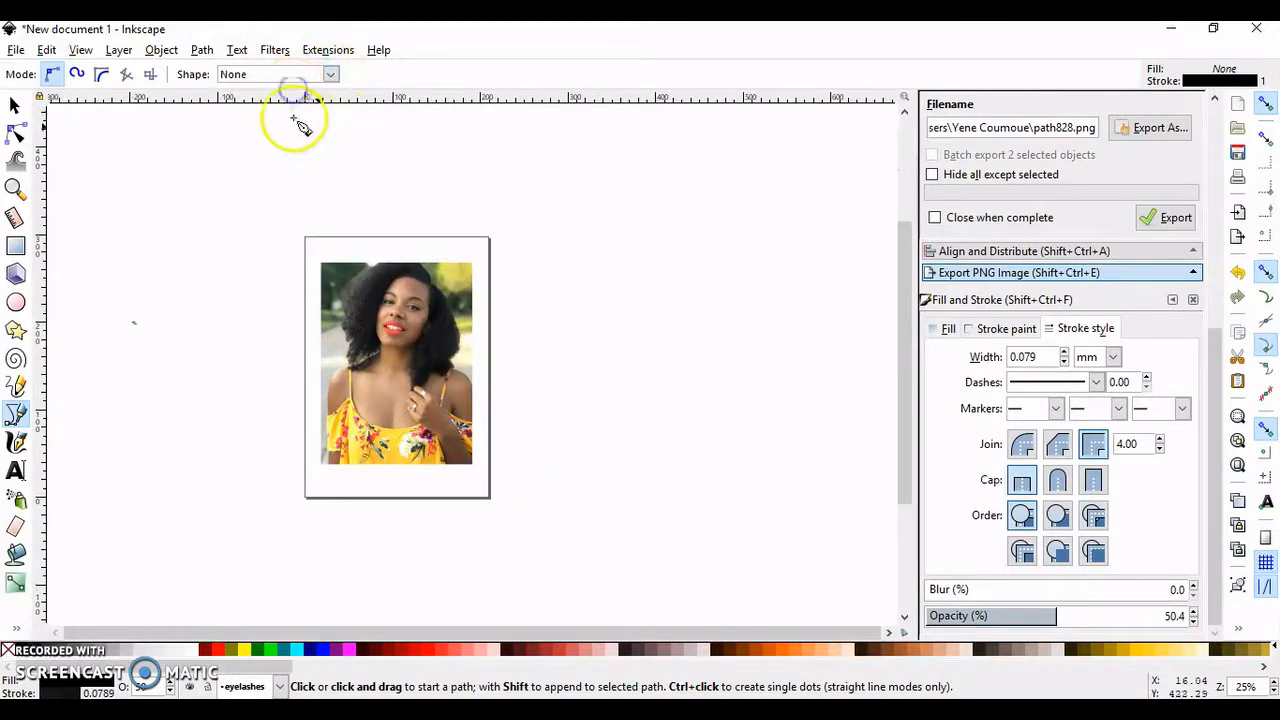
pyautogui.click(330, 74)
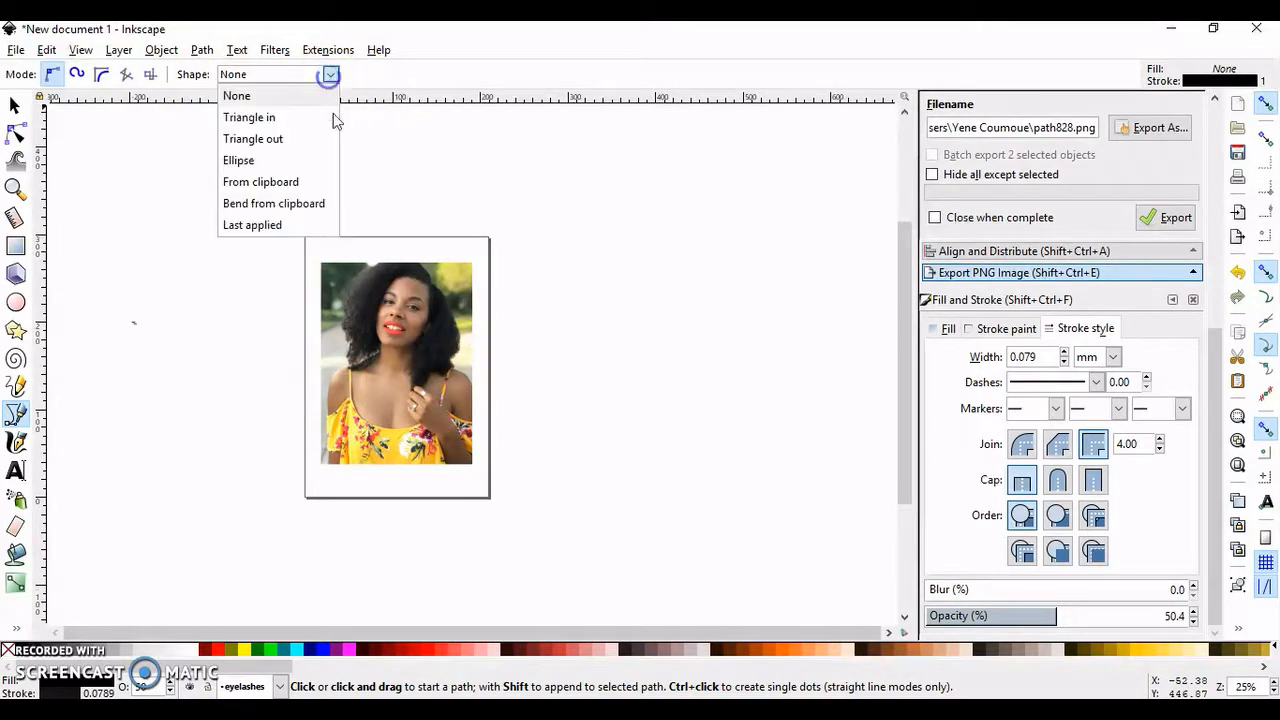
pyautogui.moveTo(310, 188)
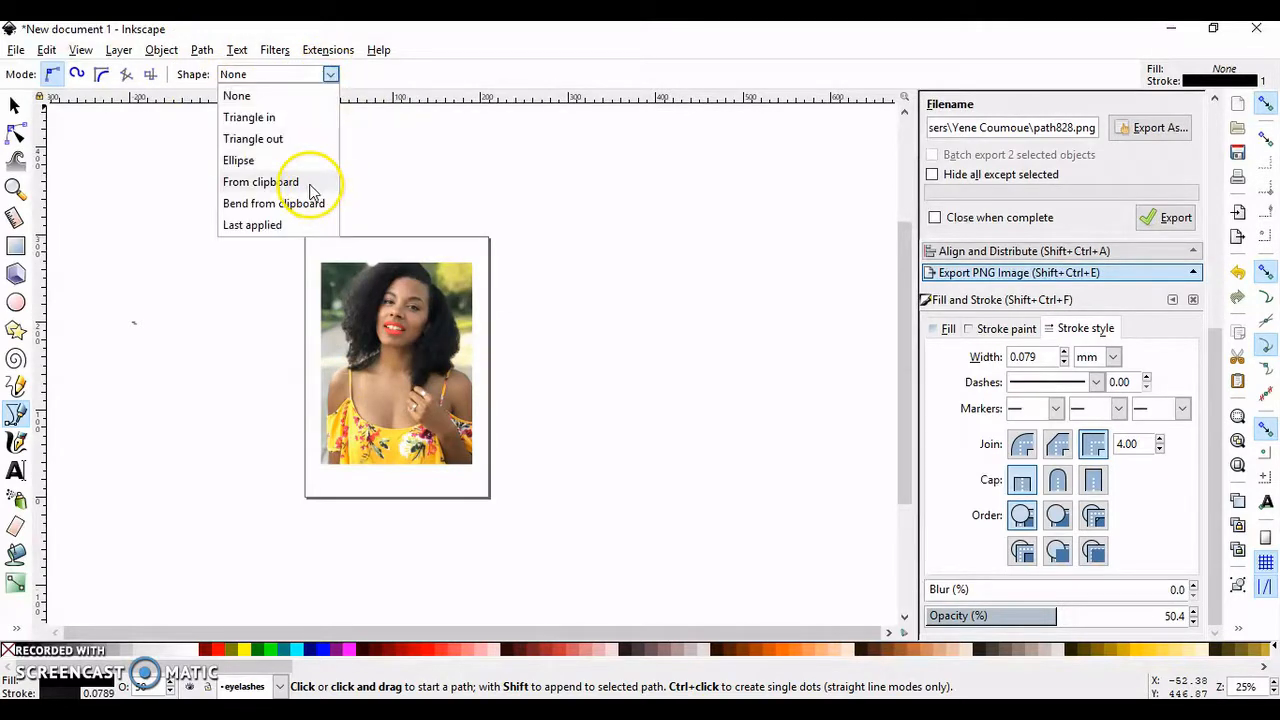
pyautogui.click(260, 180)
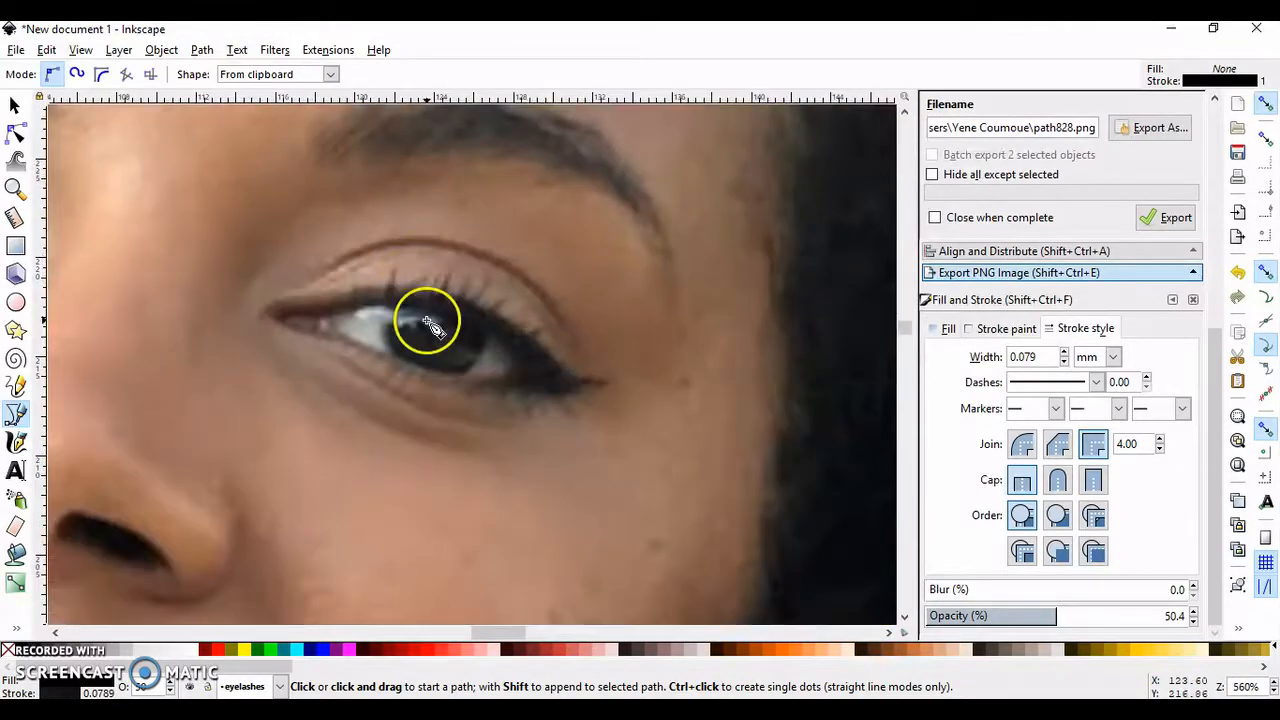
# Draw a tapered curve along the upper lid from the inner corner flicking past the outer corner.
pyautogui.click(300, 304)
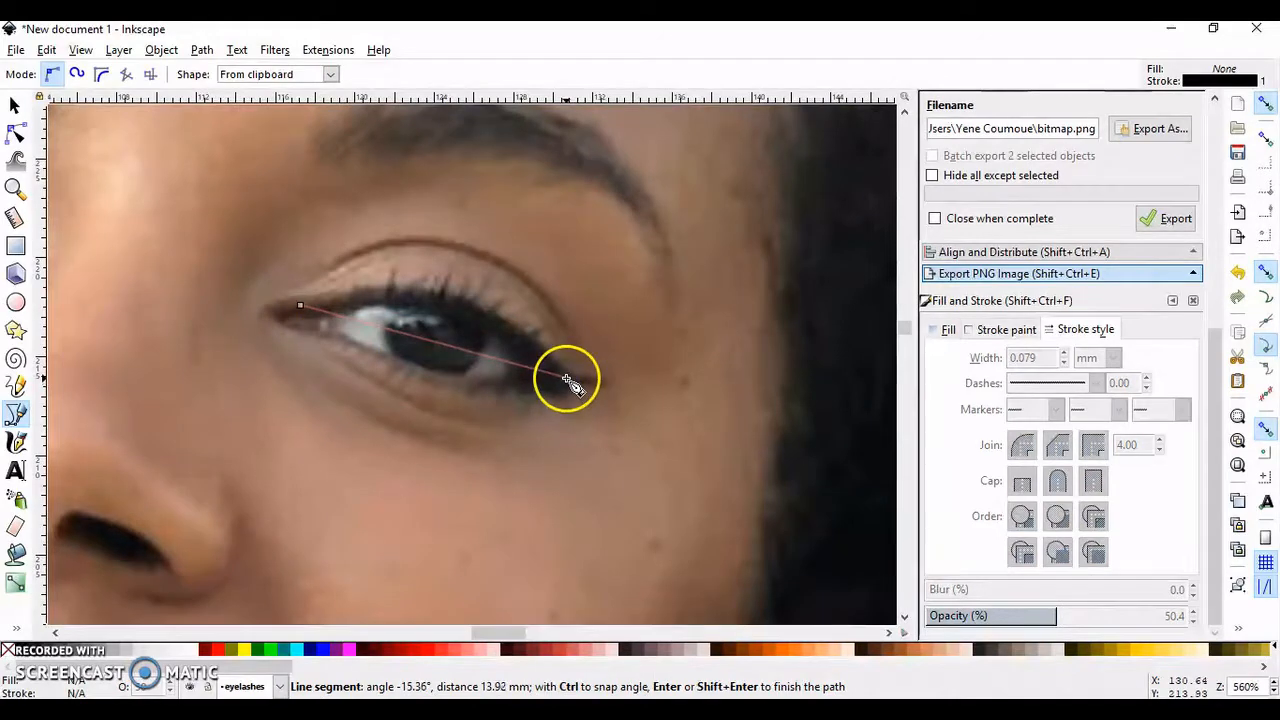
pyautogui.moveTo(570, 380); pyautogui.dragTo(650, 448)
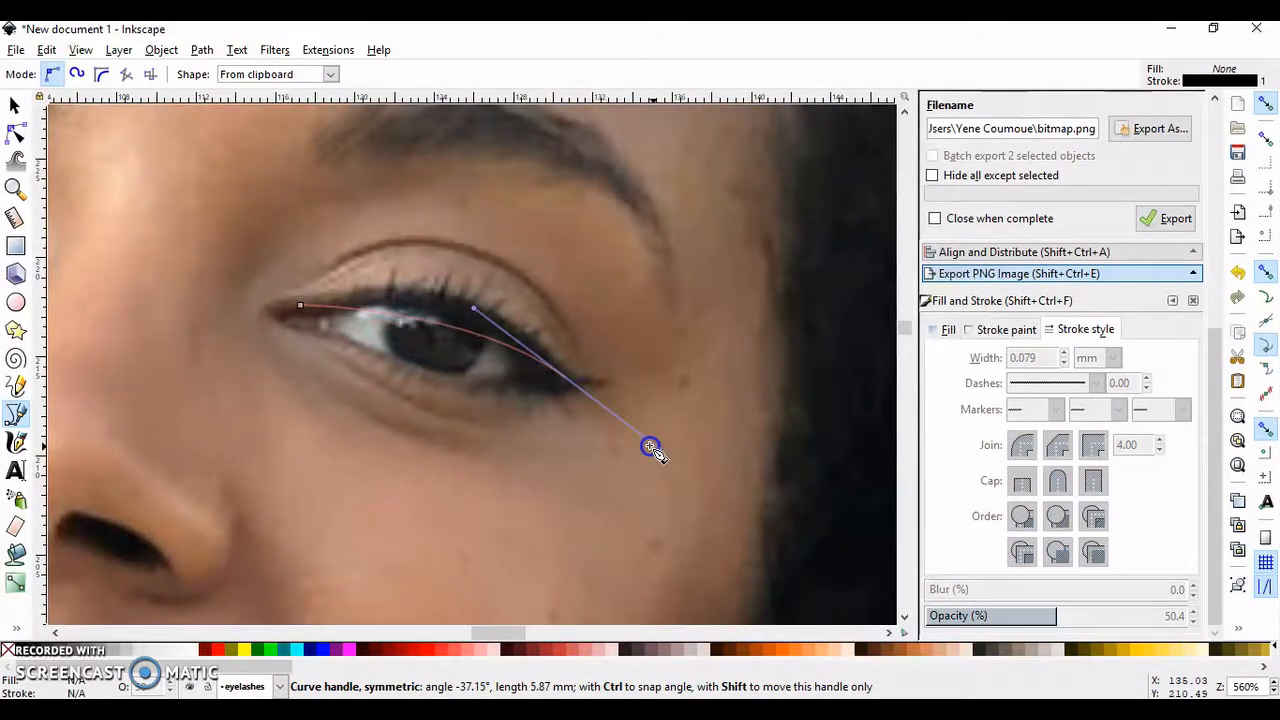
pyautogui.moveTo(650, 446); pyautogui.dragTo(624, 520)
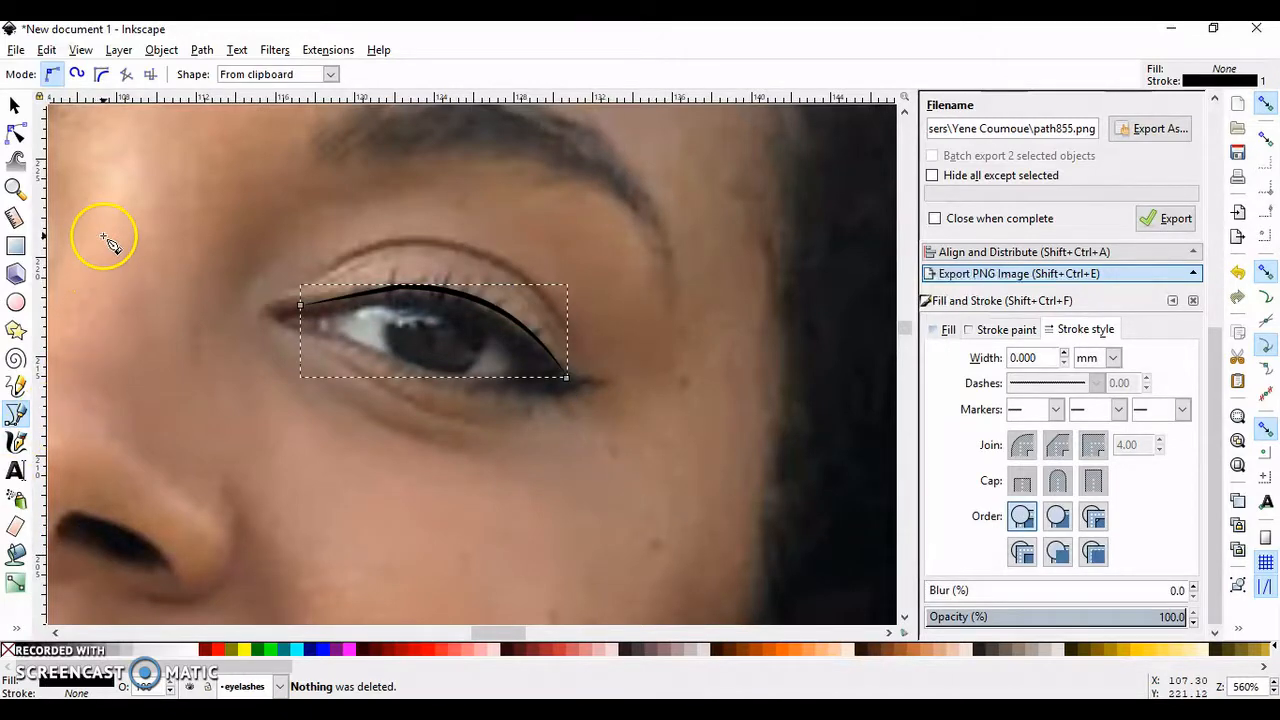
# Set the pen's stroke Shape back to None.
pyautogui.click(332, 74)
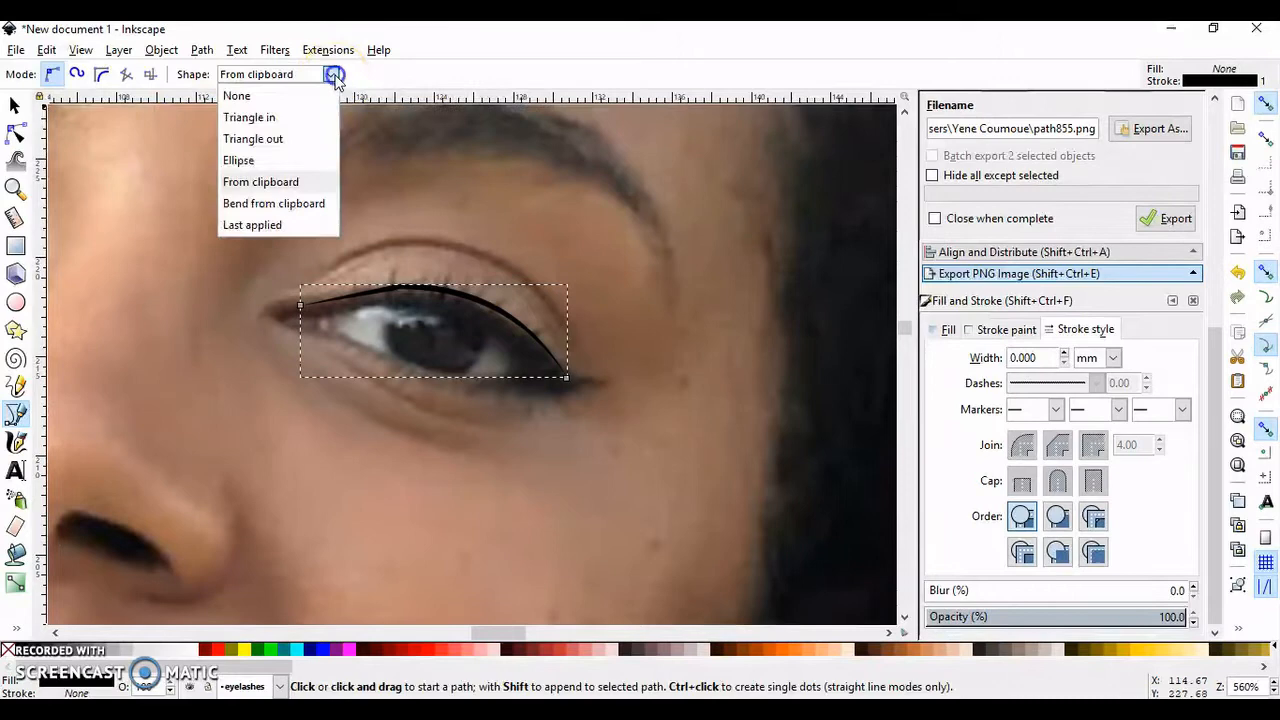
pyautogui.moveTo(310, 108)
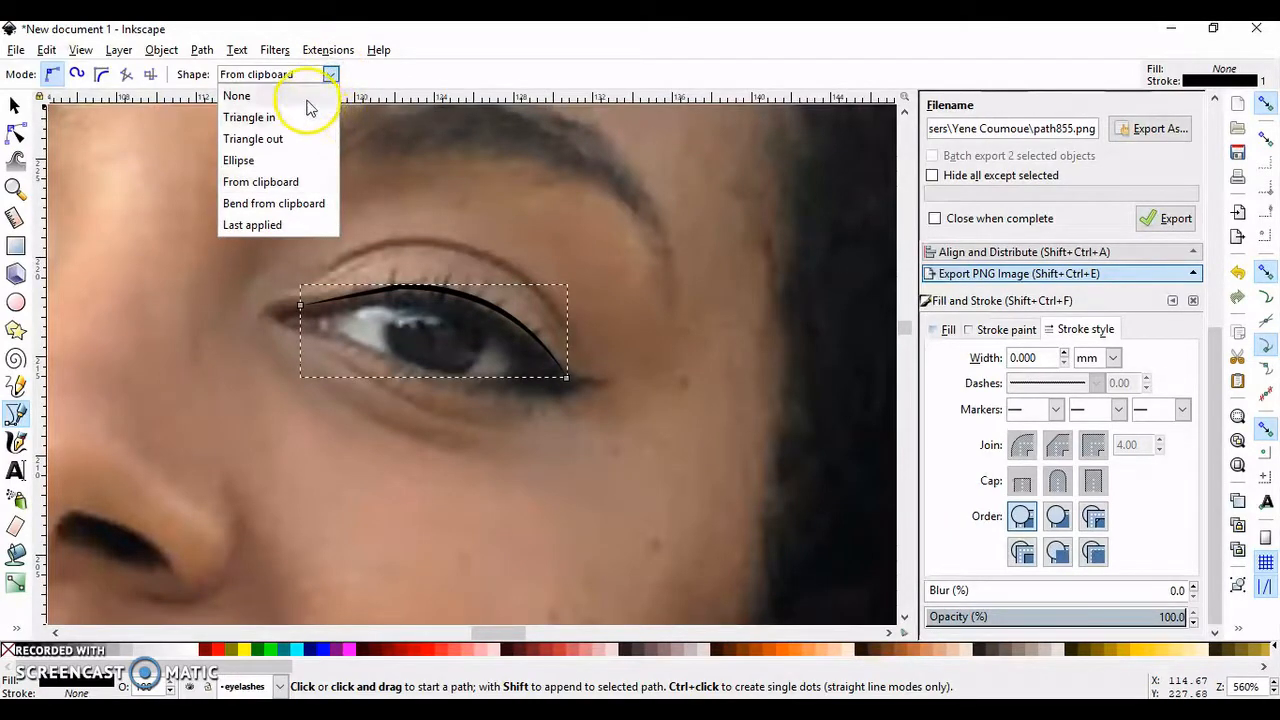
pyautogui.click(236, 96)
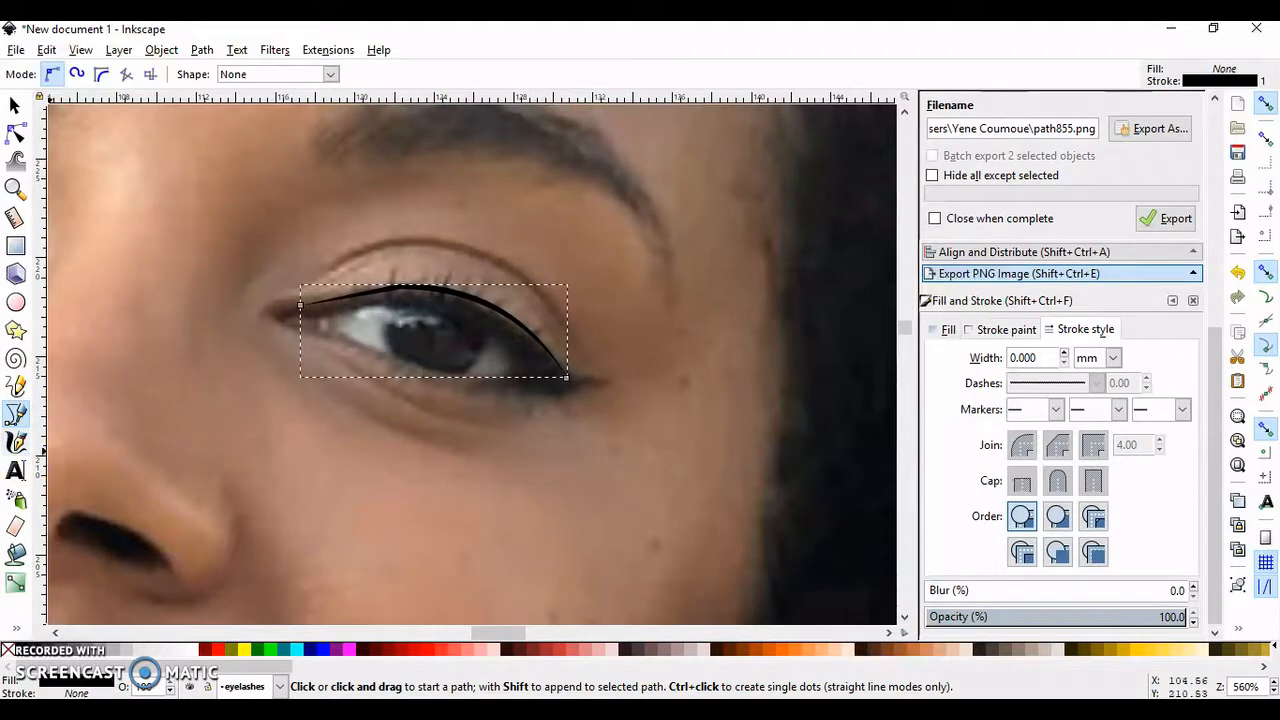
pyautogui.moveTo(124, 364)
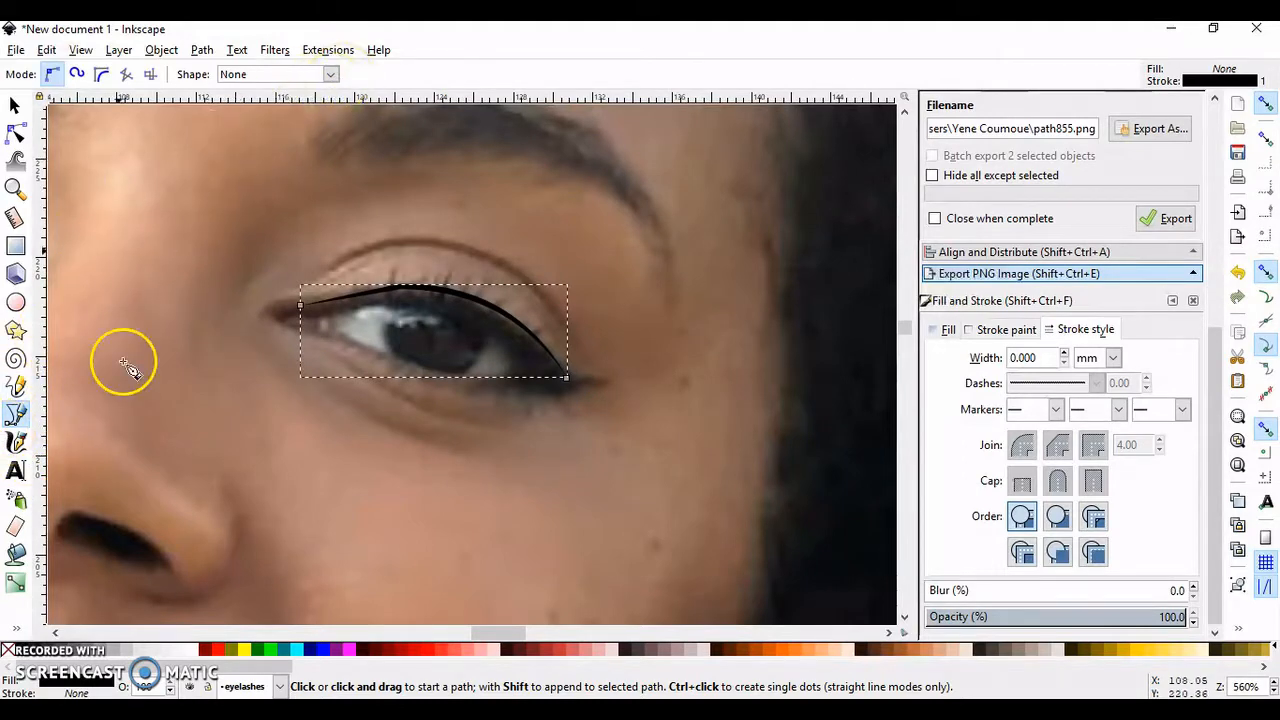
pyautogui.moveTo(344, 84)
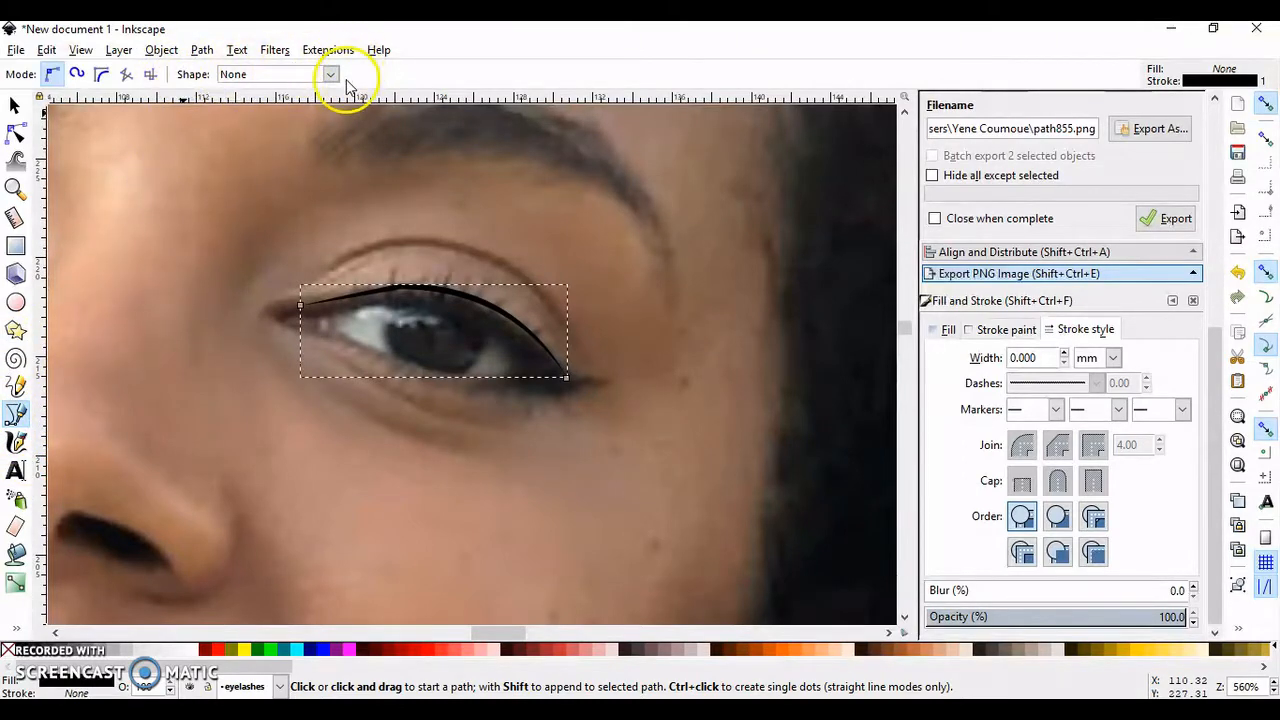
pyautogui.click(296, 264)
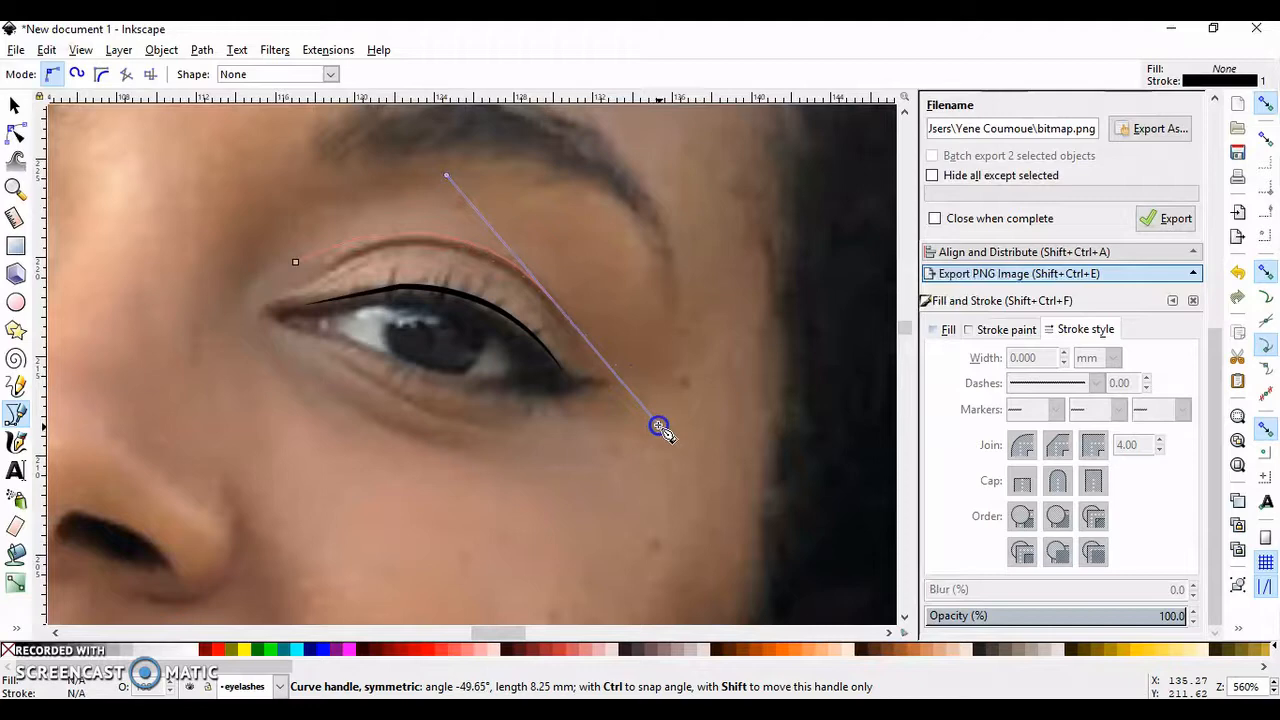
pyautogui.moveTo(658, 424); pyautogui.dragTo(652, 418)
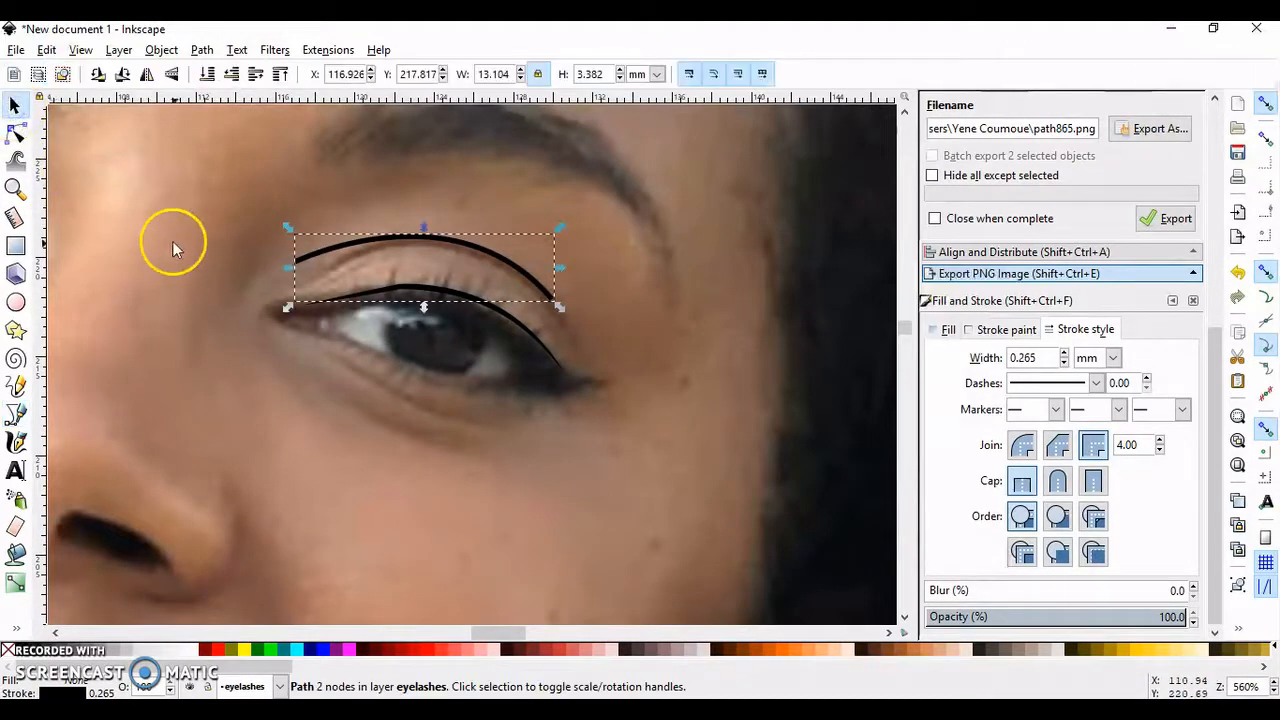
pyautogui.click(470, 270)
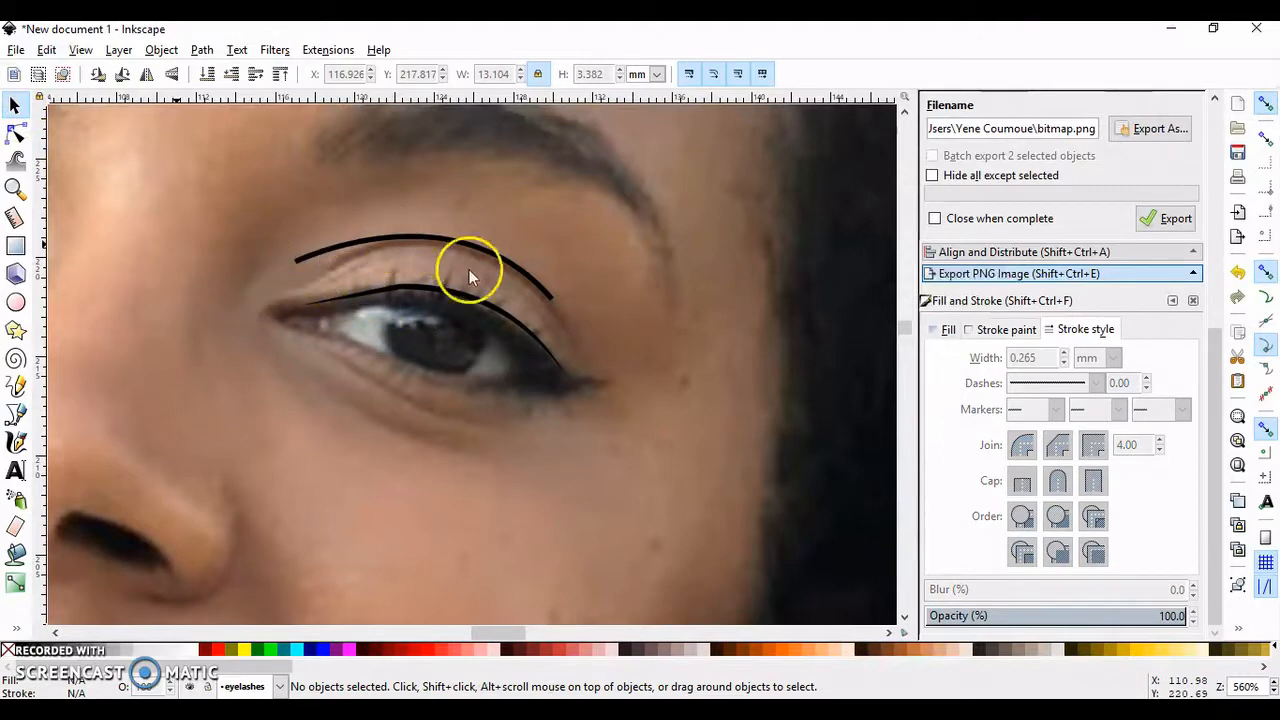
pyautogui.moveTo(516, 356)
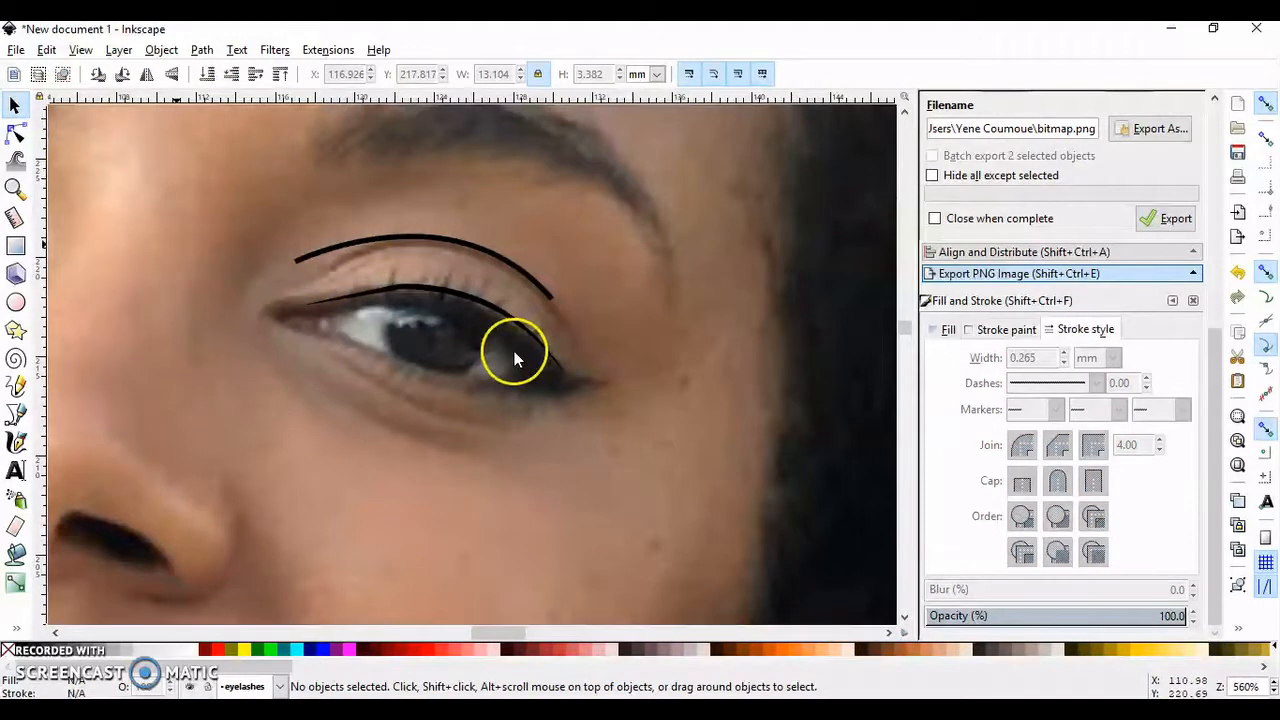
pyautogui.moveTo(310, 324)
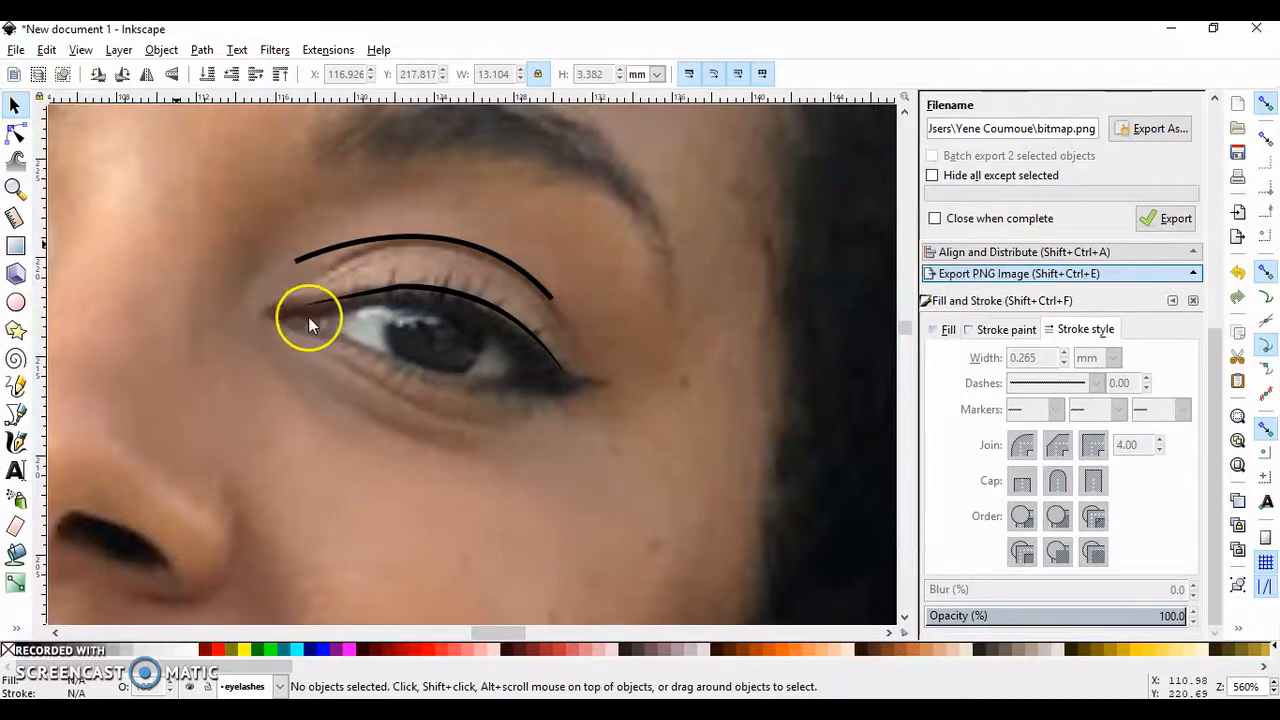
pyautogui.moveTo(392, 300)
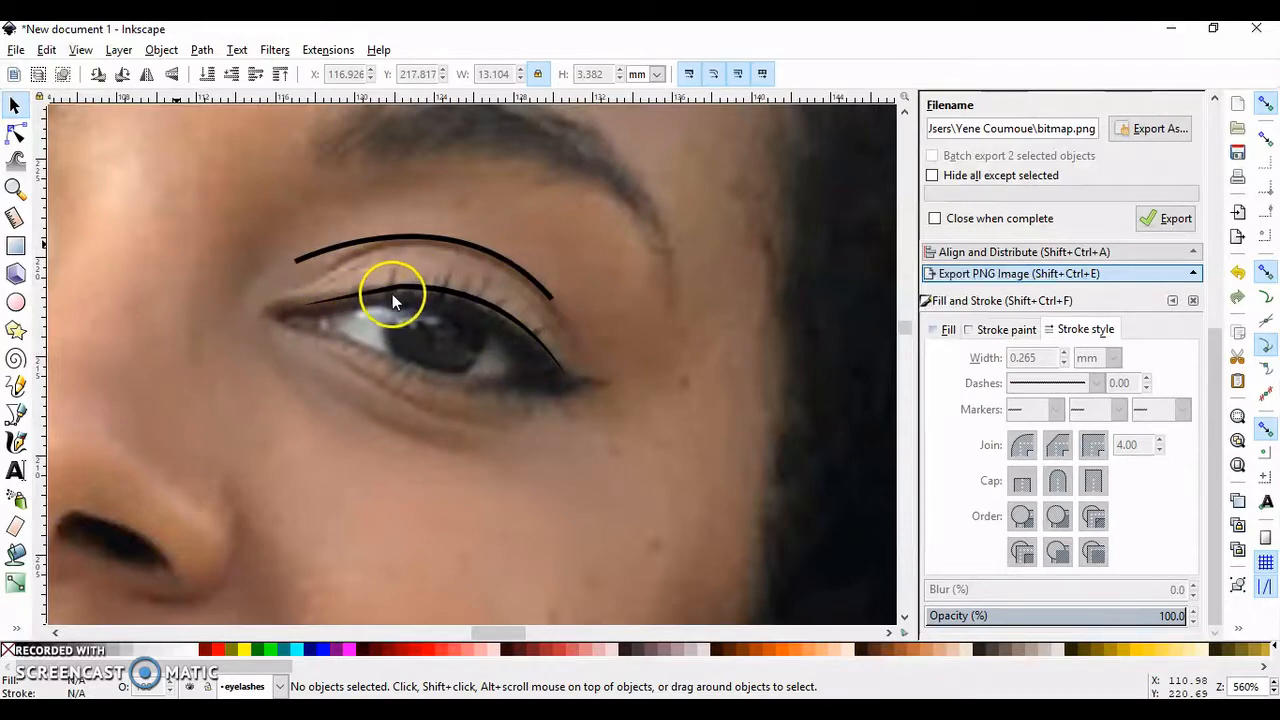
pyautogui.moveTo(504, 320)
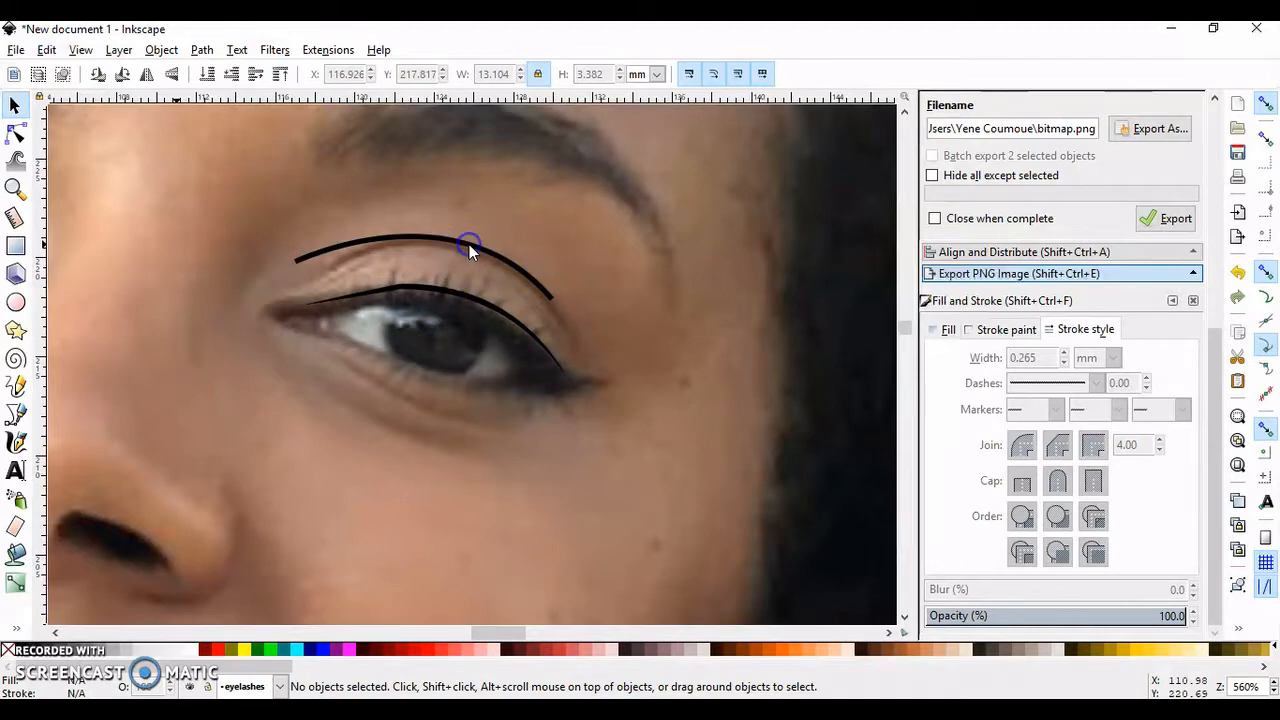
pyautogui.click(470, 244)
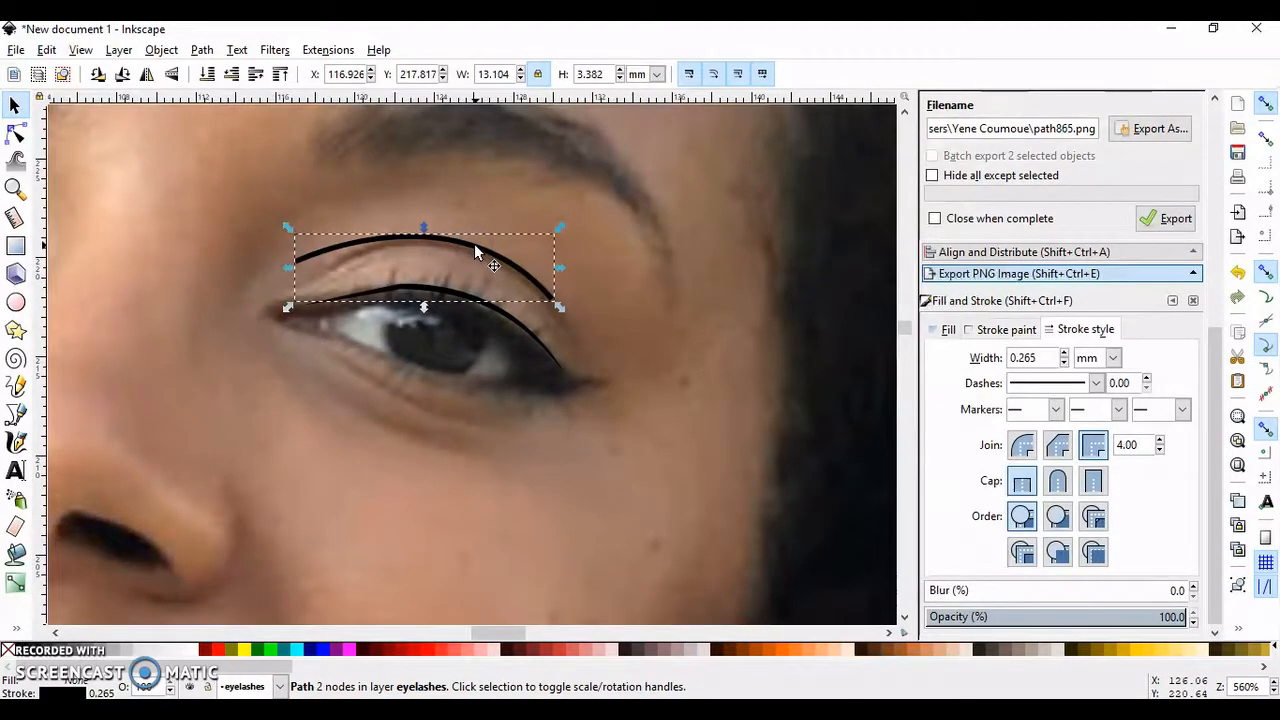
pyautogui.click(140, 220)
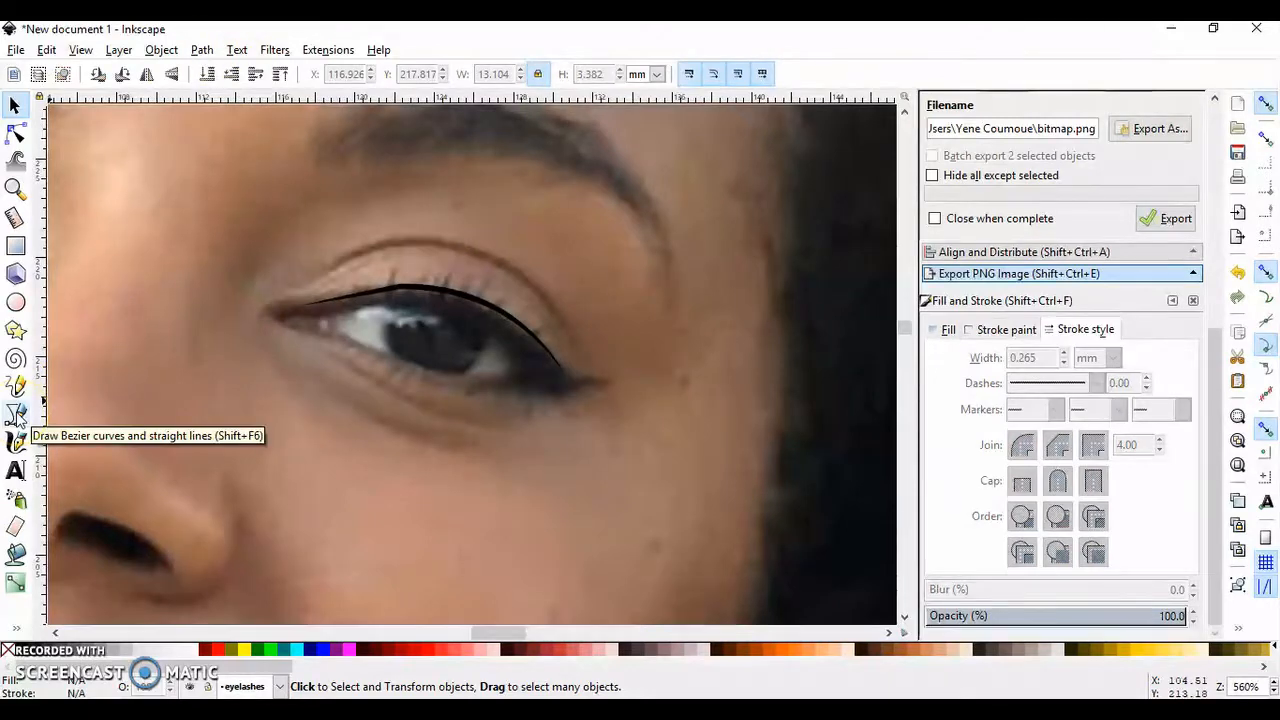
# With the pen shaped From clipboard, draw the lower lid curve bending under the eye.
pyautogui.click(16, 414)
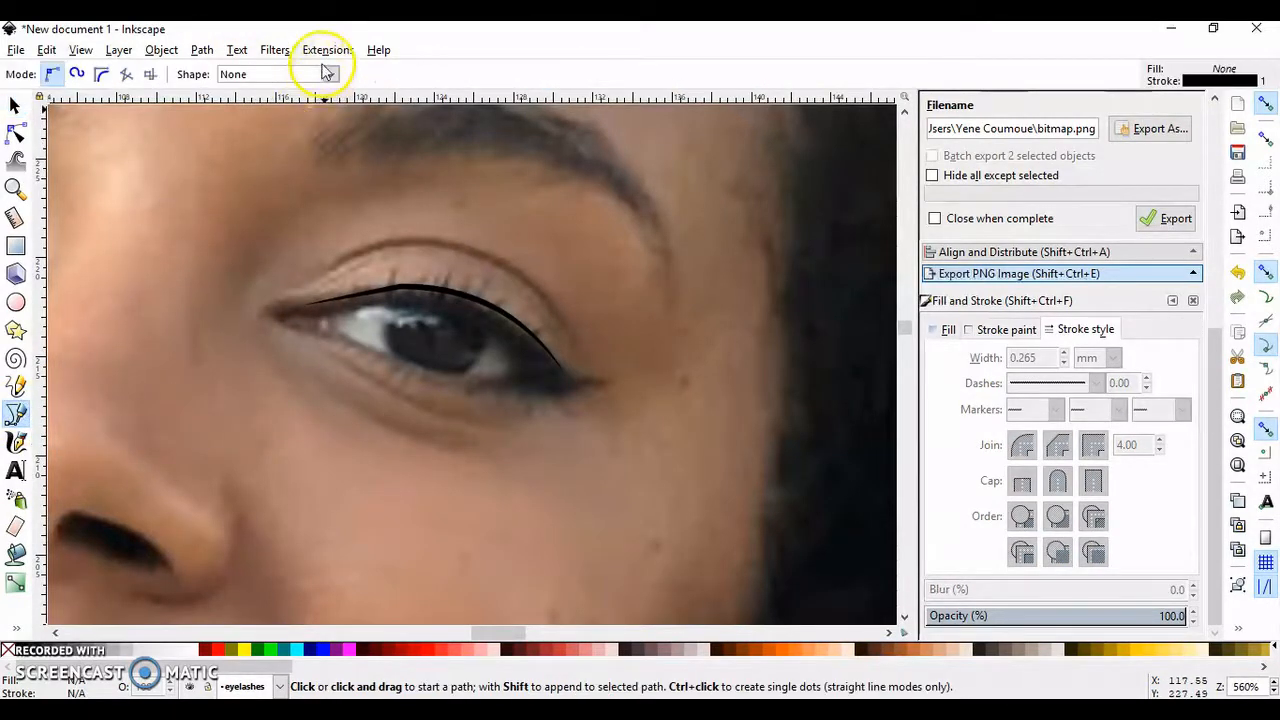
pyautogui.click(330, 74)
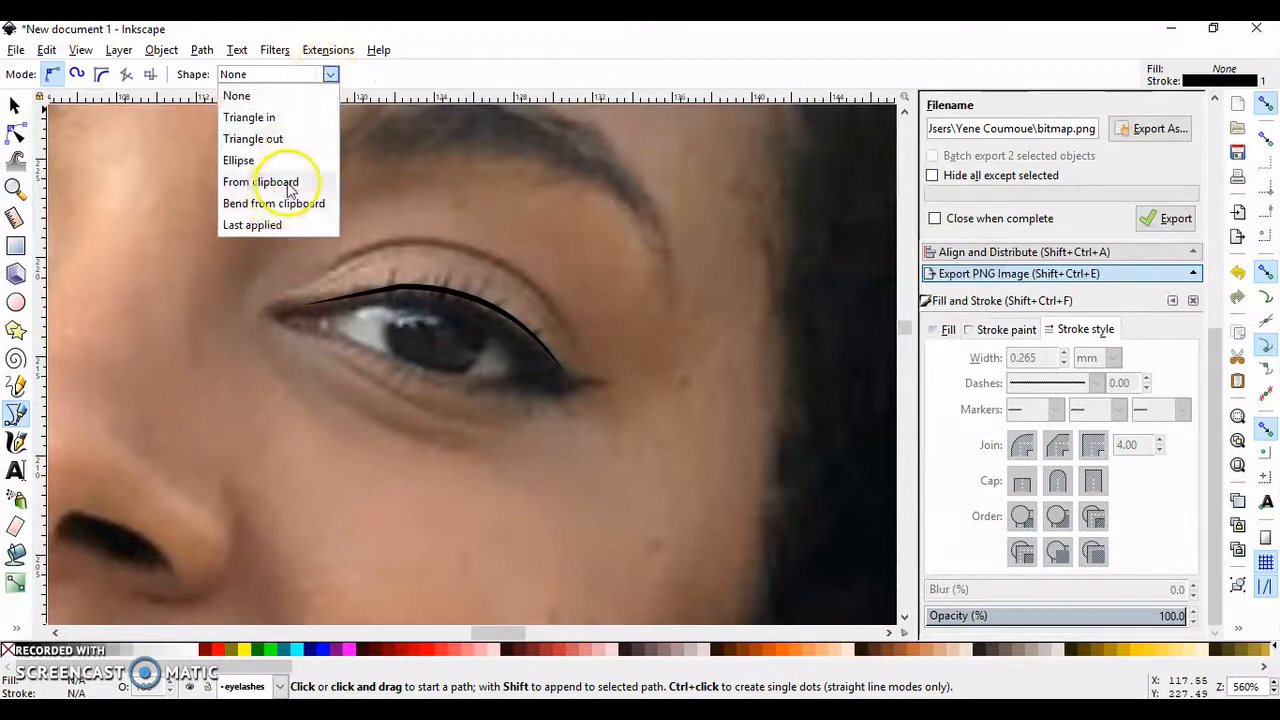
pyautogui.click(262, 180)
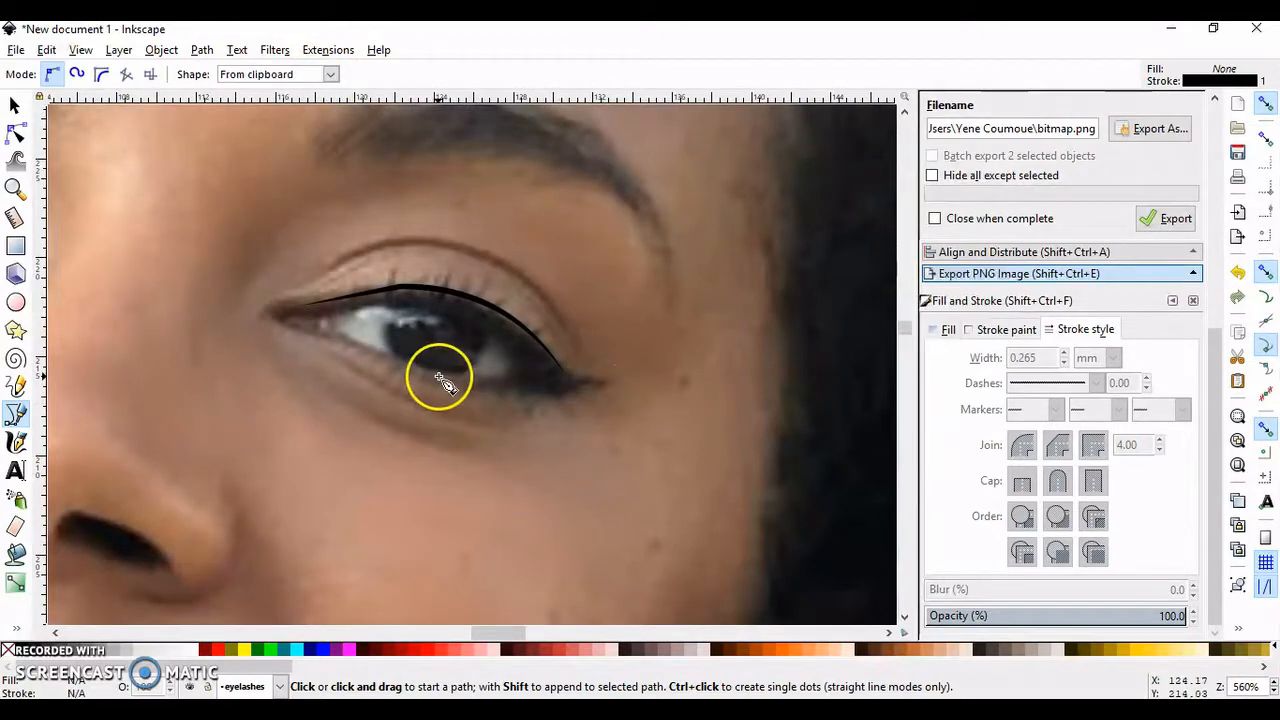
pyautogui.moveTo(308, 336)
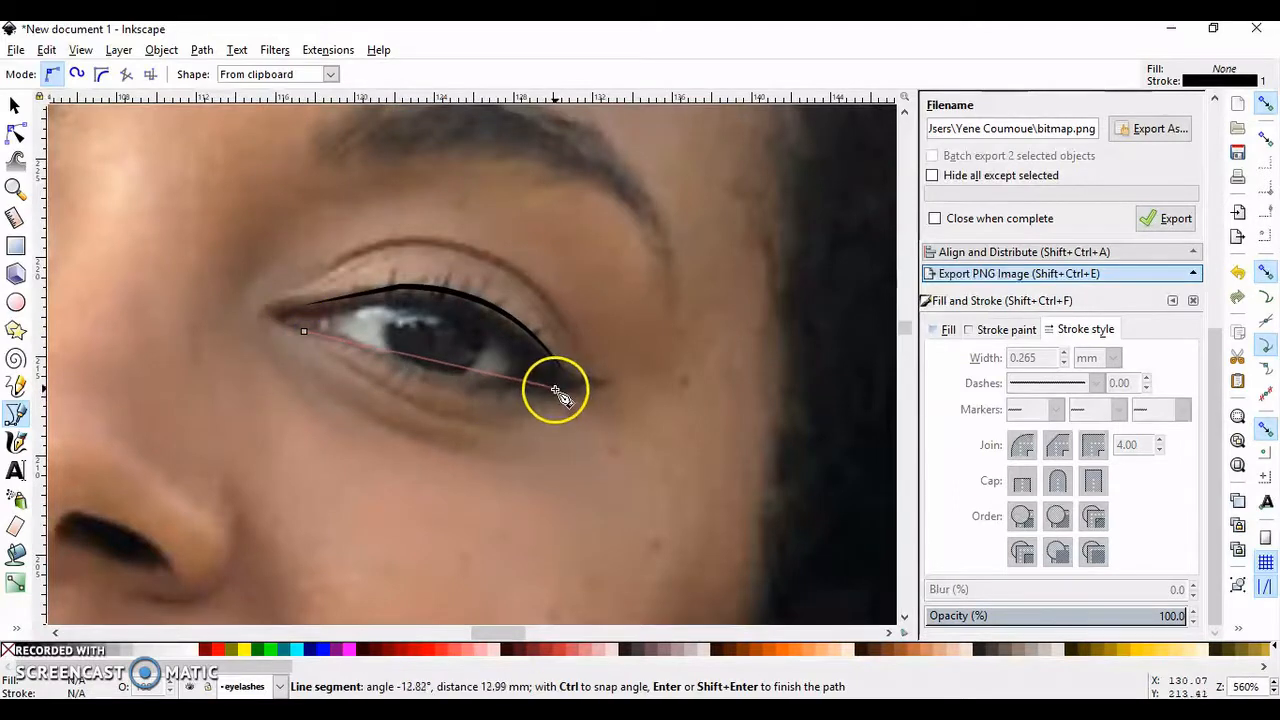
pyautogui.moveTo(564, 384)
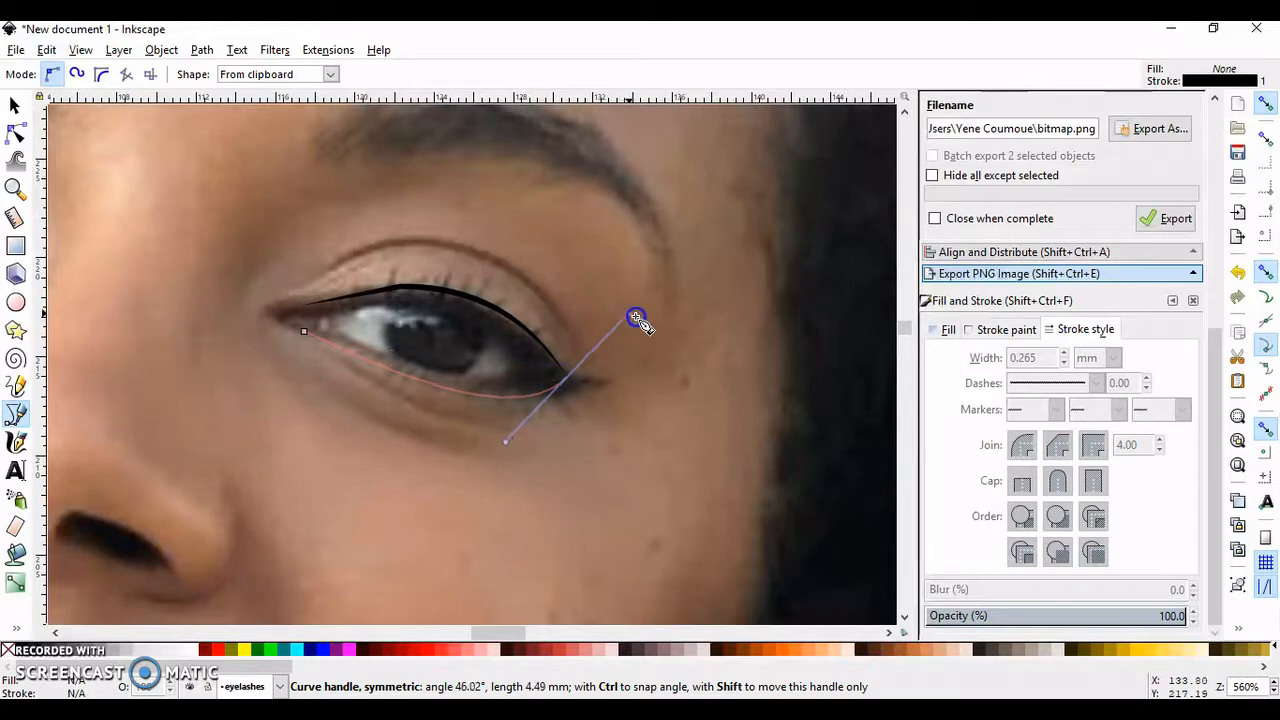
pyautogui.moveTo(636, 318); pyautogui.dragTo(718, 332)
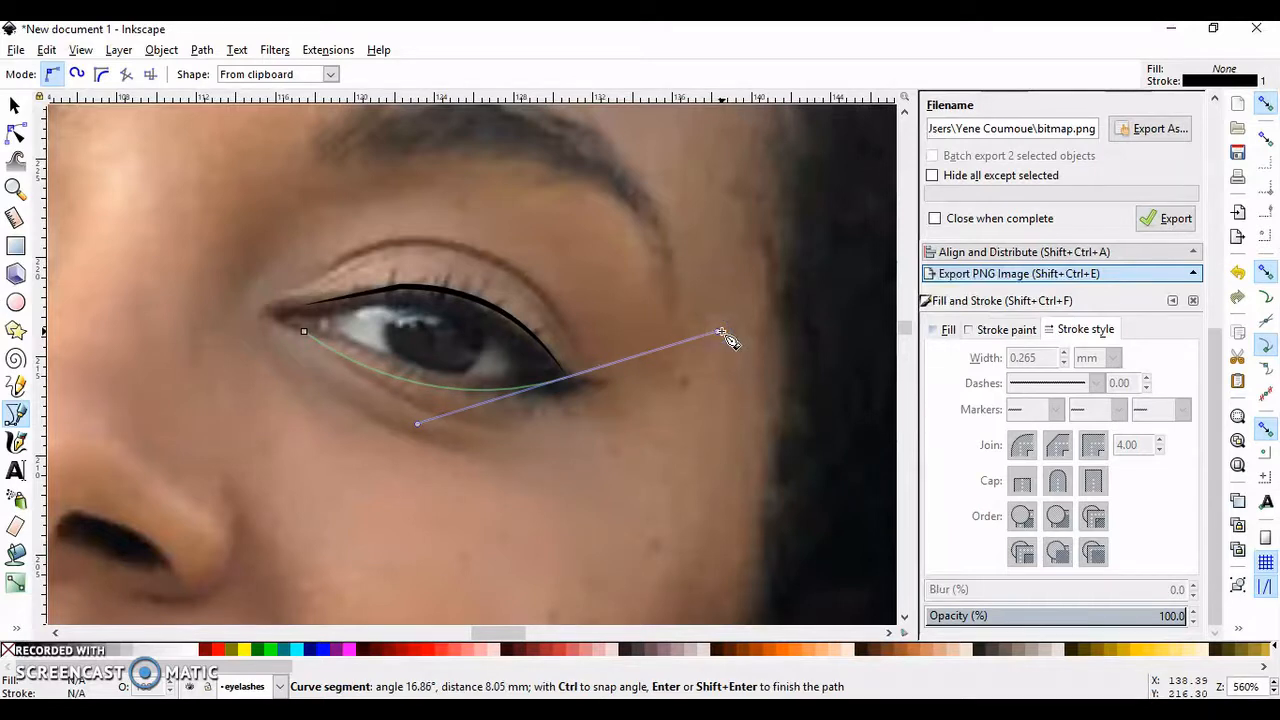
pyautogui.moveTo(724, 340)
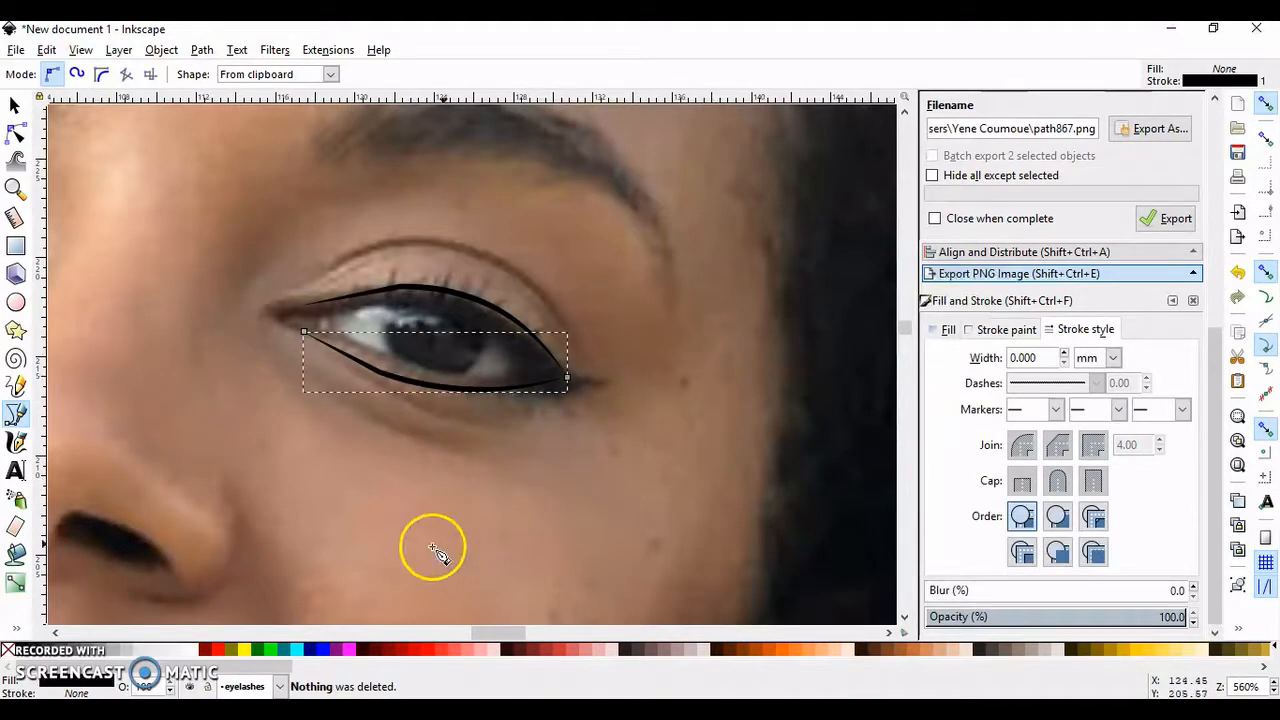
# Zoom in on the traced eye outline with the Zoom tool.
pyautogui.click(16, 188)
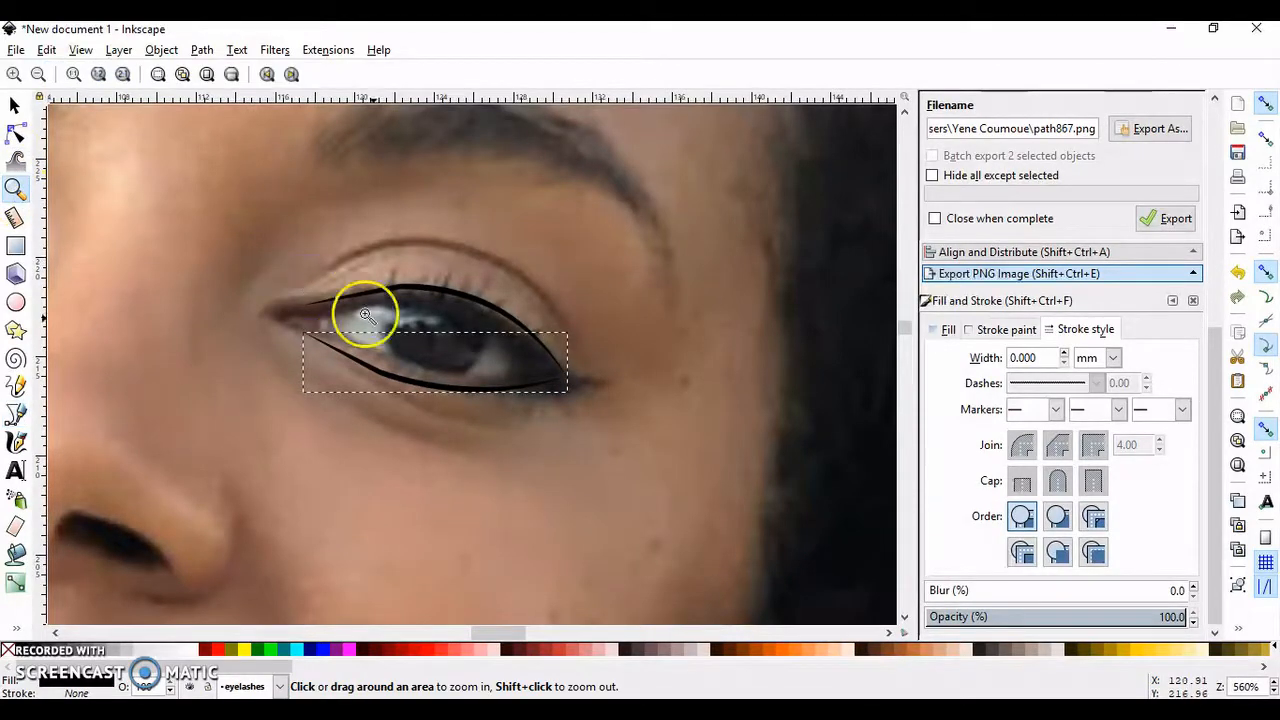
pyautogui.click(364, 316)
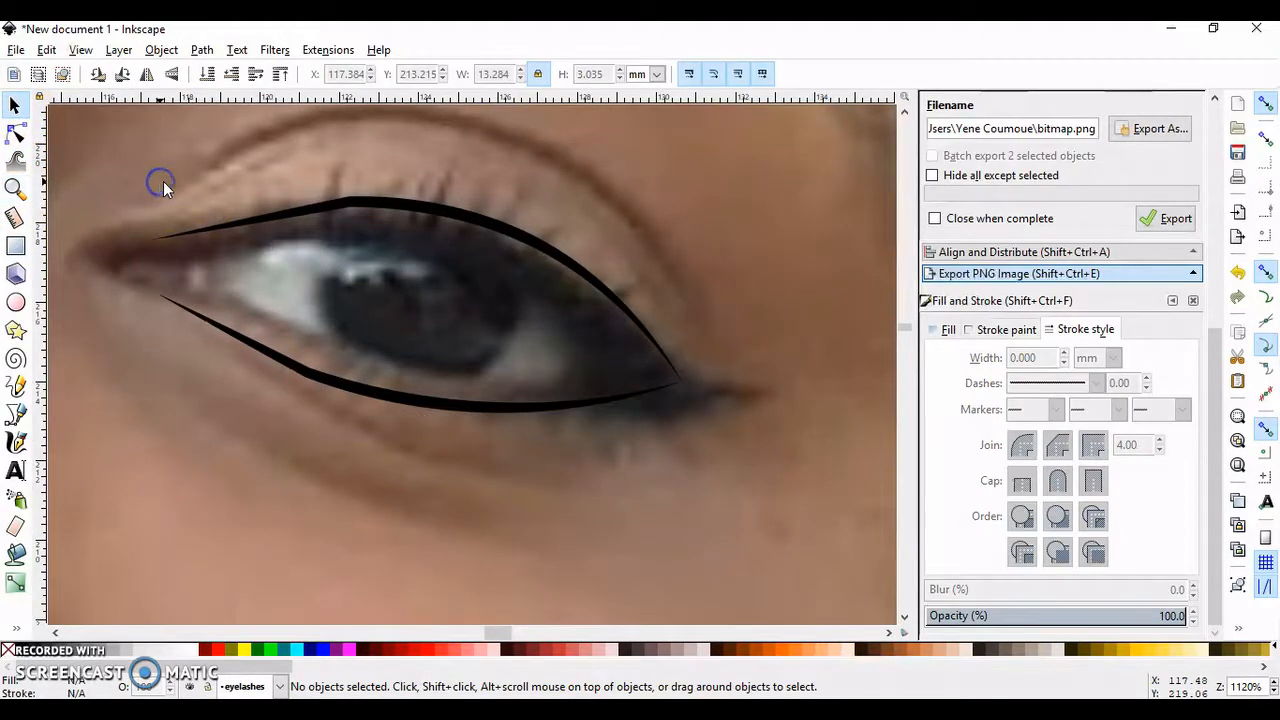
pyautogui.moveTo(30, 424)
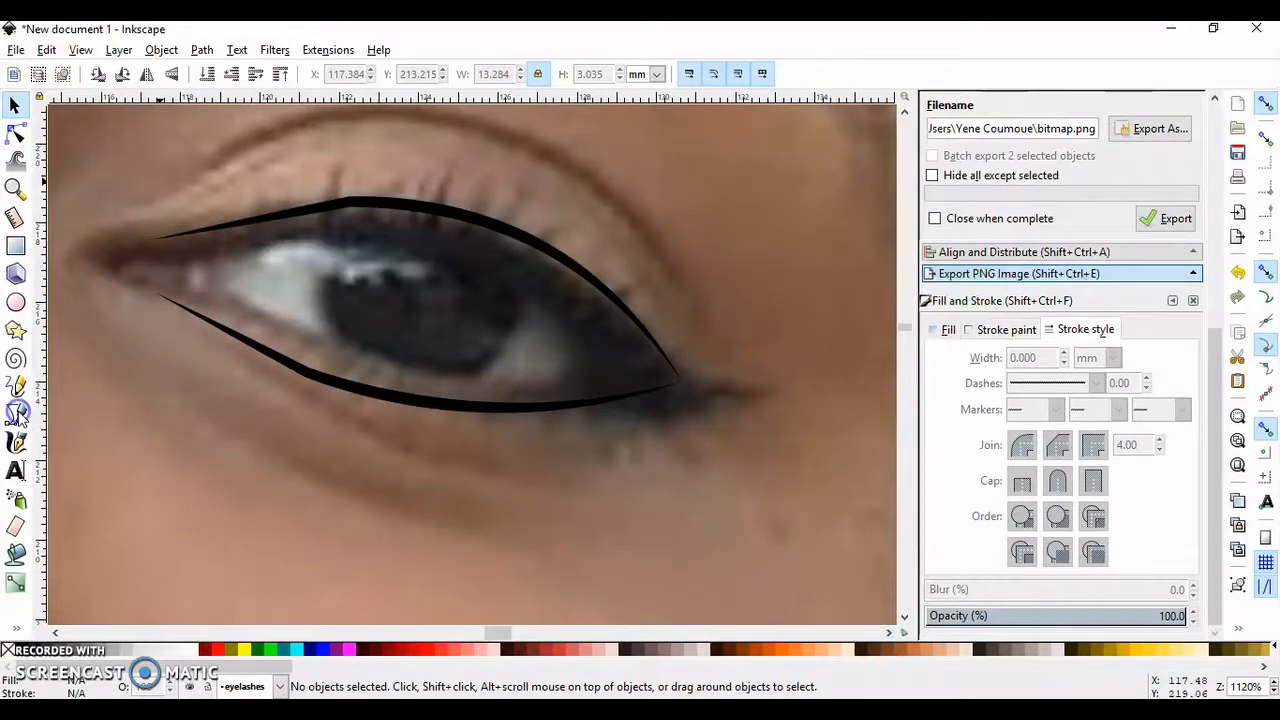
# Draw a pen triangle, bend its sides into a rounded iris and move it between the lids.
pyautogui.click(16, 412)
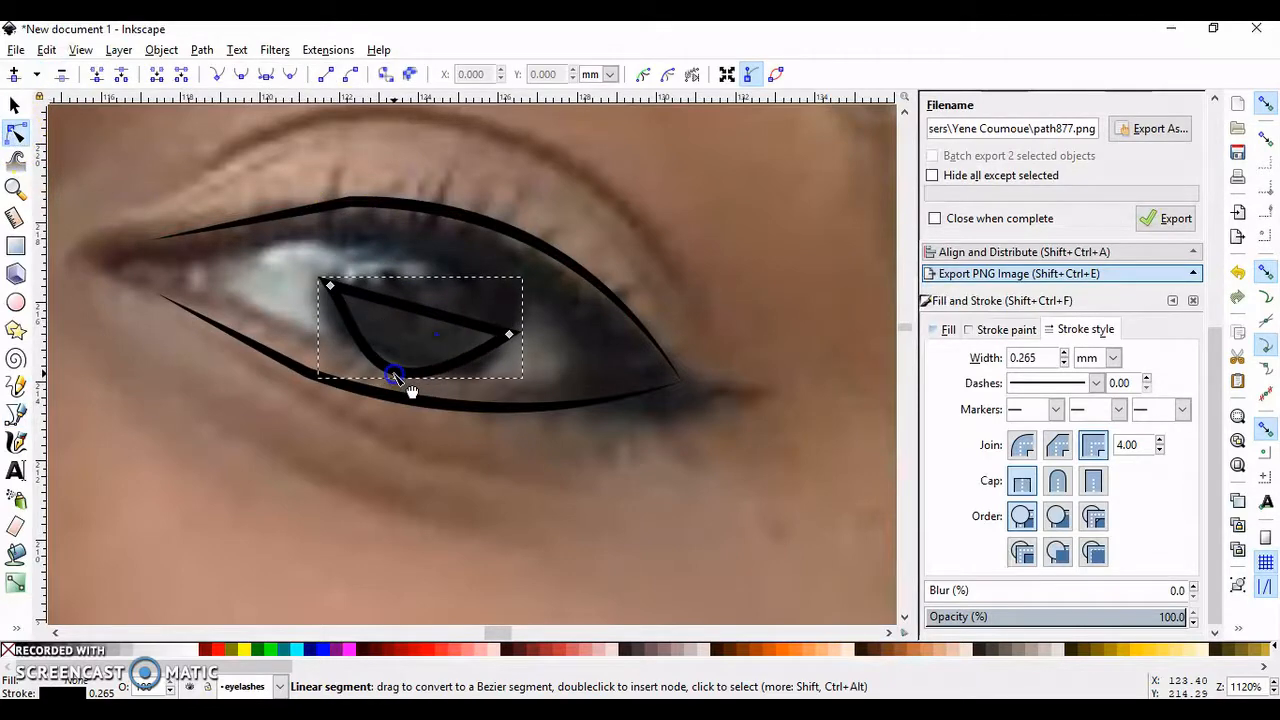
pyautogui.moveTo(396, 376); pyautogui.dragTo(436, 256)
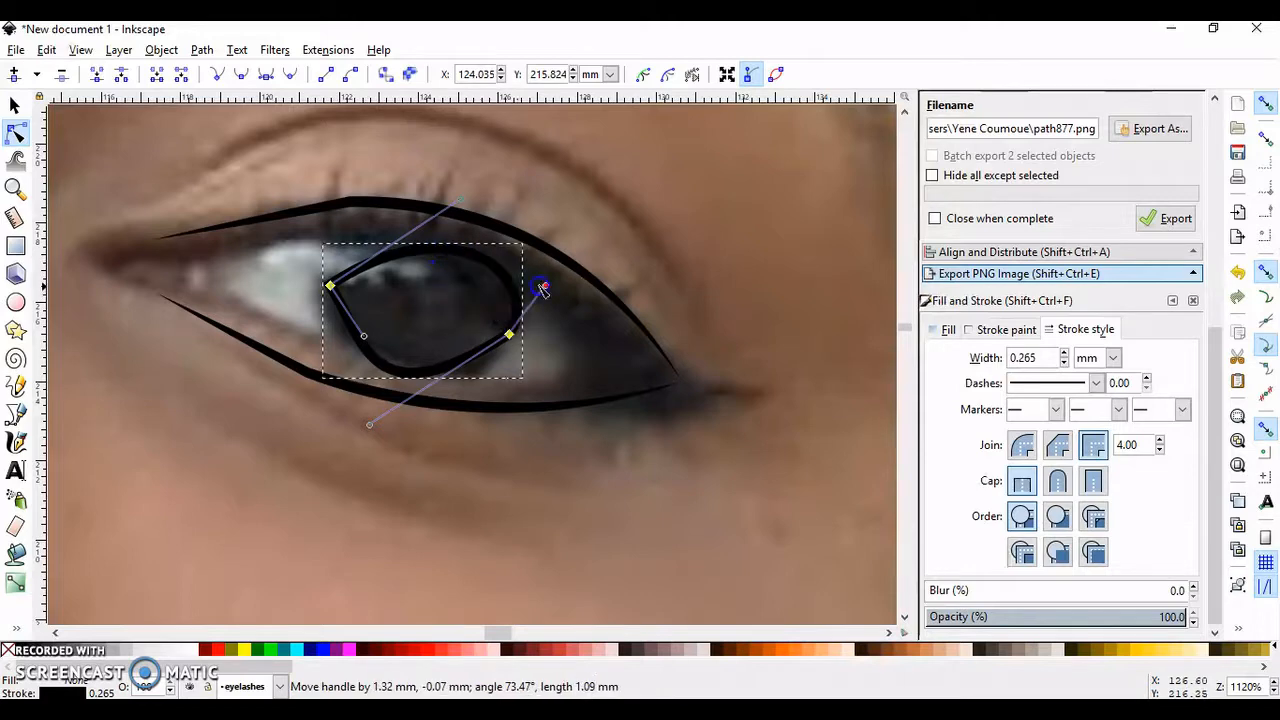
pyautogui.moveTo(544, 290); pyautogui.dragTo(368, 190)
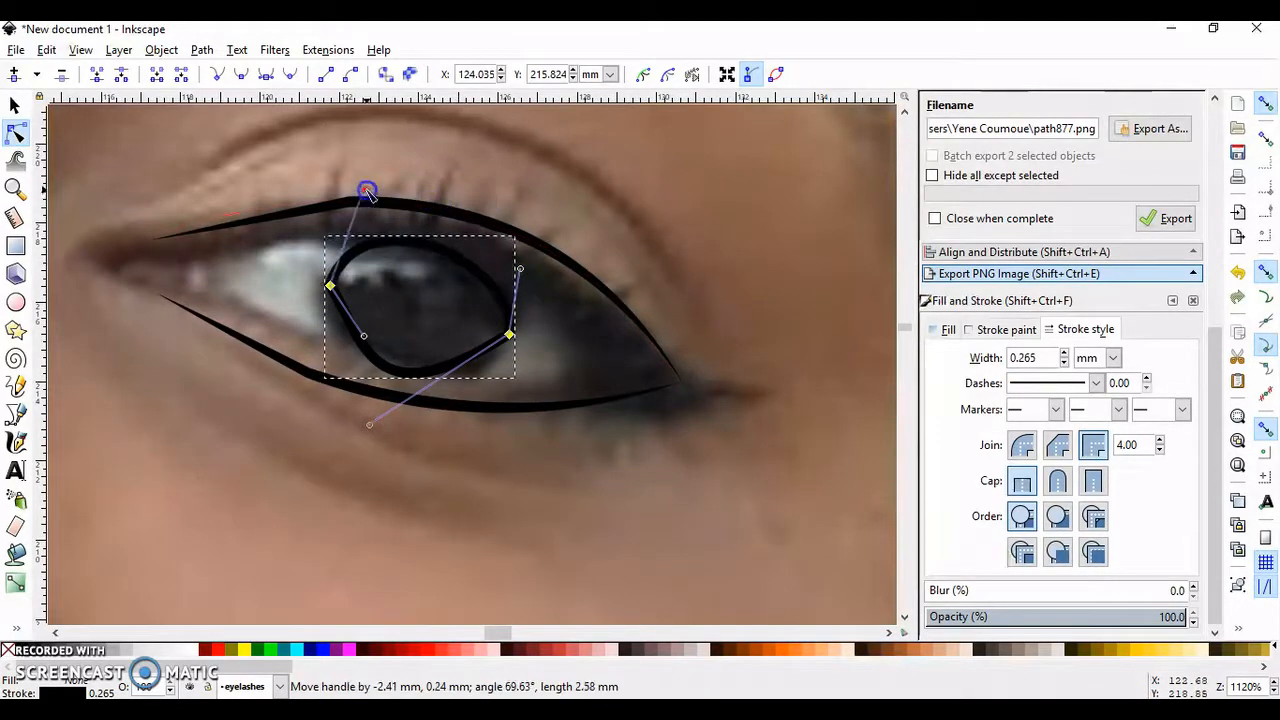
pyautogui.moveTo(368, 190); pyautogui.dragTo(442, 440)
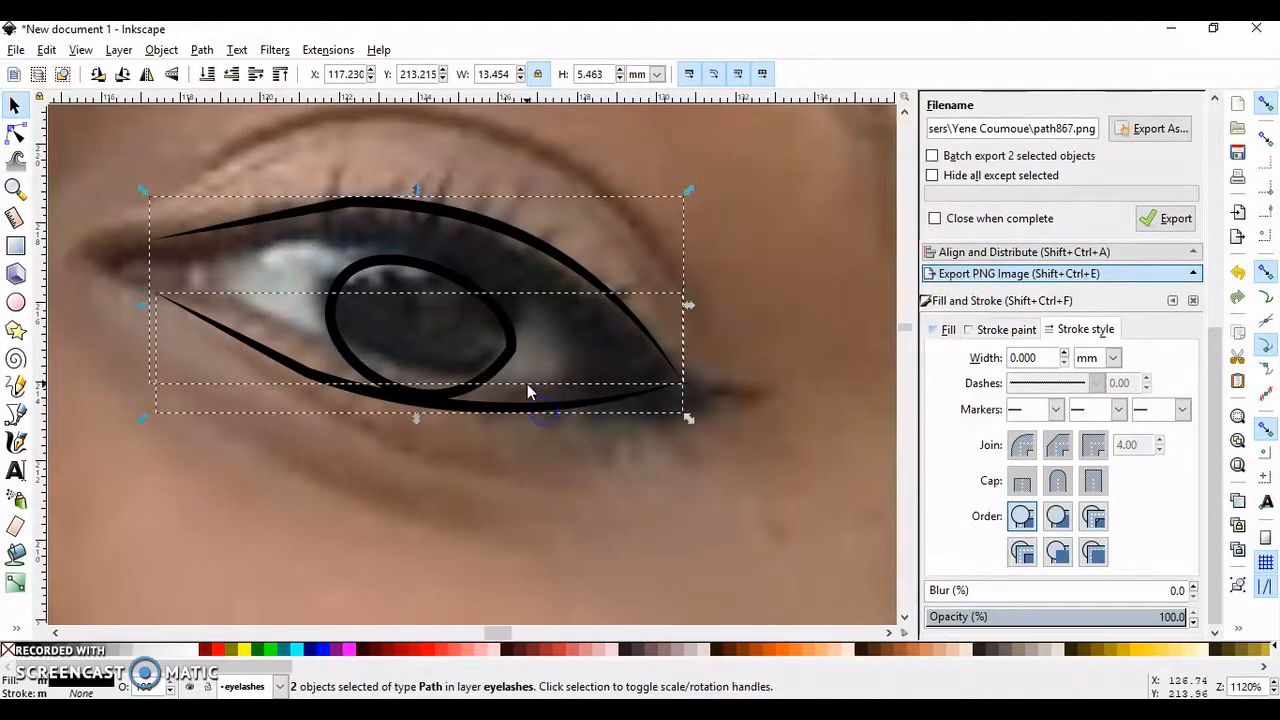
pyautogui.moveTo(530, 390); pyautogui.dragTo(500, 276)
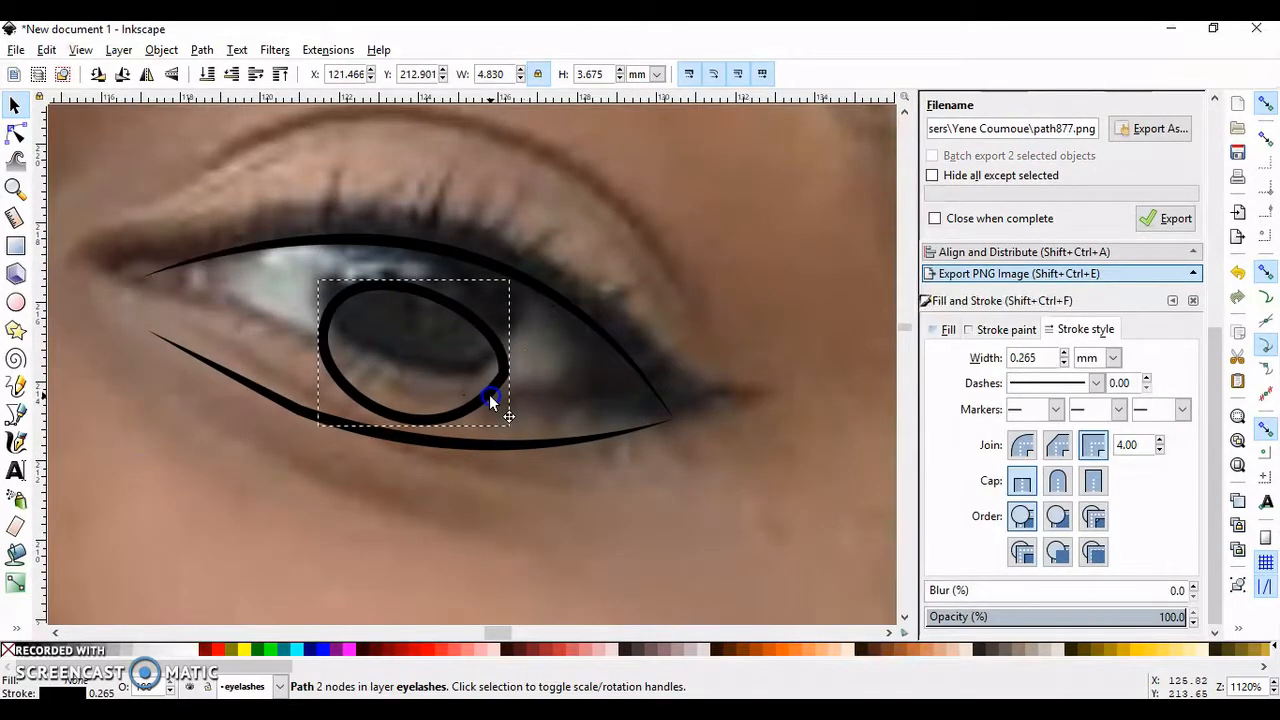
# With the Node tool, round out the top of the iris so it fits inside the eye.
pyautogui.click(490, 398)
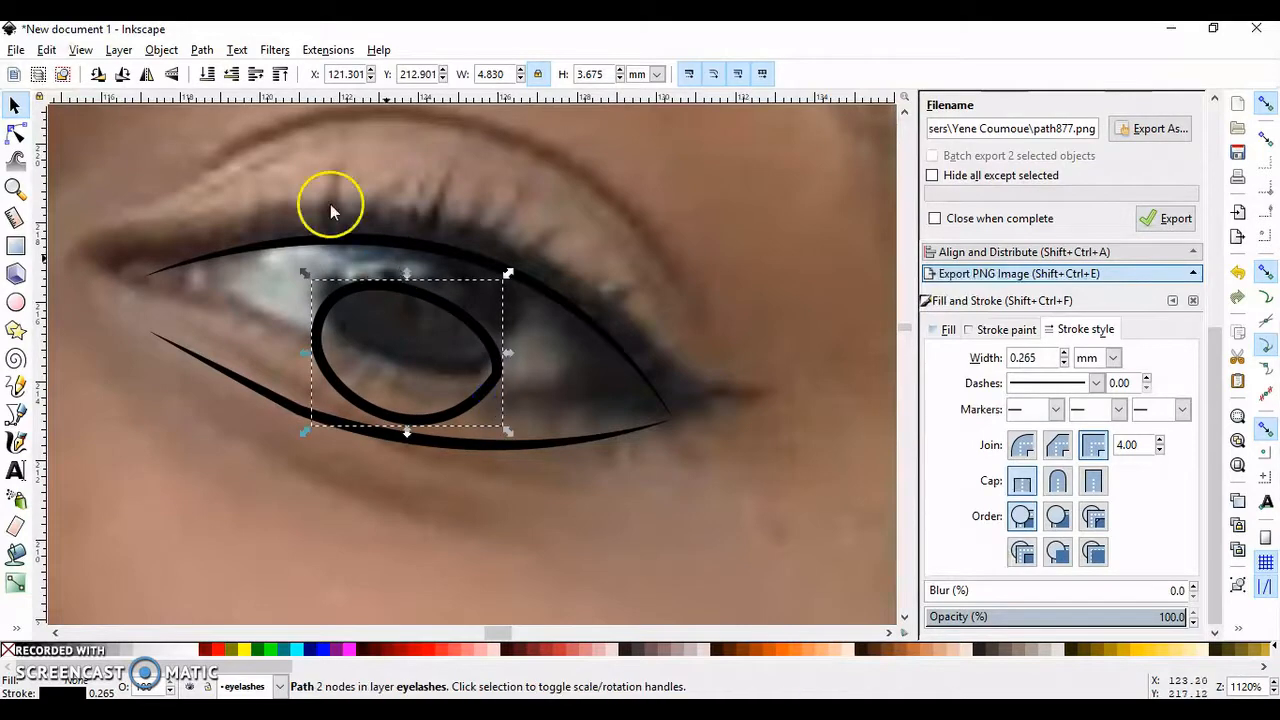
pyautogui.click(16, 134)
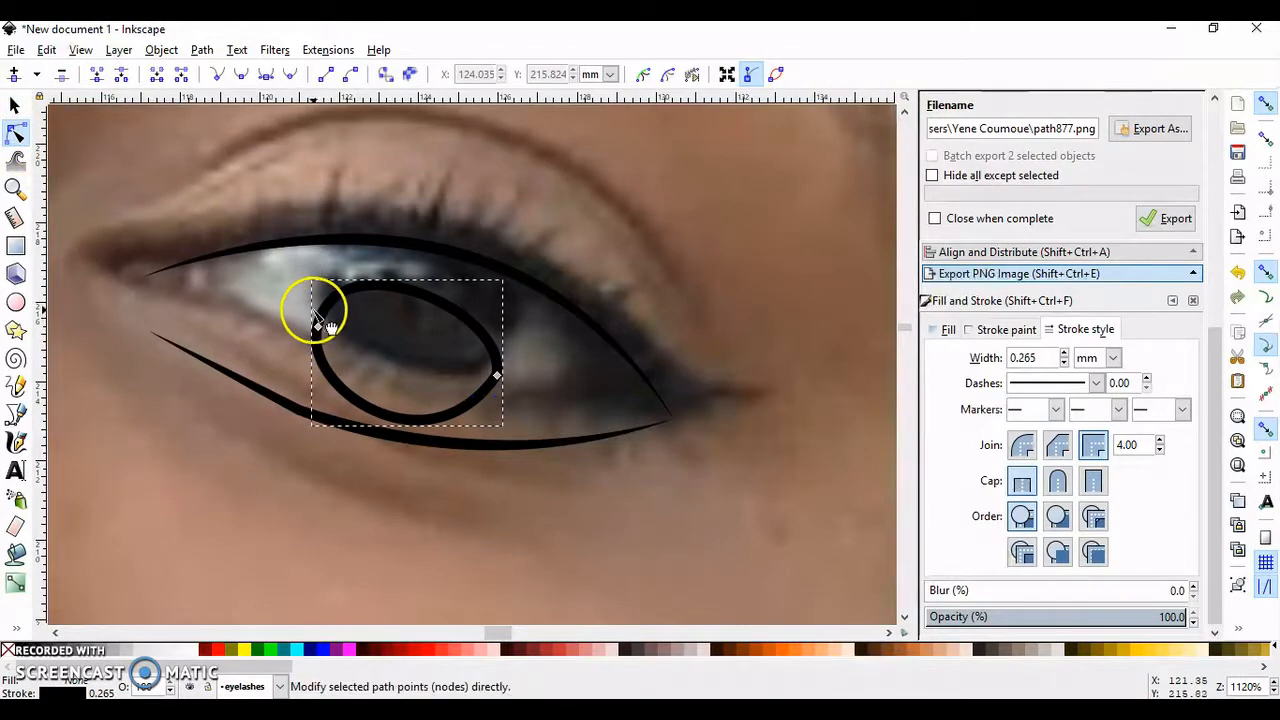
pyautogui.click(316, 320)
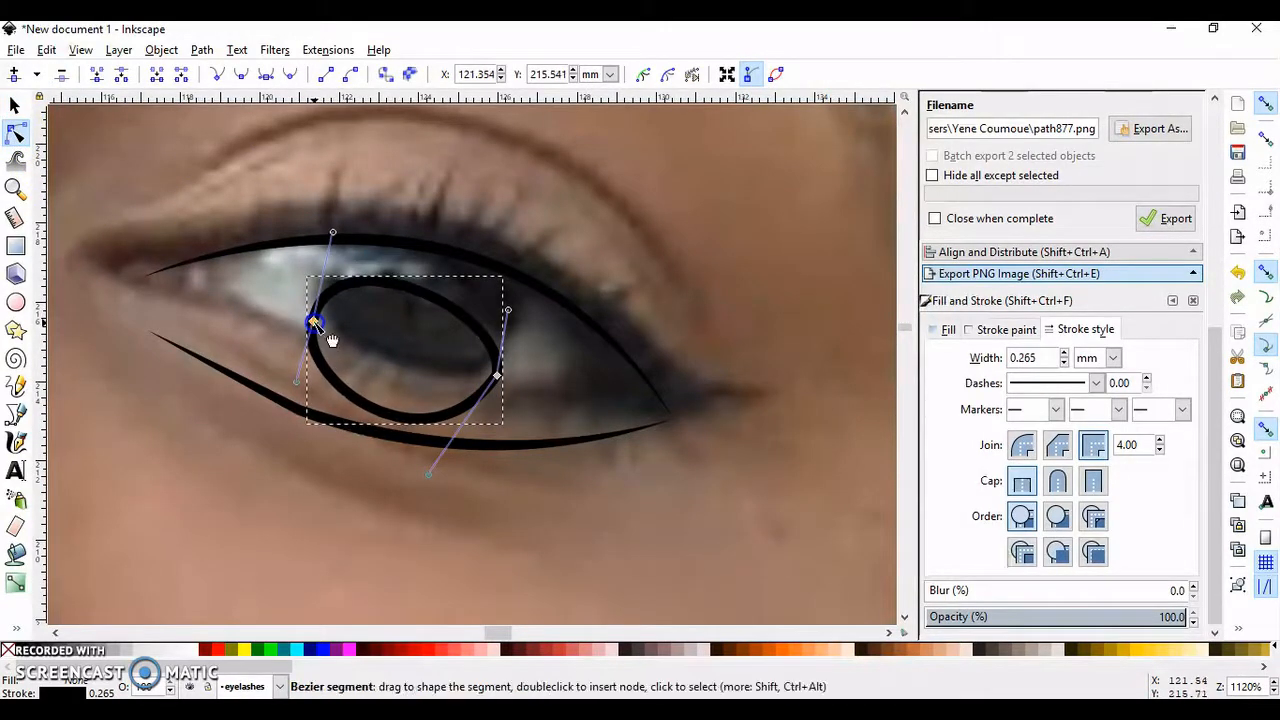
pyautogui.moveTo(332, 316); pyautogui.dragTo(444, 270)
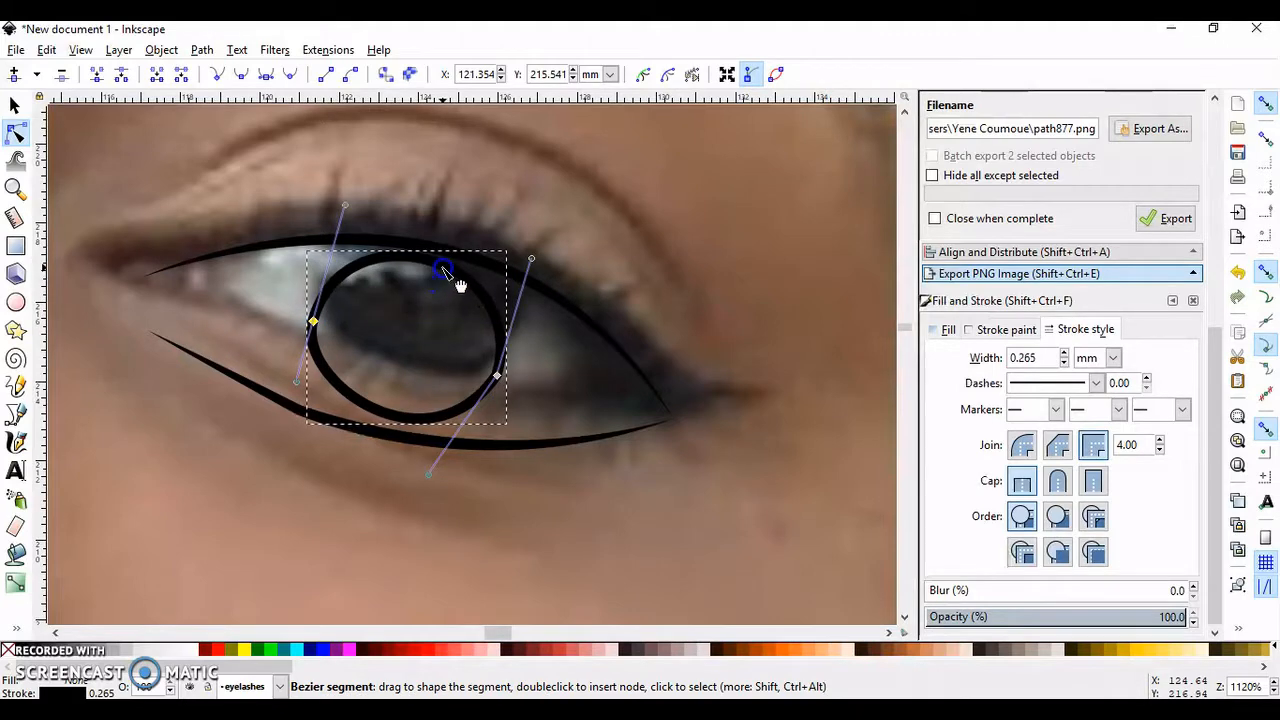
pyautogui.click(690, 232)
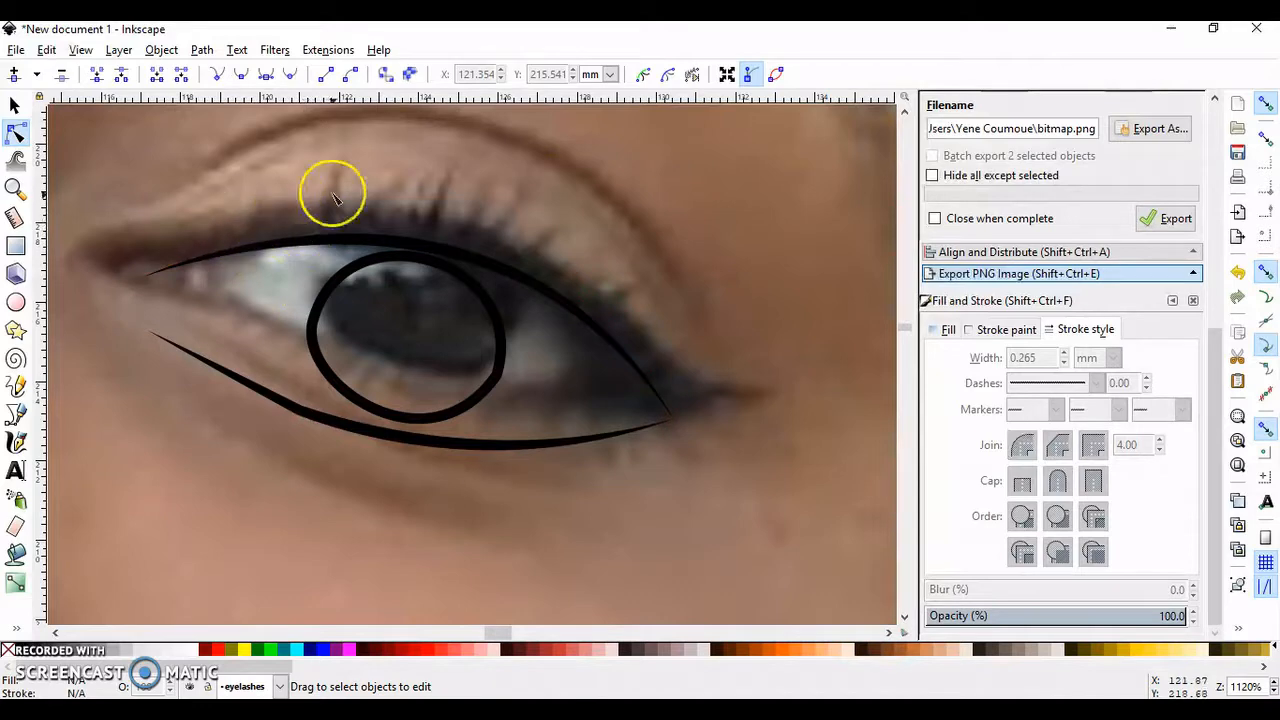
# Deselect the iris and set the Bezier tool's Shape to From clipboard for tapered strokes.
pyautogui.click(16, 414)
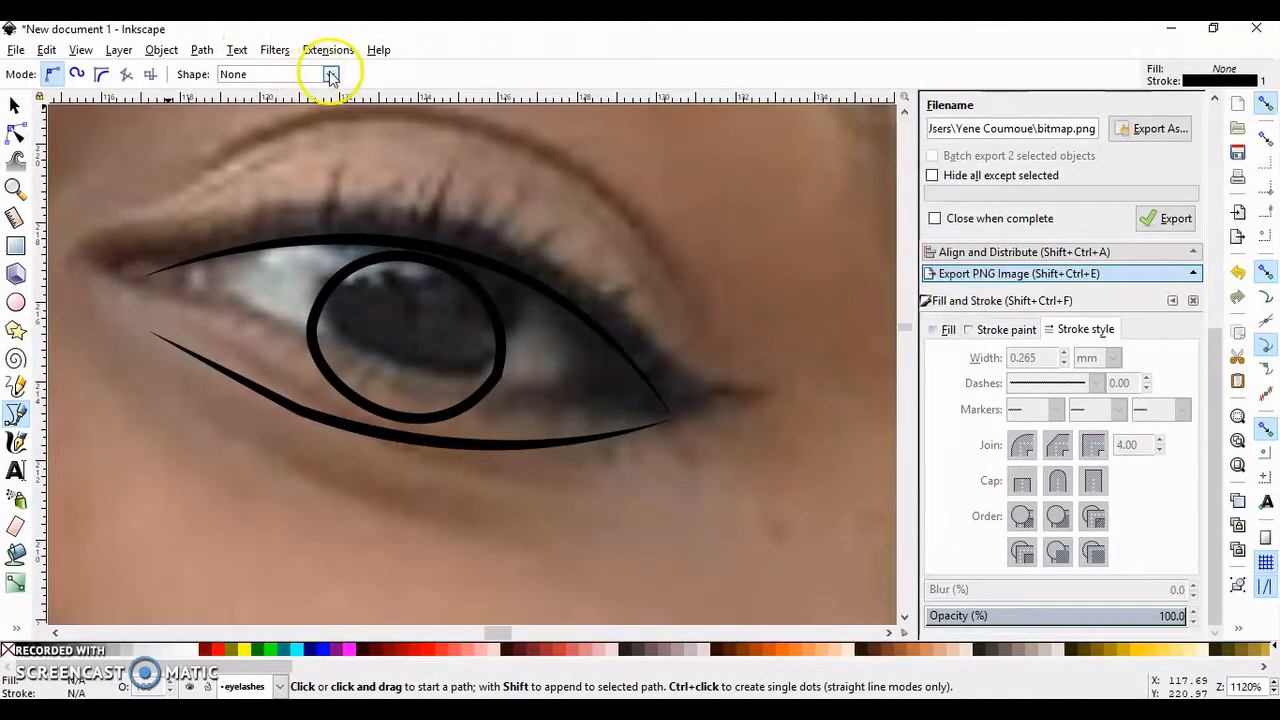
pyautogui.click(330, 74)
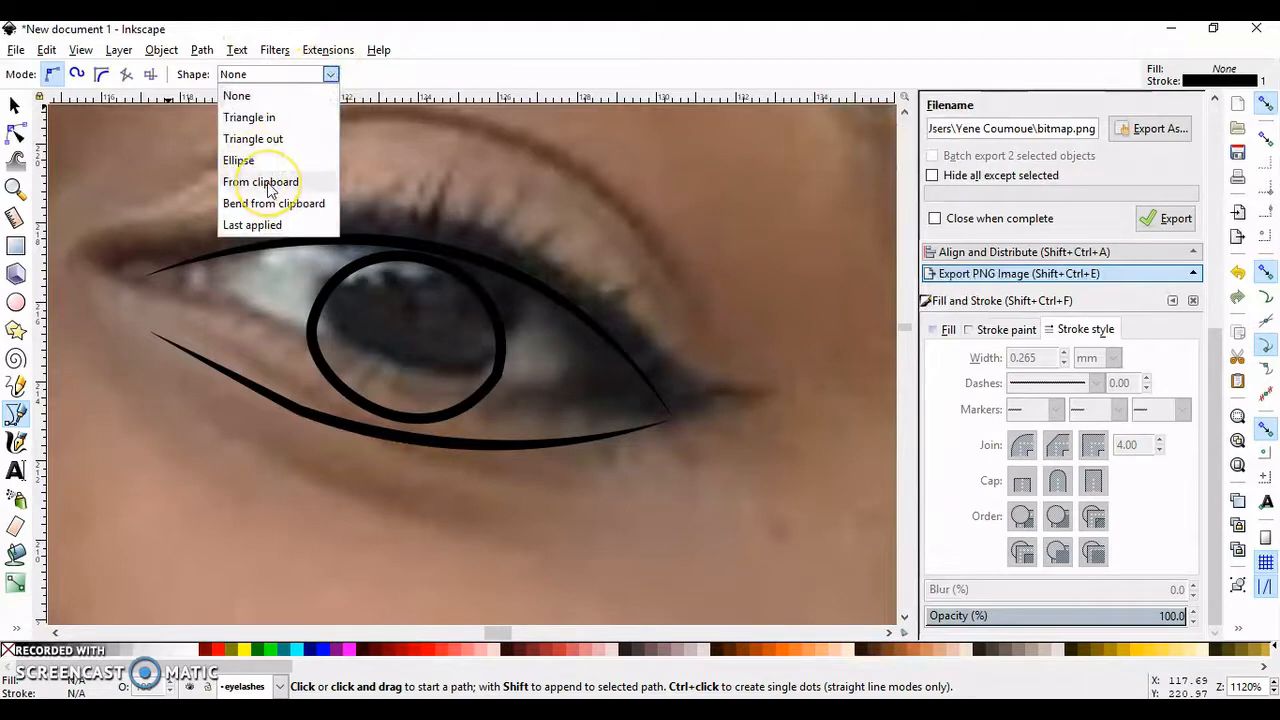
pyautogui.click(264, 180)
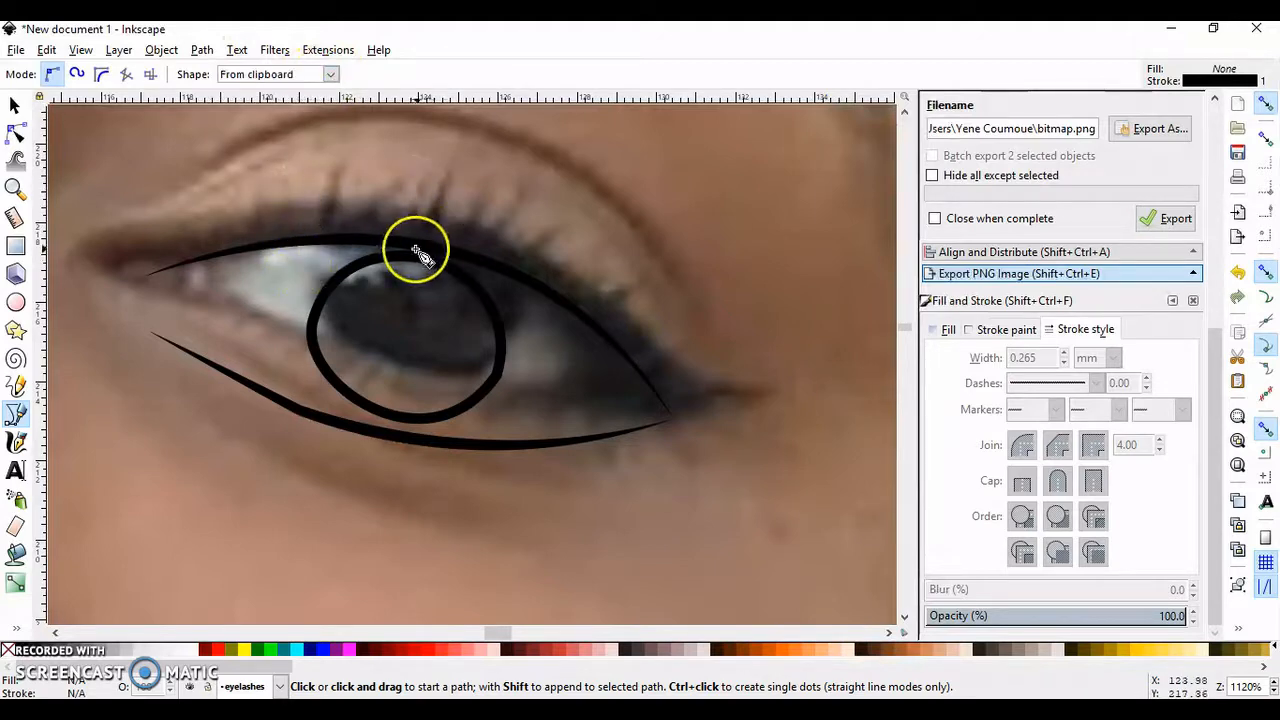
# Draw the first curved tapered lashes along the upper lid above the iris.
pyautogui.click(424, 244)
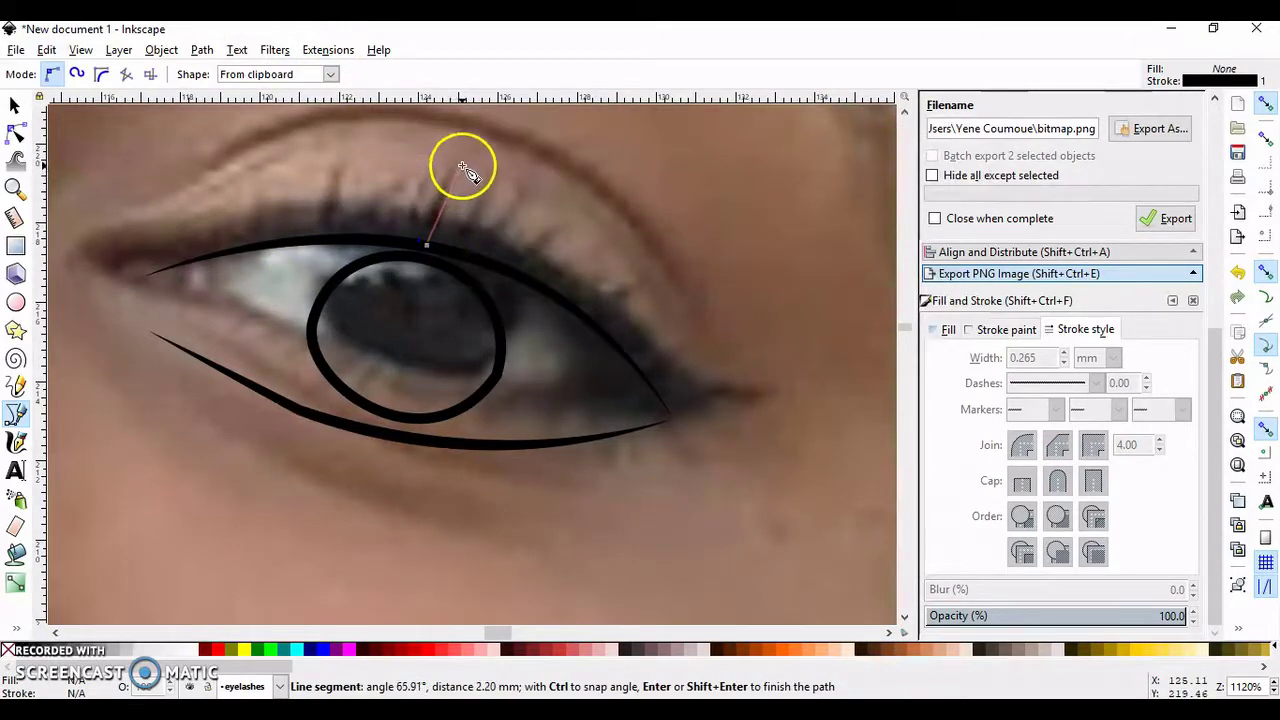
pyautogui.moveTo(450, 184)
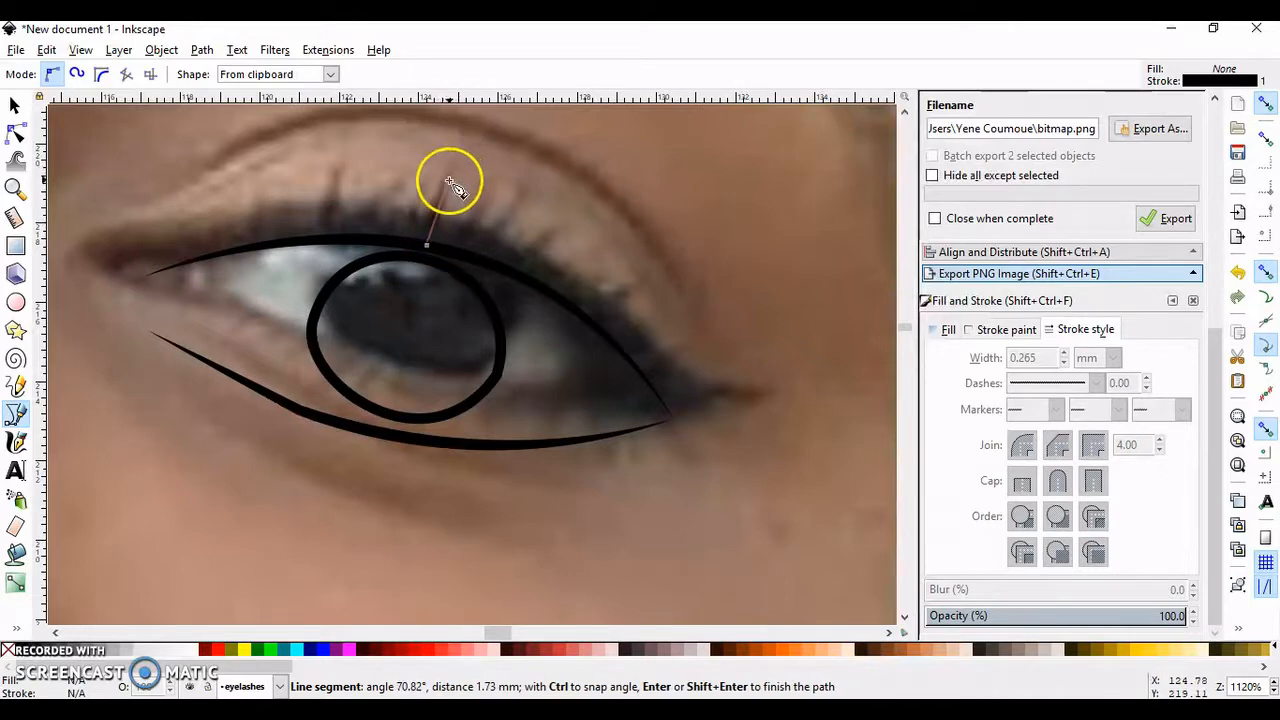
pyautogui.moveTo(458, 176)
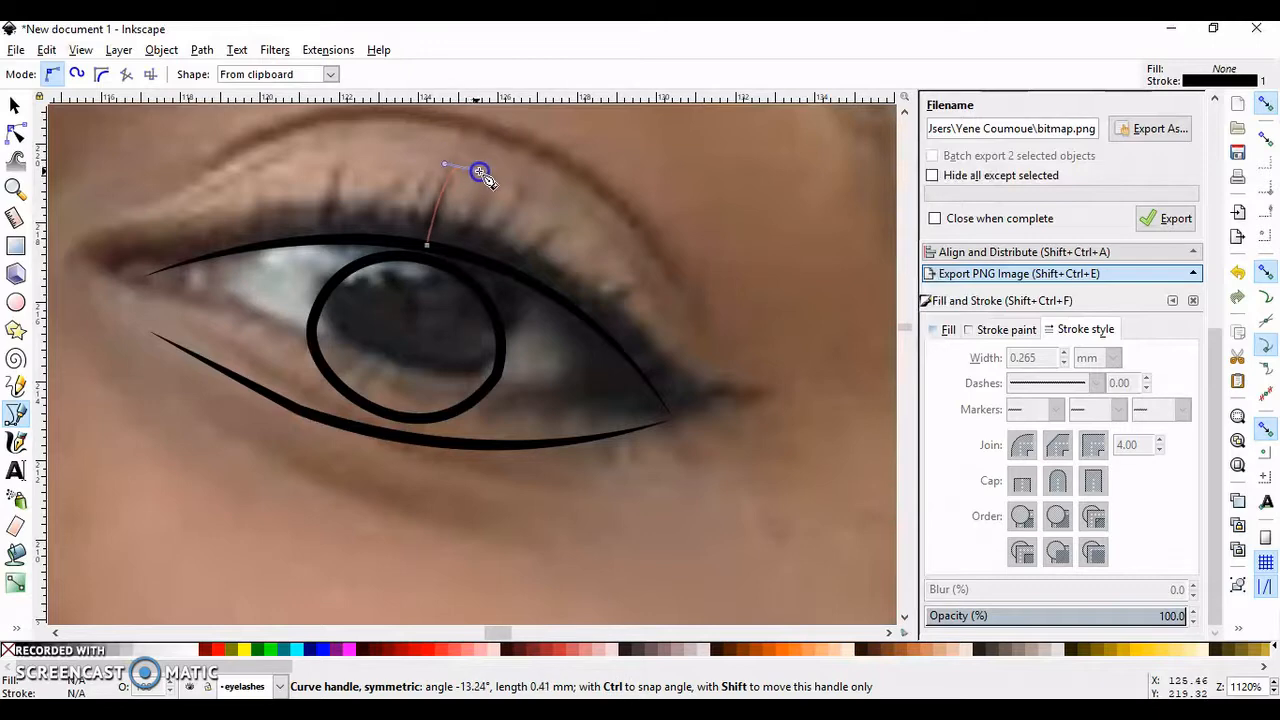
pyautogui.moveTo(480, 172); pyautogui.dragTo(504, 152)
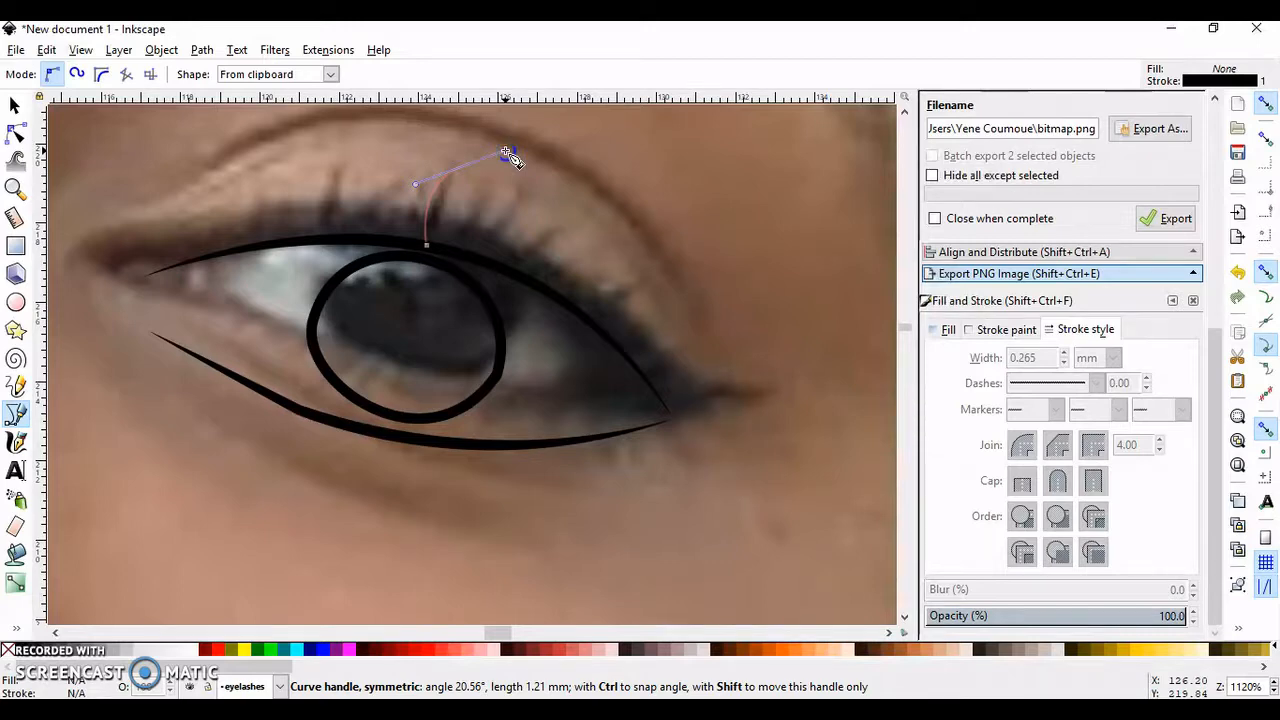
pyautogui.click(504, 152)
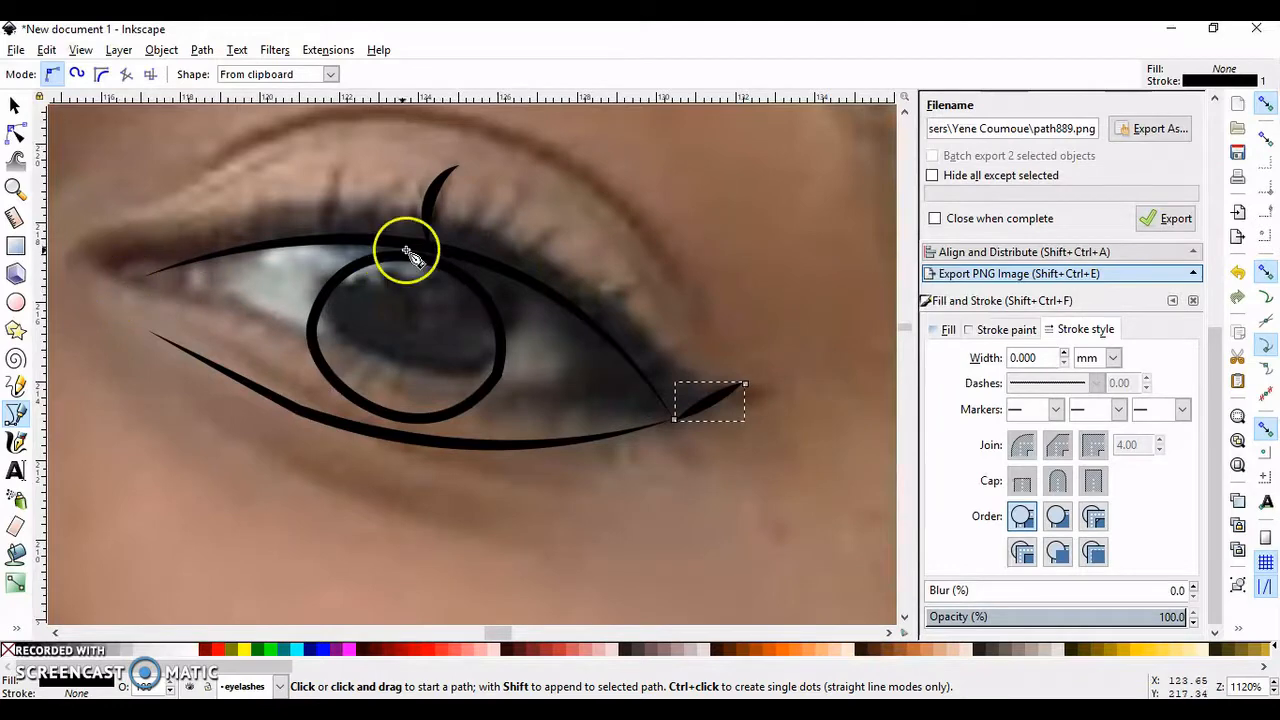
pyautogui.moveTo(444, 248)
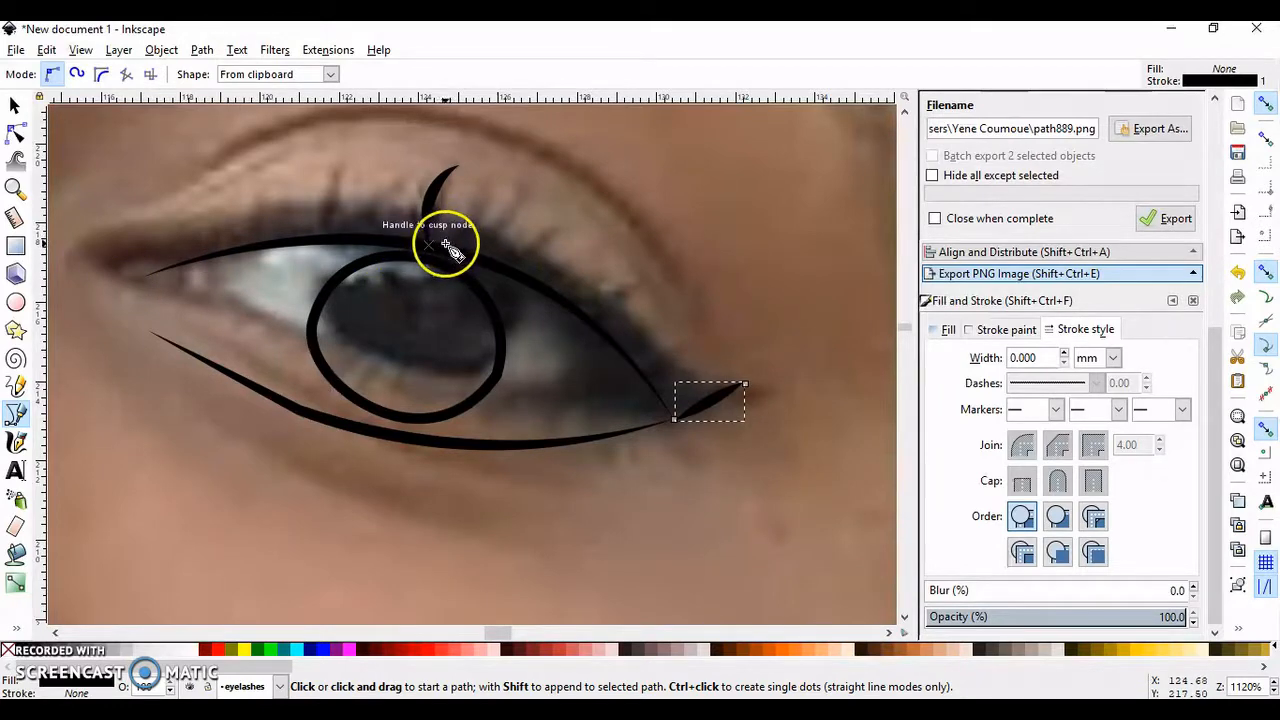
pyautogui.click(450, 250)
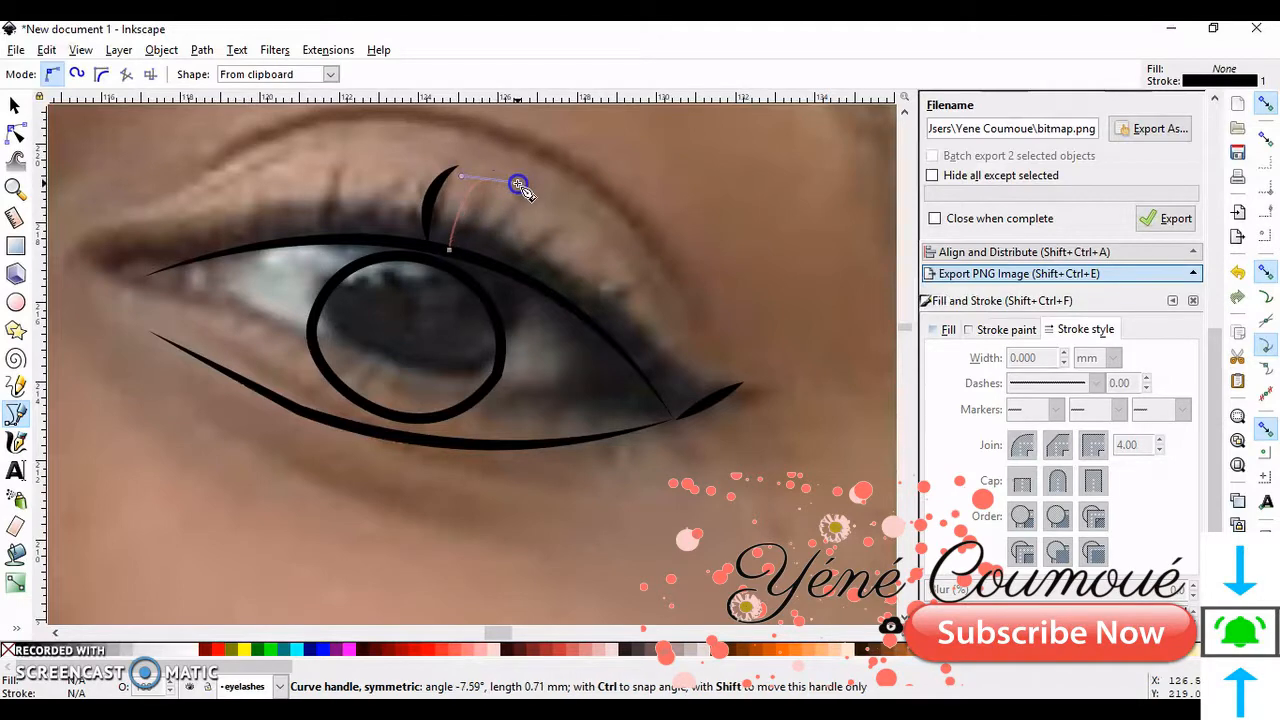
pyautogui.moveTo(518, 184); pyautogui.dragTo(518, 136)
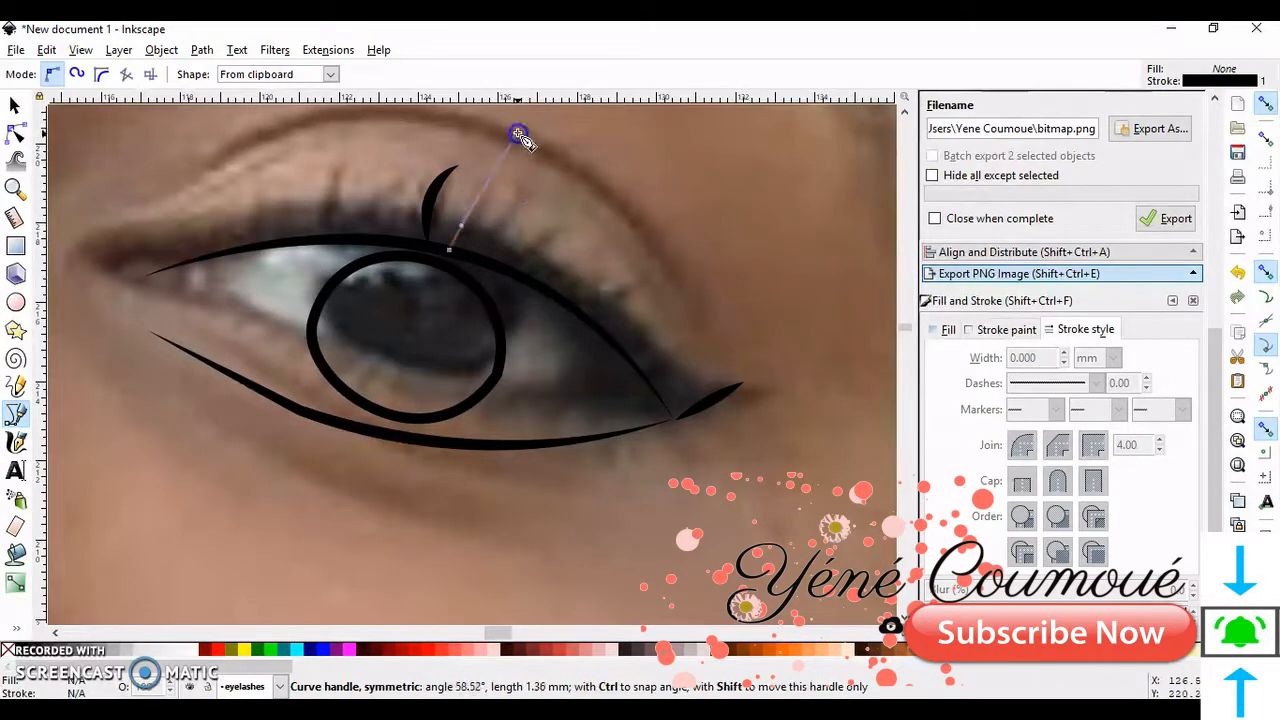
pyautogui.moveTo(518, 136); pyautogui.dragTo(482, 164)
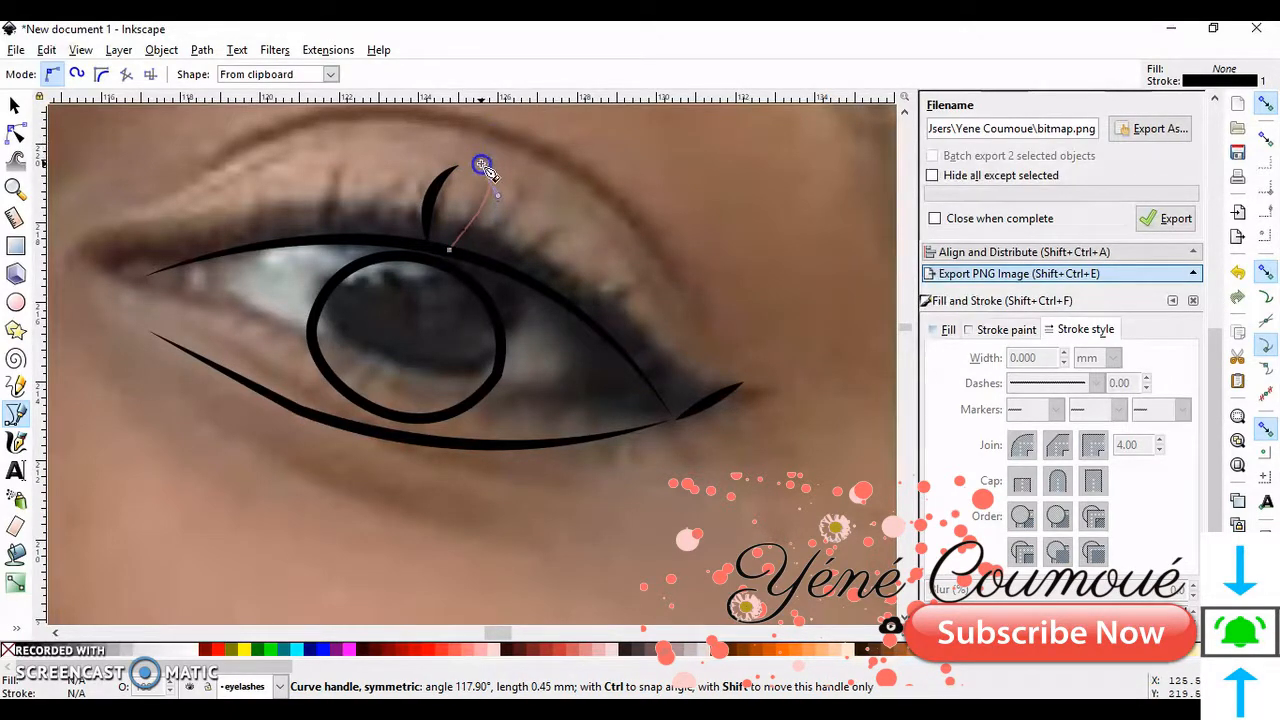
pyautogui.moveTo(482, 164); pyautogui.dragTo(500, 212)
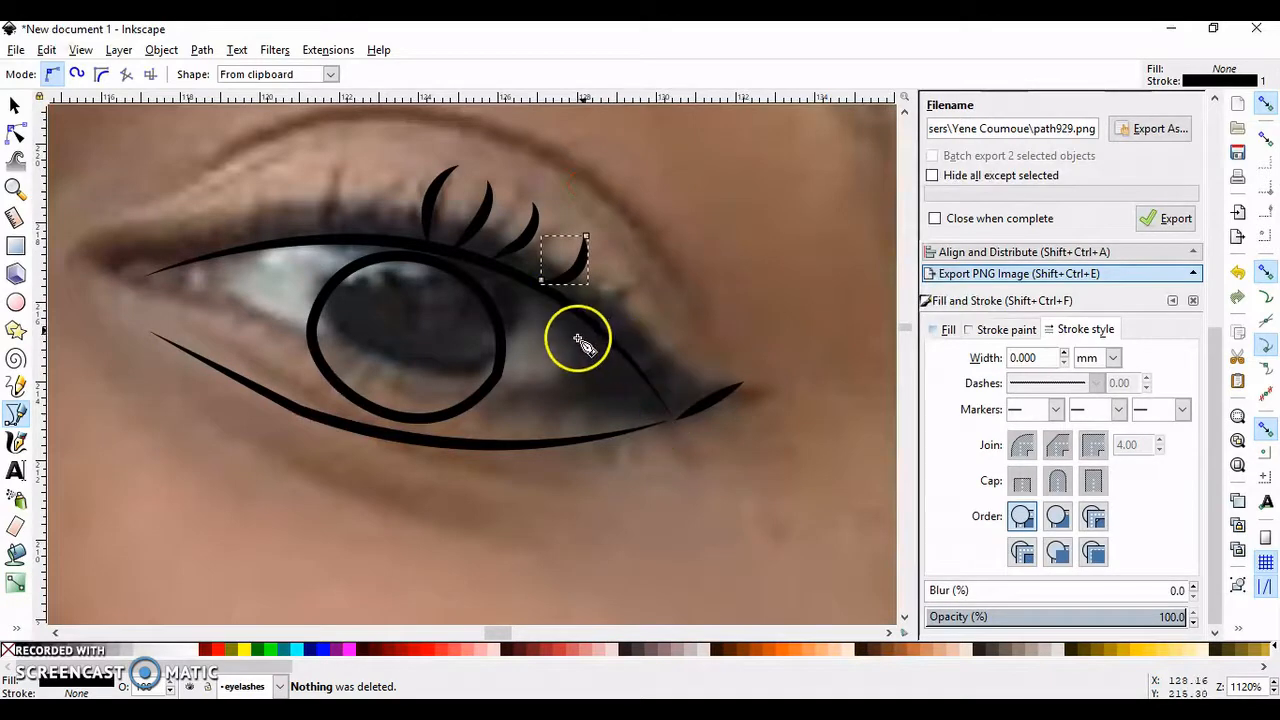
# Add three more curved lashes toward the outer corner and tip of the upper lid.
pyautogui.moveTo(580, 340); pyautogui.dragTo(652, 248)
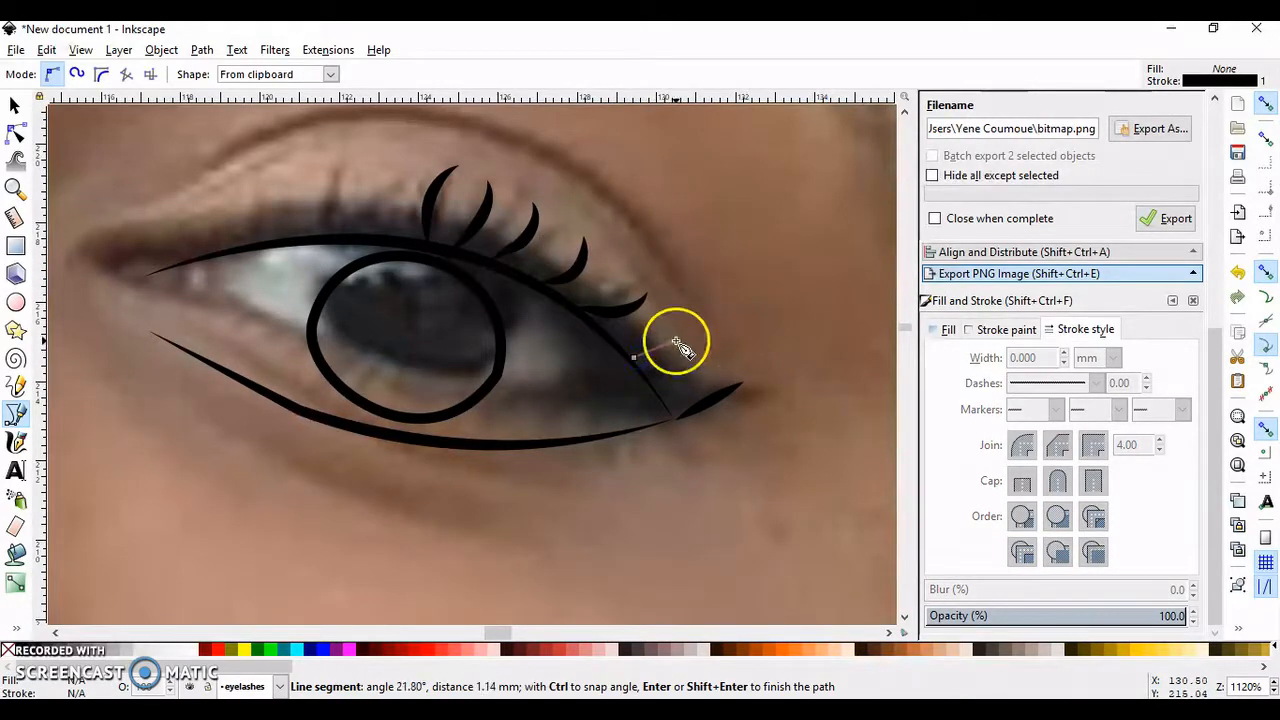
pyautogui.moveTo(664, 364); pyautogui.dragTo(704, 316)
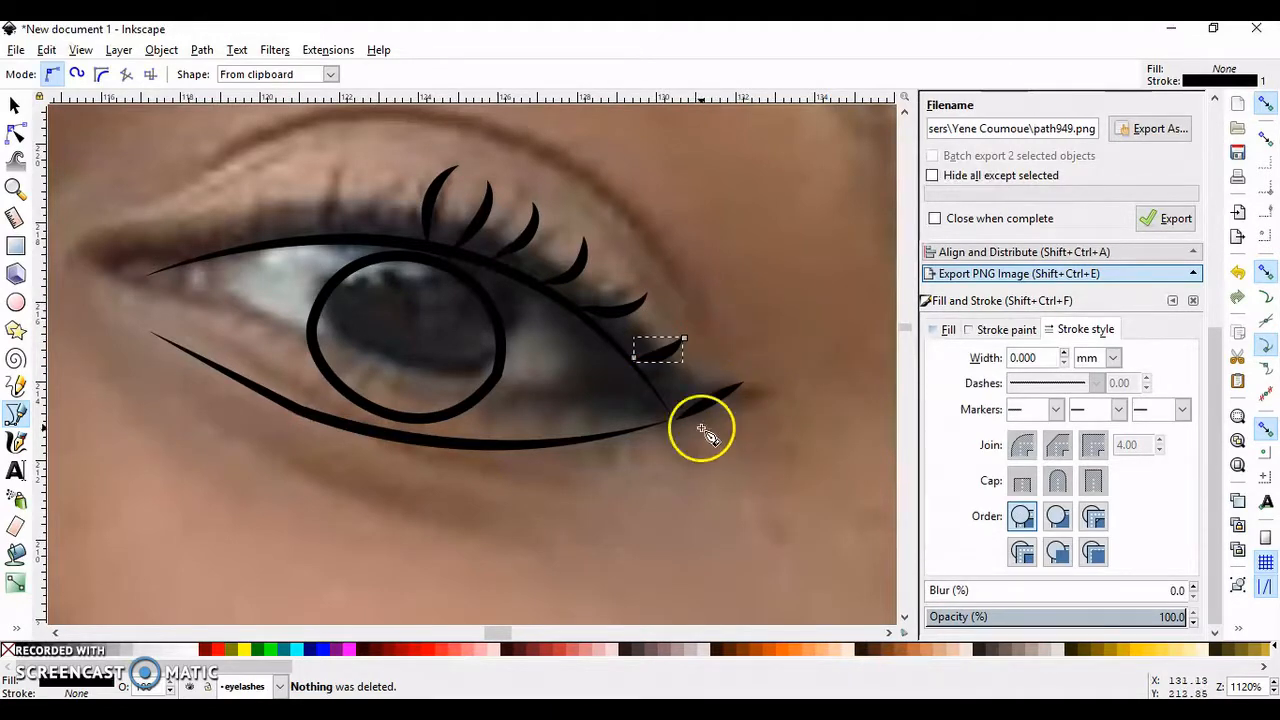
pyautogui.moveTo(704, 430); pyautogui.dragTo(758, 332)
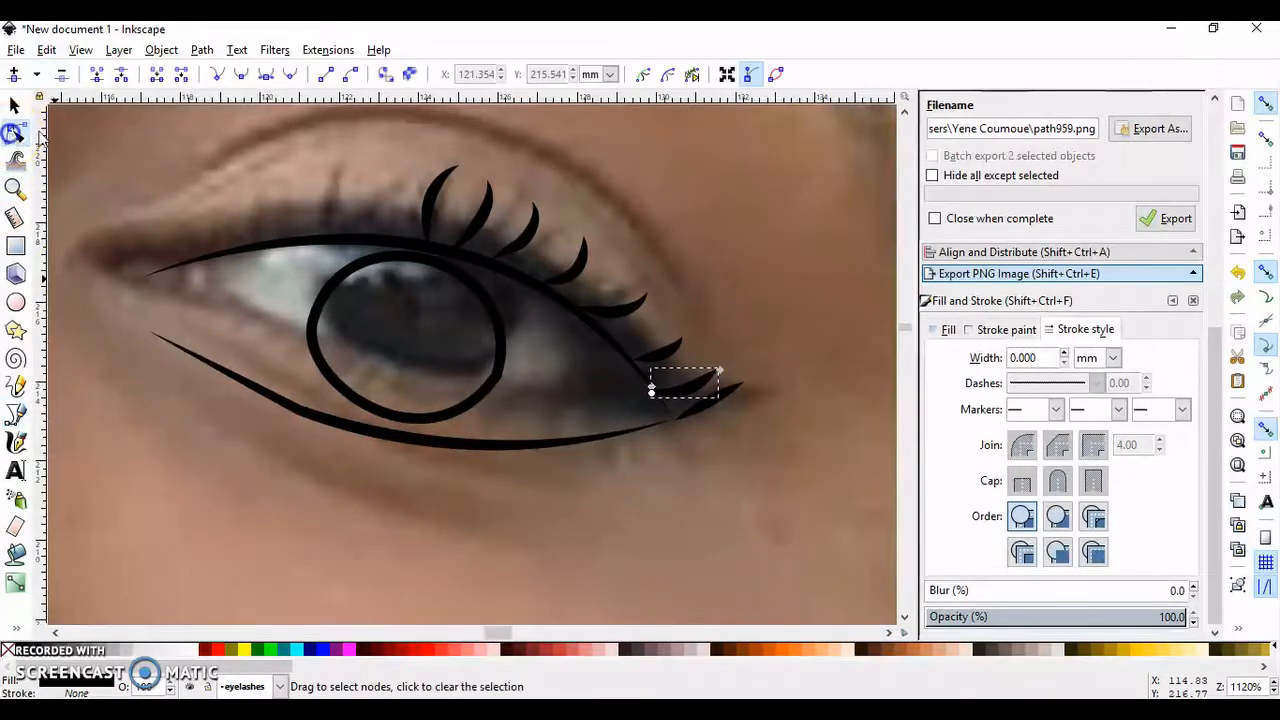
# Draw short curved tapered lashes at the outer corner of the upper lid.
pyautogui.moveTo(684, 380); pyautogui.dragTo(716, 410)
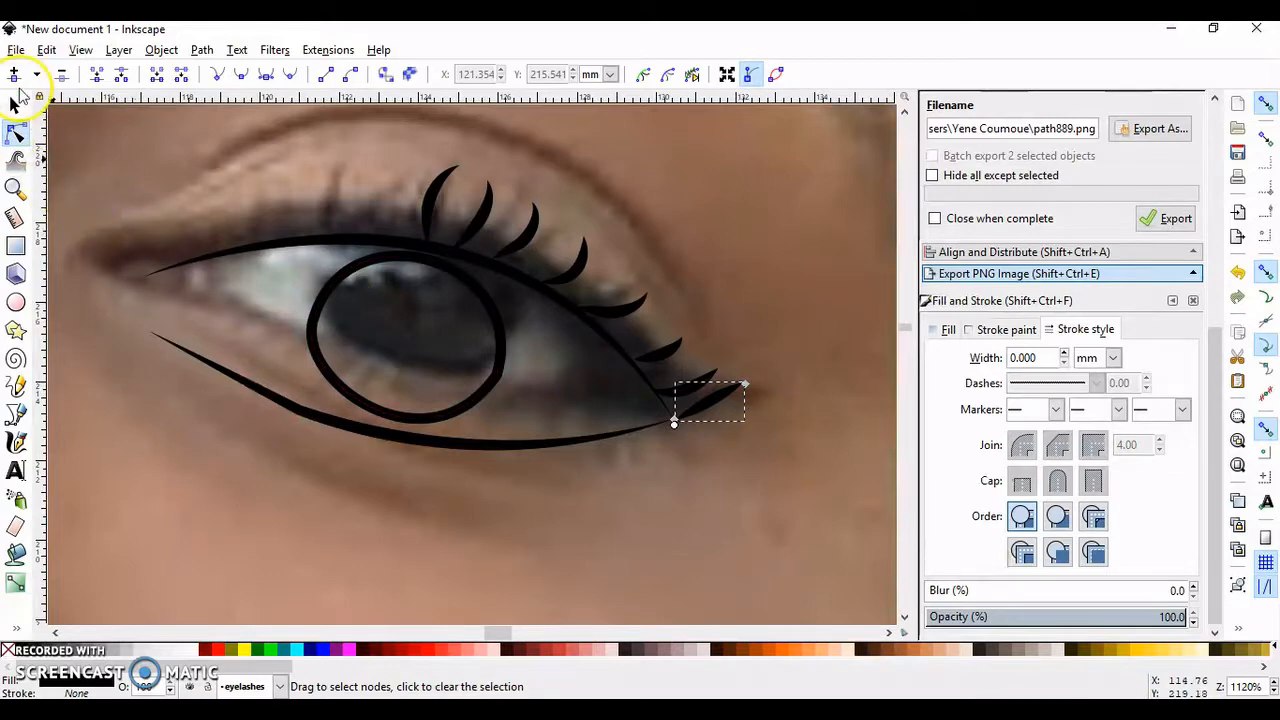
pyautogui.click(16, 104)
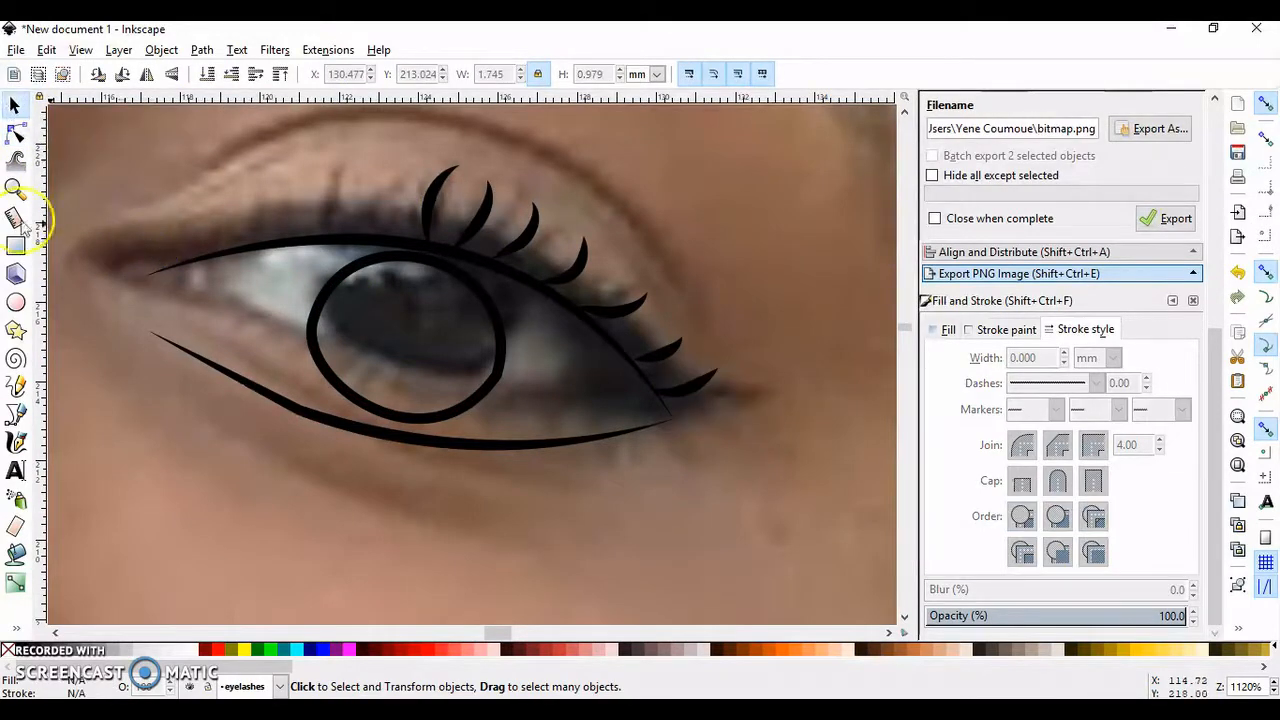
pyautogui.moveTo(16, 424)
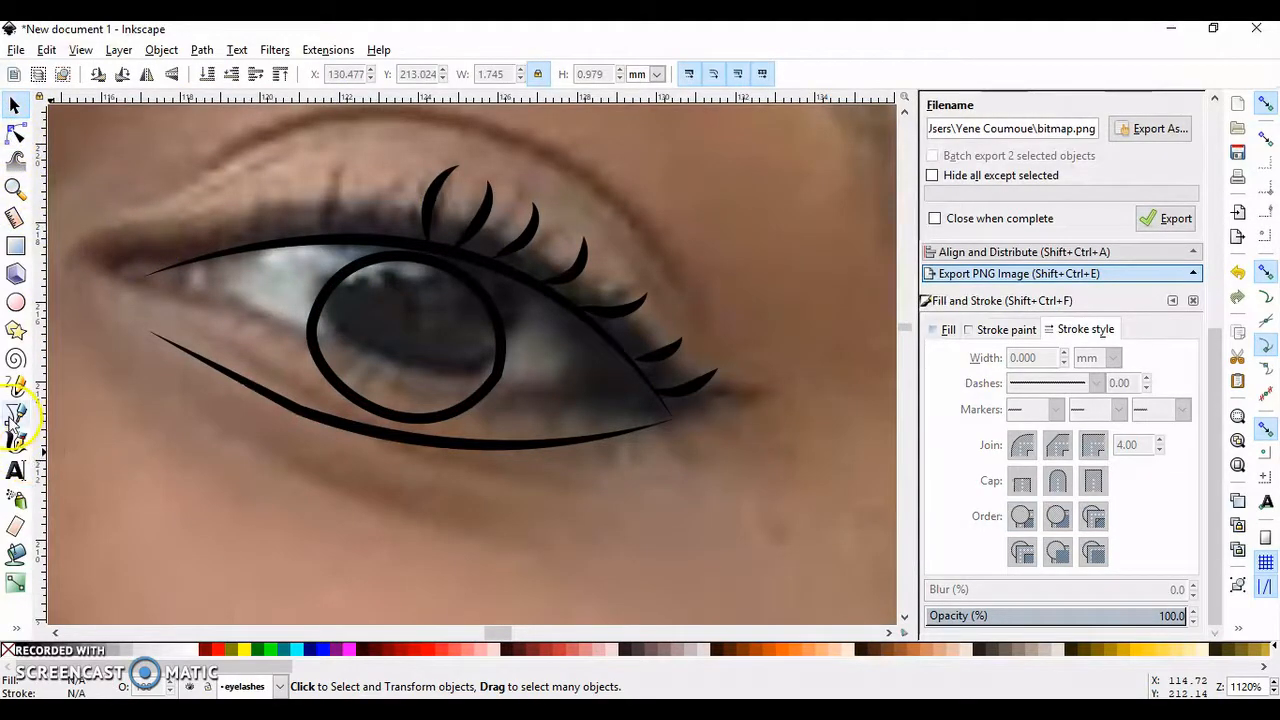
pyautogui.click(16, 412)
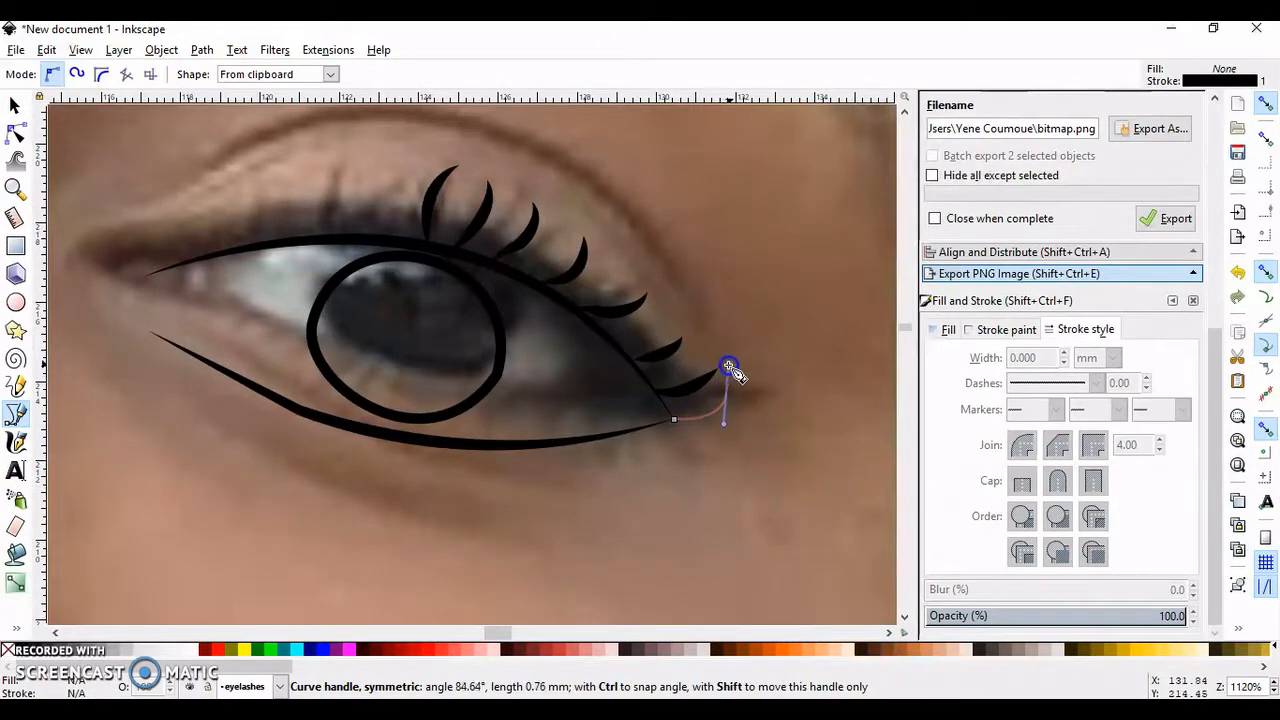
pyautogui.moveTo(728, 368); pyautogui.dragTo(748, 368)
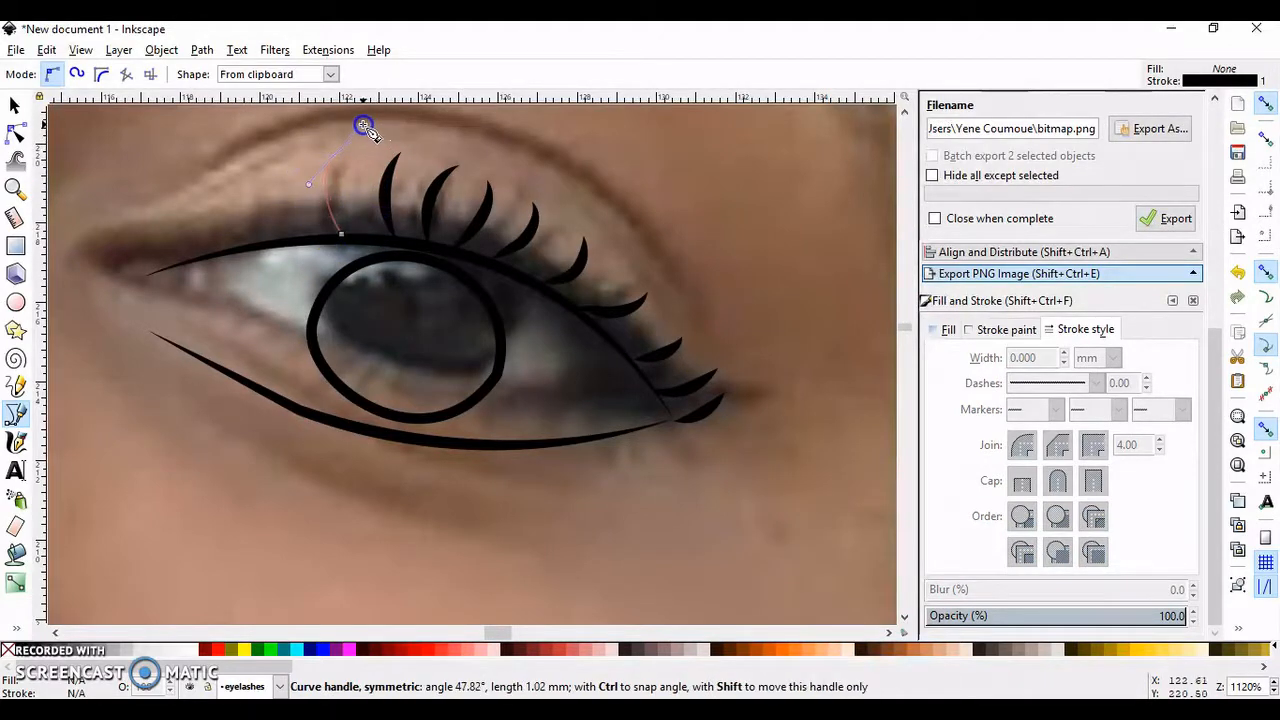
# Draw two more lashes toward the inner end of the upper lid.
pyautogui.click(548, 444)
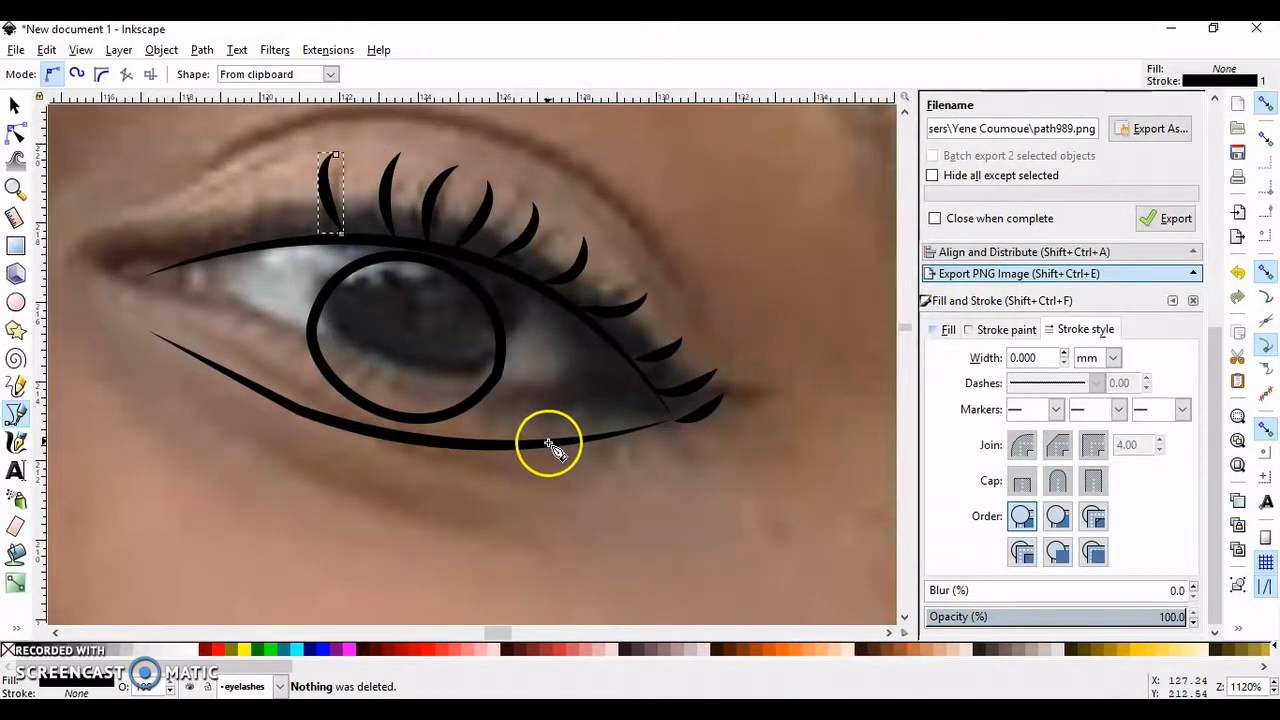
pyautogui.click(612, 340)
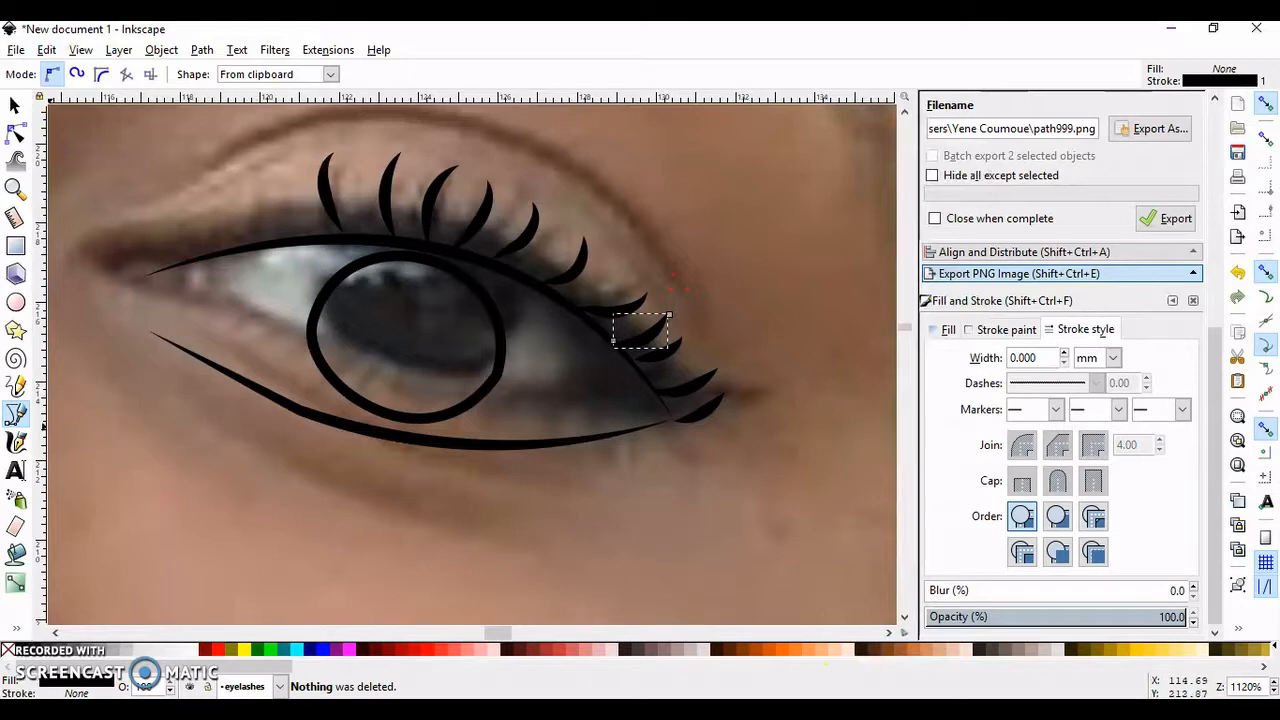
# Fill the iris circle solid black and zoom out to the whole page with the photo.
pyautogui.click(16, 136)
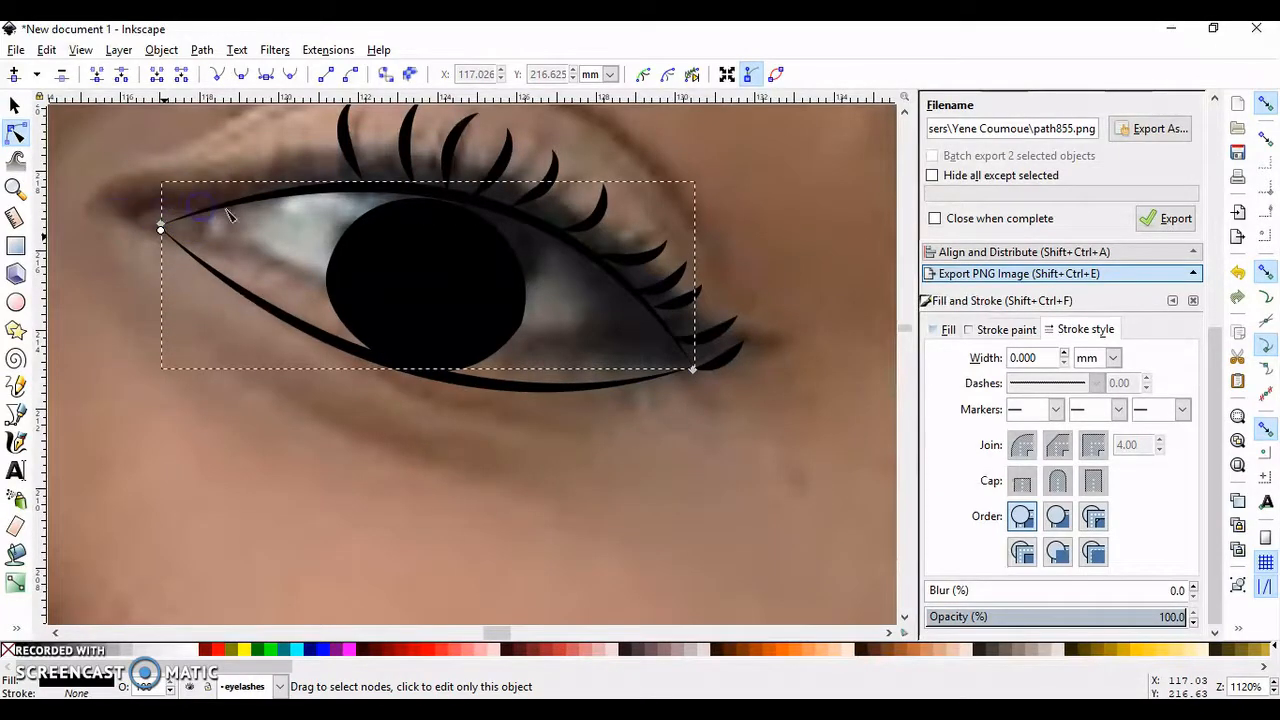
pyautogui.click(160, 228)
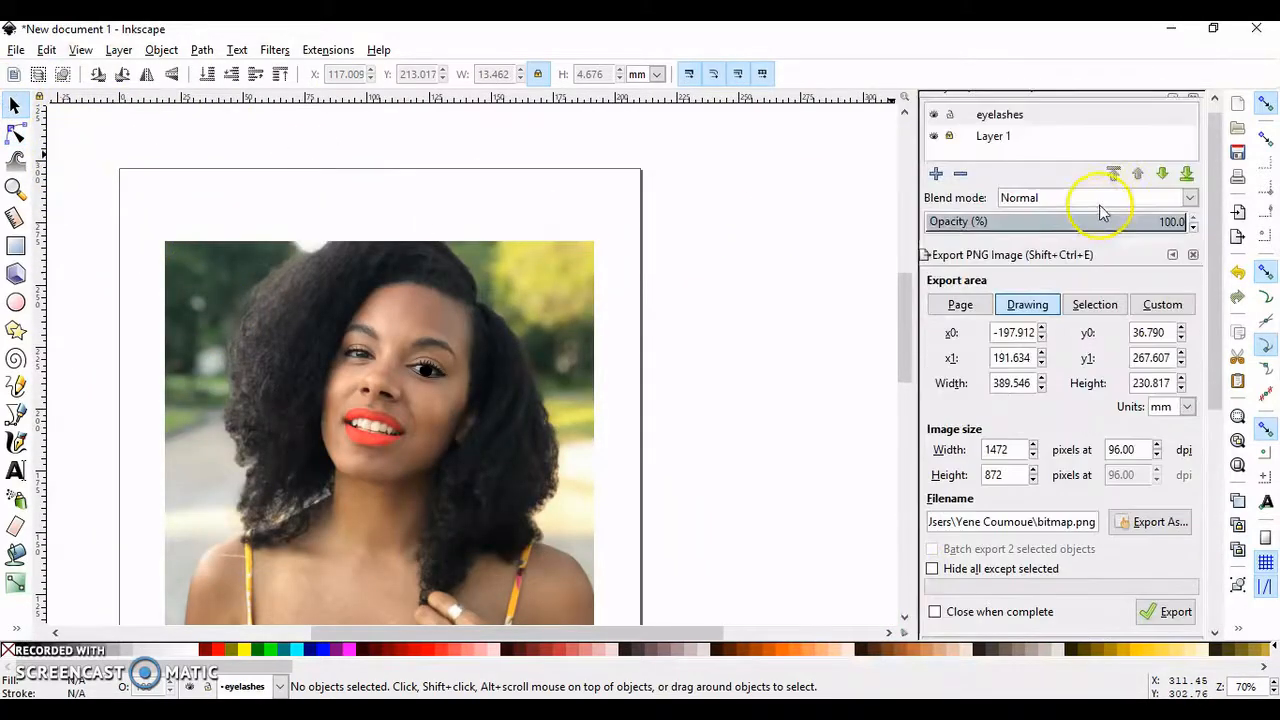
# Drag the reference photo off the page so the line-art eye stands alone.
pyautogui.click(992, 150)
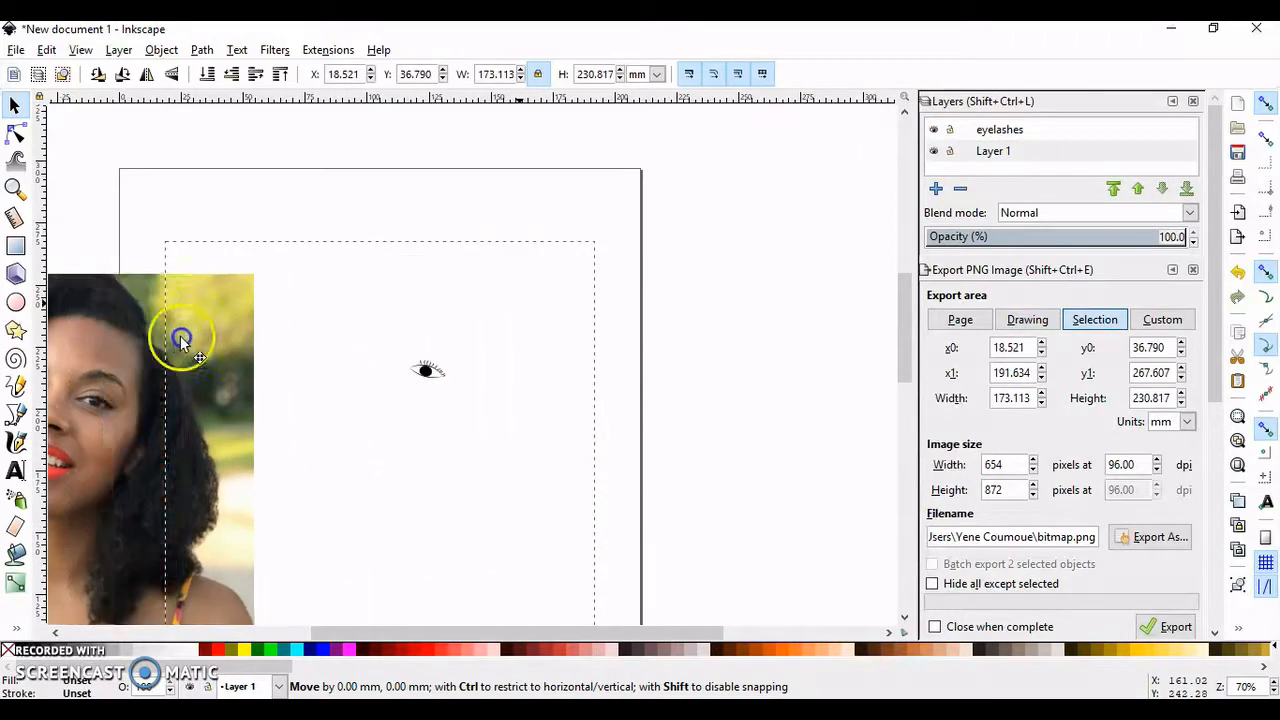
pyautogui.moveTo(180, 340); pyautogui.dragTo(784, 378)
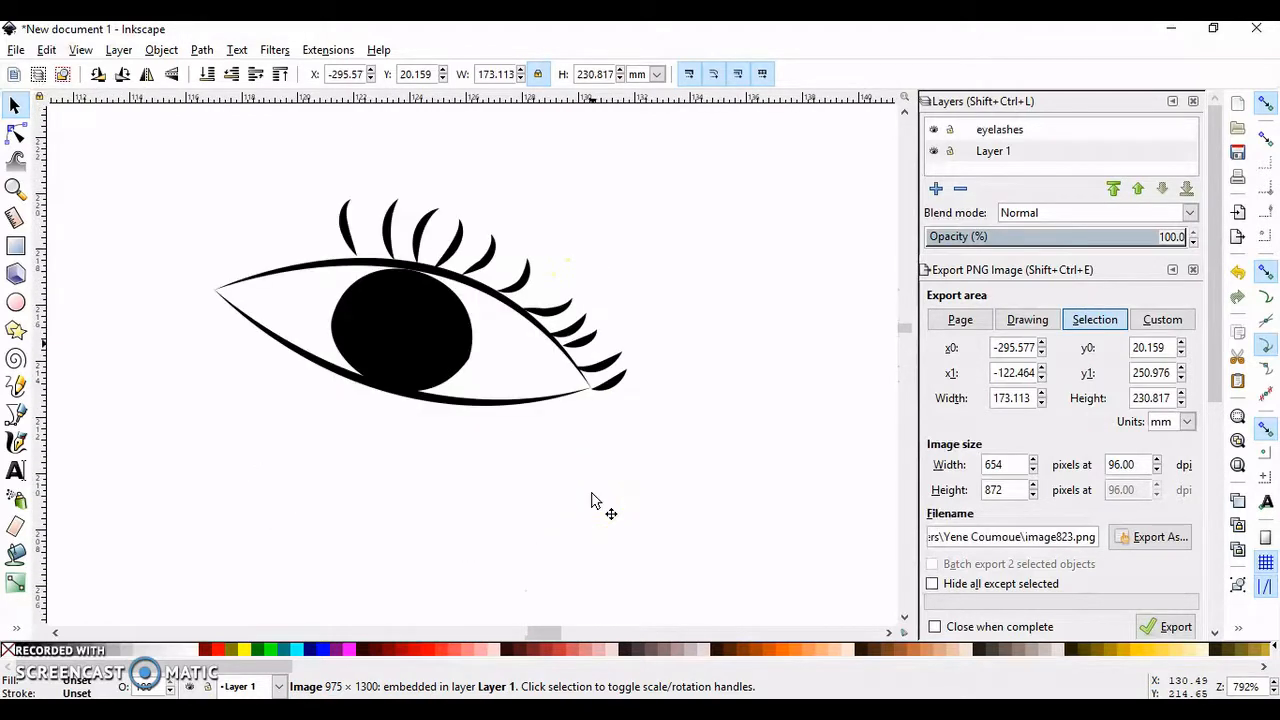
pyautogui.moveTo(564, 424)
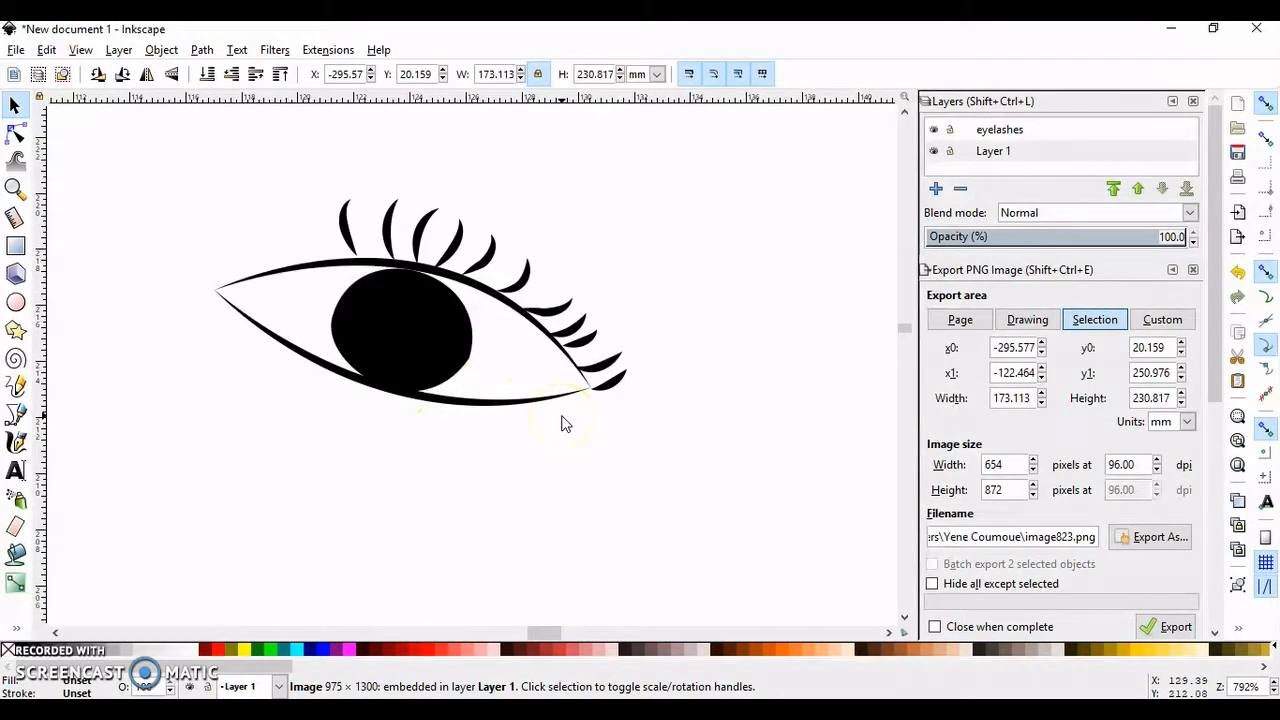
pyautogui.moveTo(818, 558)
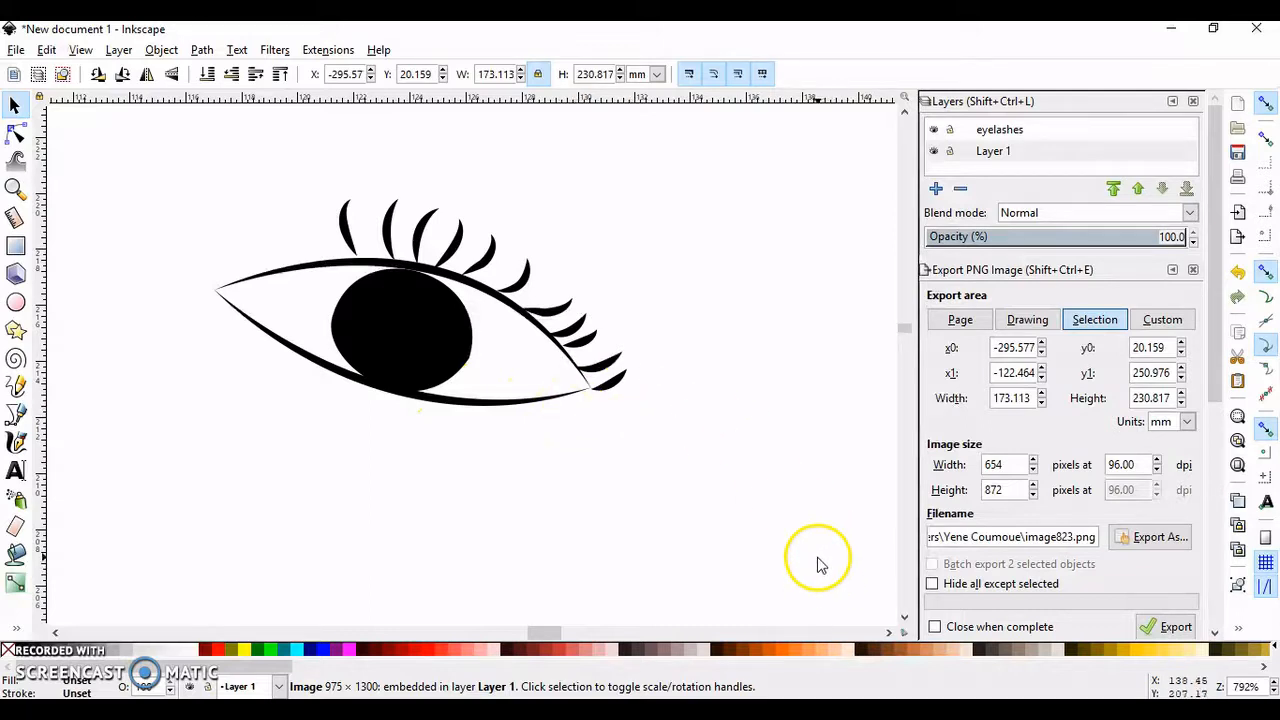